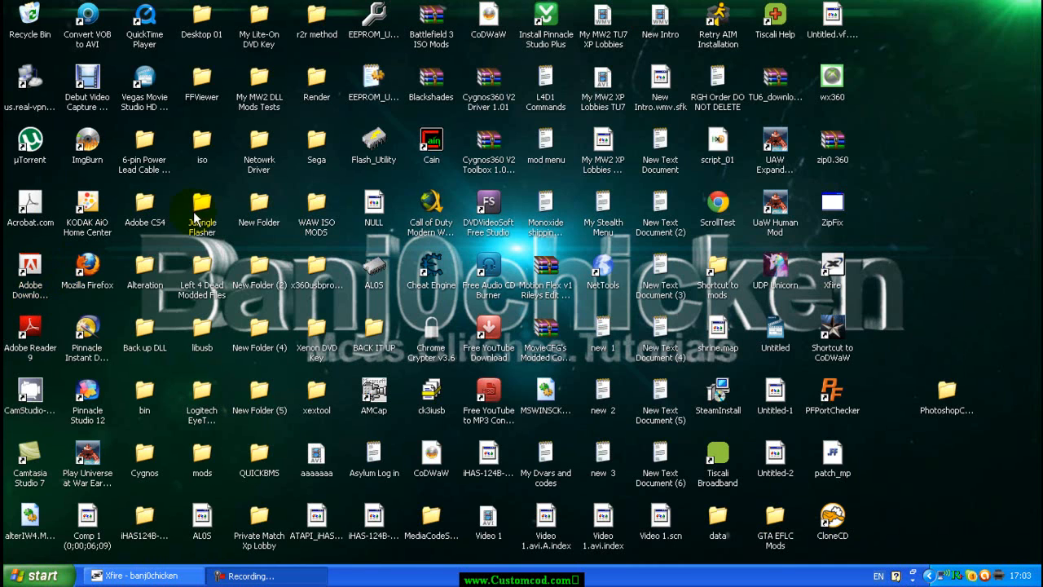
{"action": "mouse_move", "coordinate": [926, 248]}
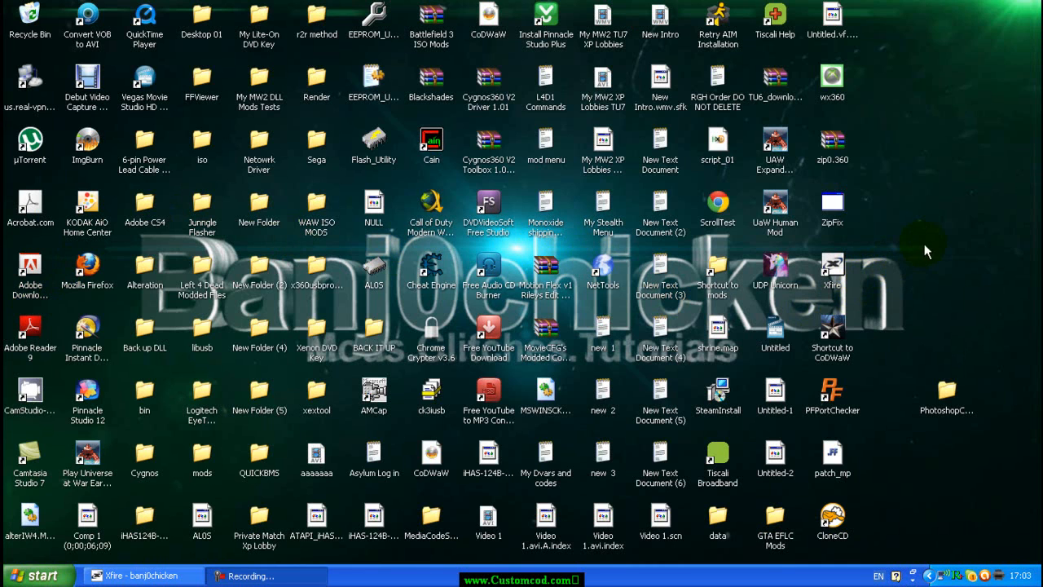
{"action": "mouse_move", "coordinate": [234, 212]}
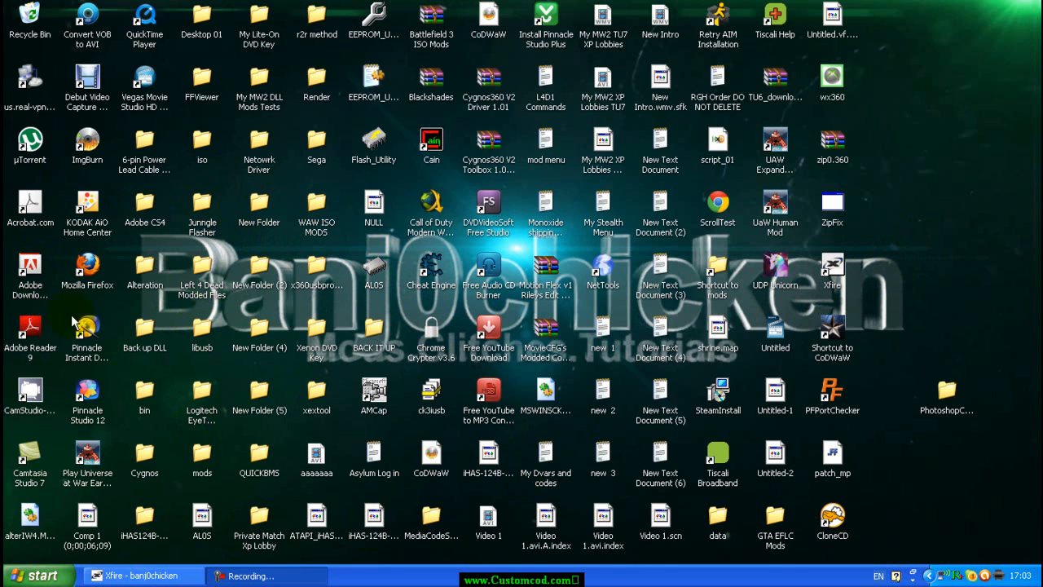
{"action": "mouse_move", "coordinate": [147, 375]}
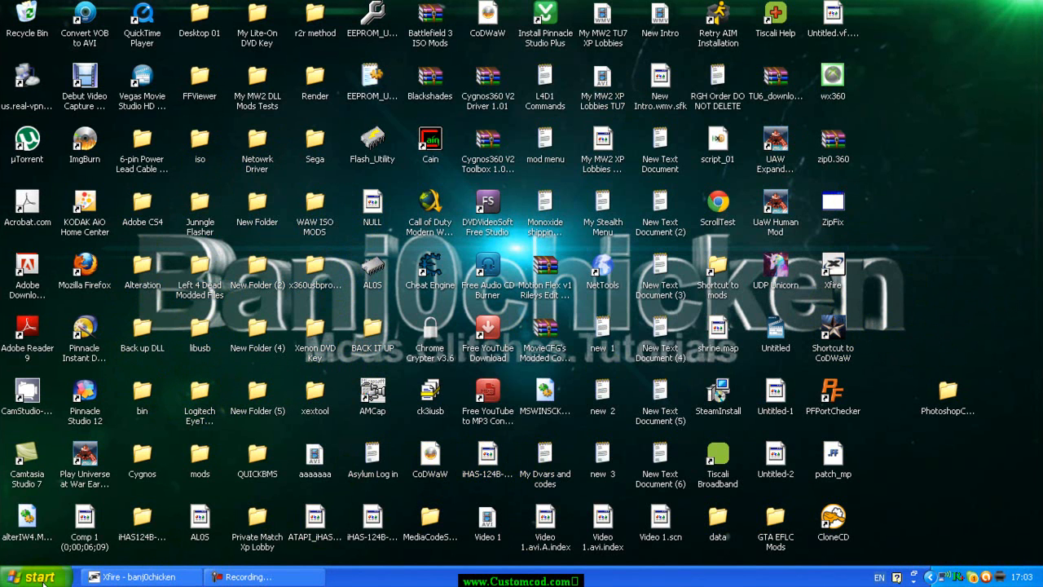
Run ipconfig in Command Prompt to show IP 192.168.0.3 and gateway 192.168.0.1
{"action": "left_click", "coordinate": [36, 570]}
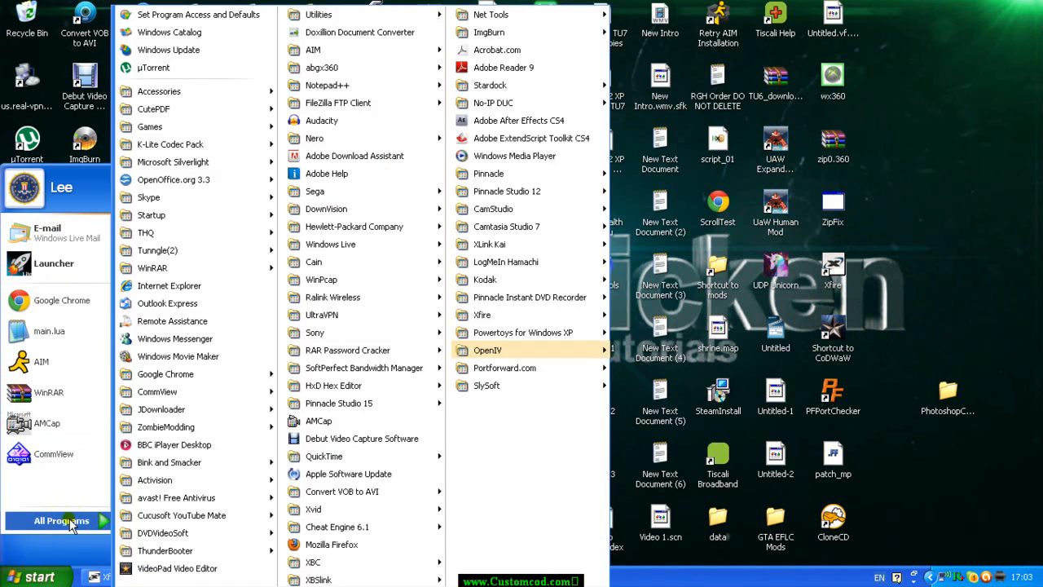
{"action": "mouse_move", "coordinate": [210, 97]}
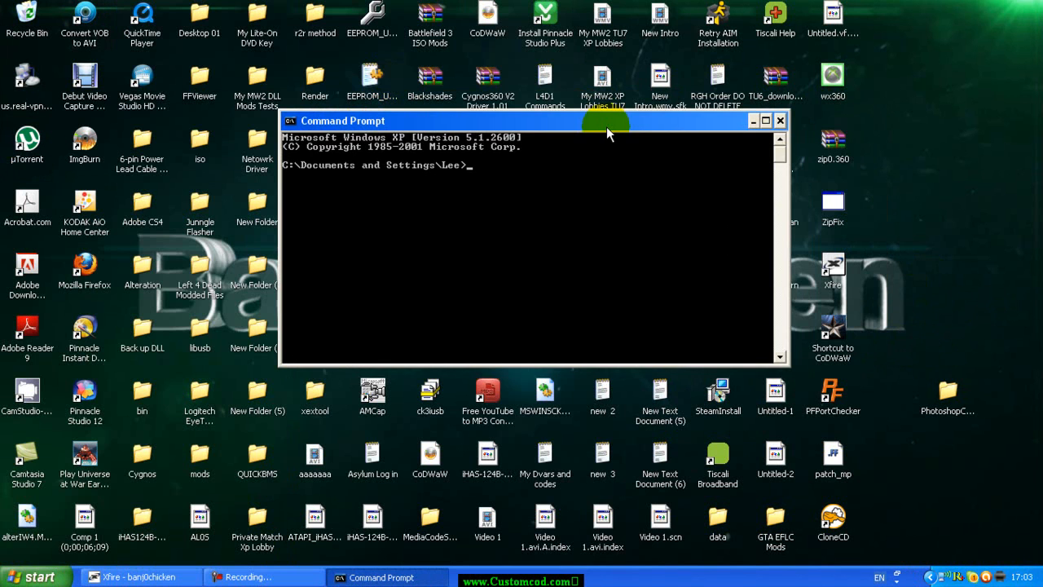
{"action": "left_click_drag", "start_coordinate": [606, 121], "coordinate": [600, 123]}
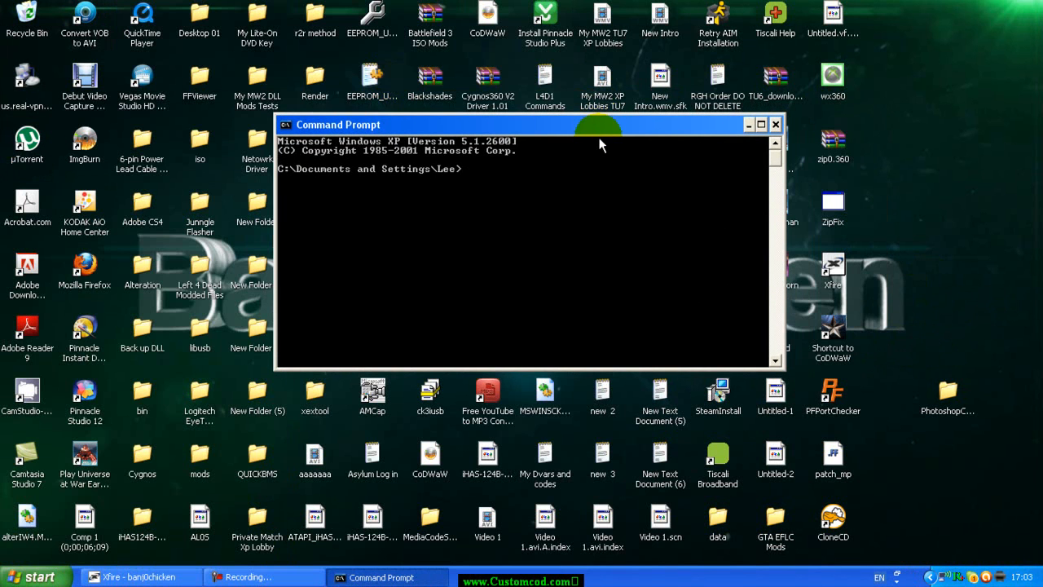
{"action": "mouse_move", "coordinate": [581, 180]}
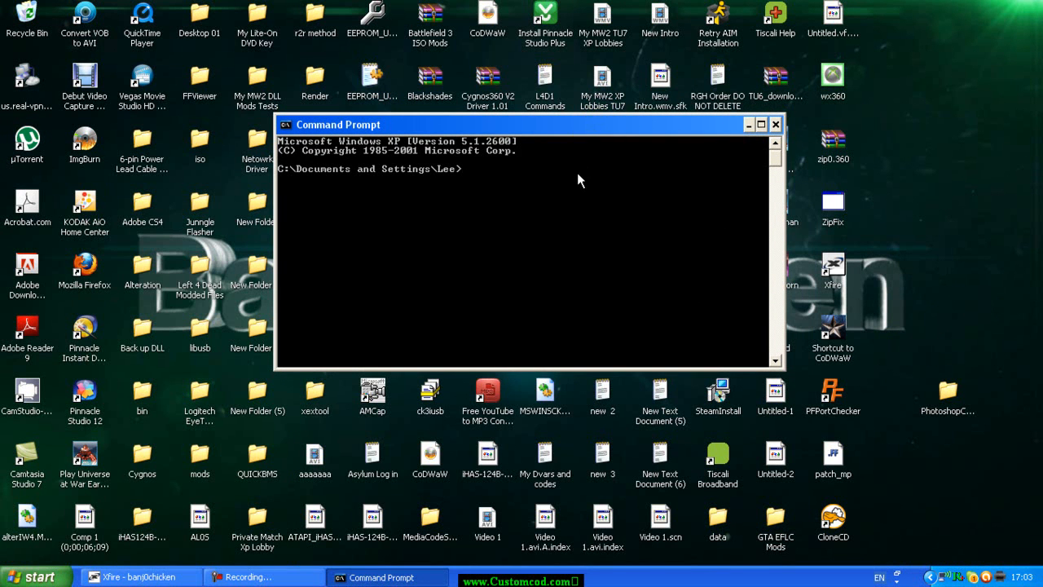
{"action": "left_click_drag", "start_coordinate": [522, 124], "coordinate": [508, 178]}
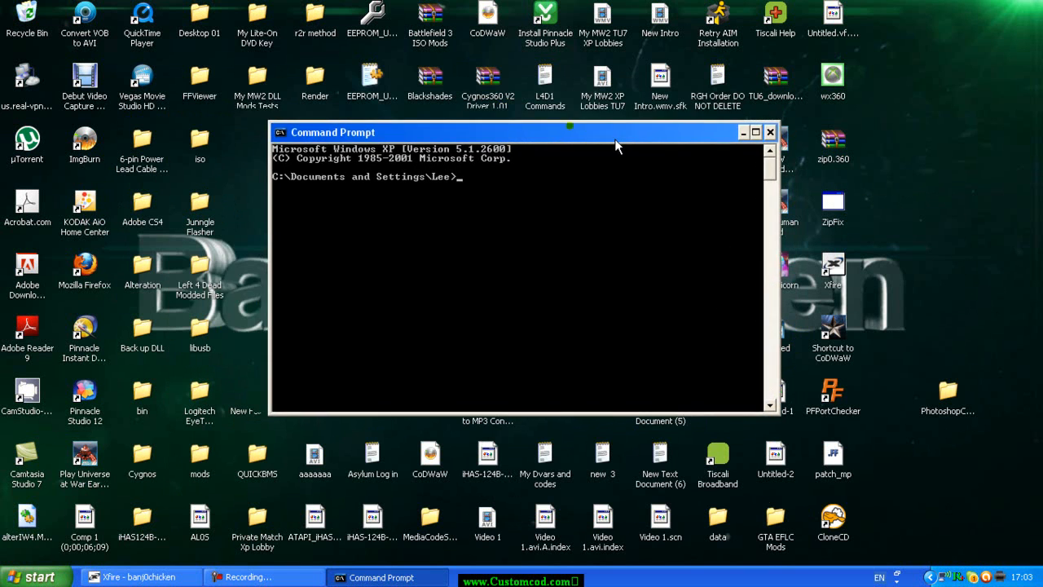
{"action": "type", "text": "ip"}
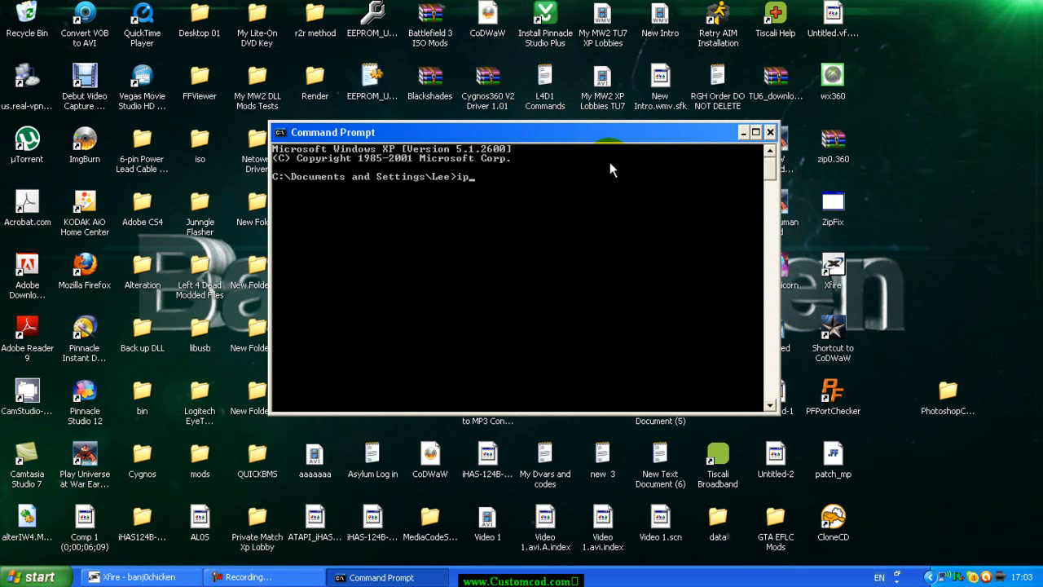
{"action": "type", "text": "config"}
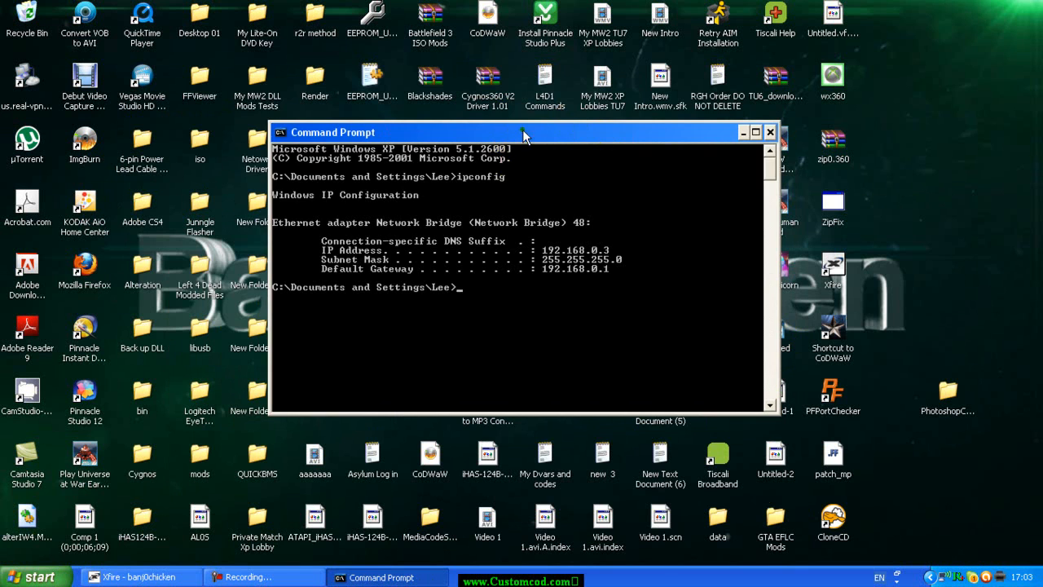
{"action": "left_click_drag", "start_coordinate": [522, 132], "coordinate": [486, 124]}
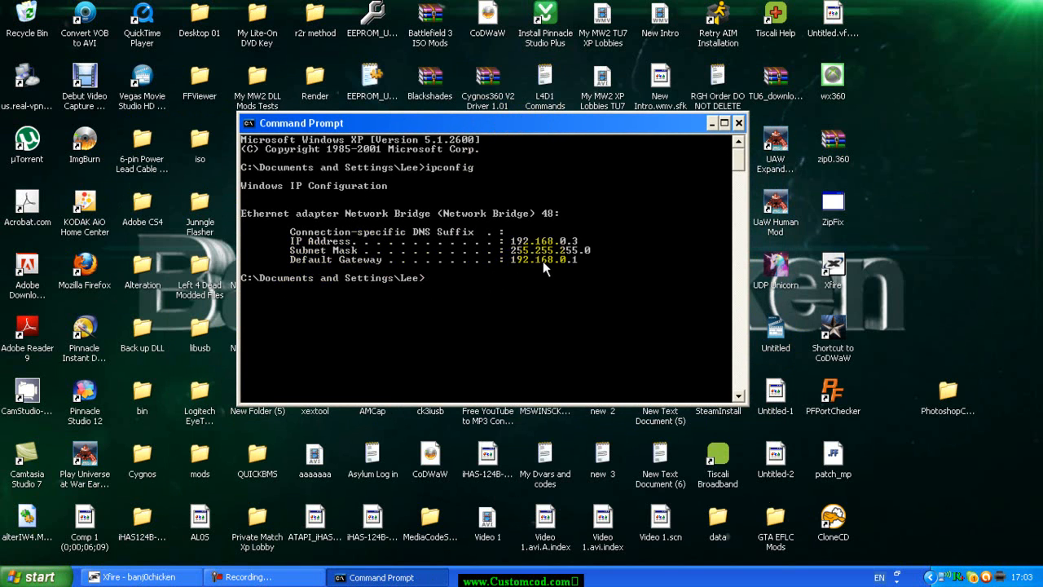
{"action": "mouse_move", "coordinate": [587, 274]}
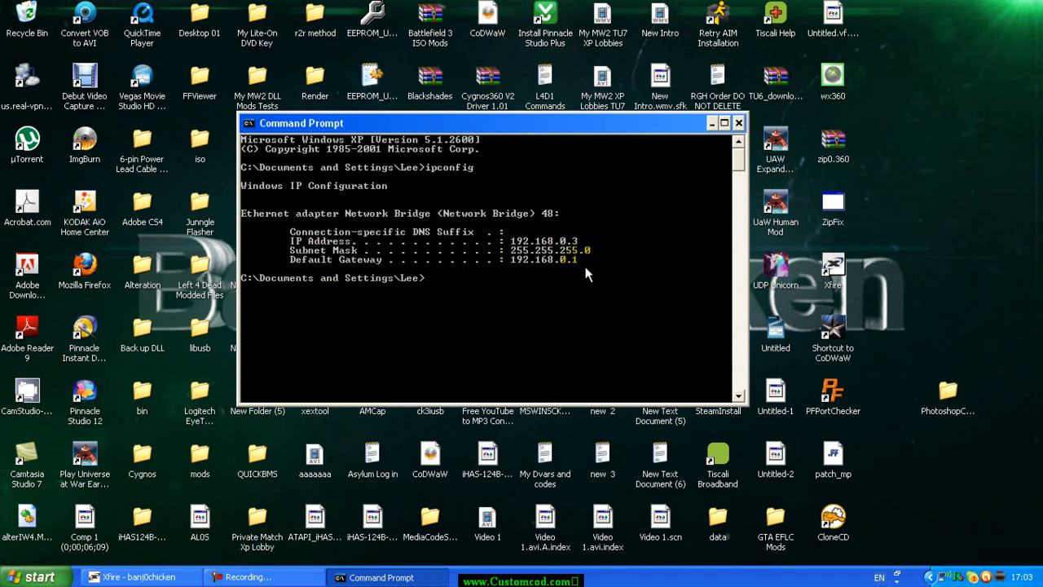
{"action": "mouse_move", "coordinate": [318, 261]}
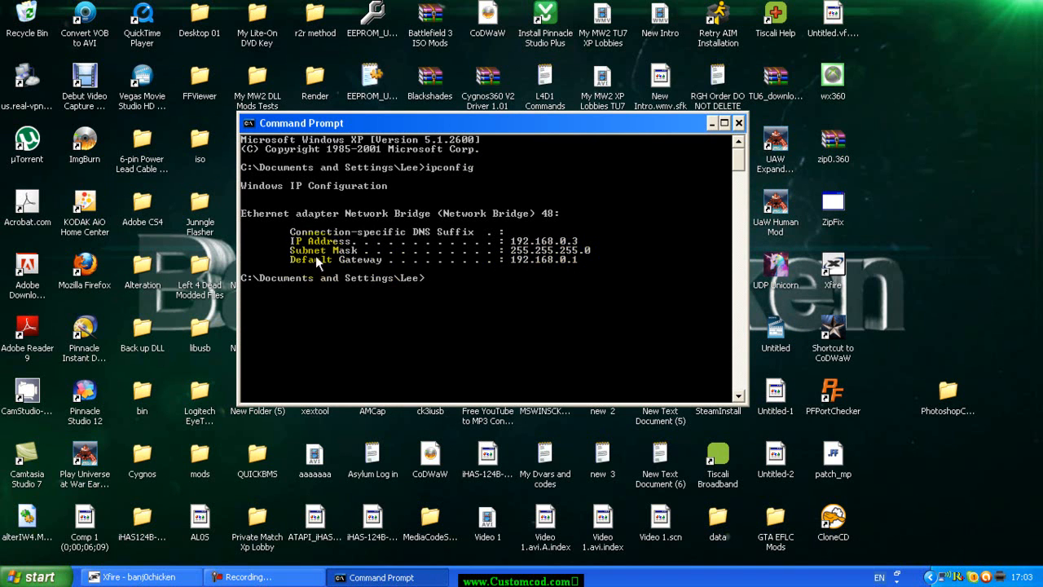
{"action": "mouse_move", "coordinate": [515, 264]}
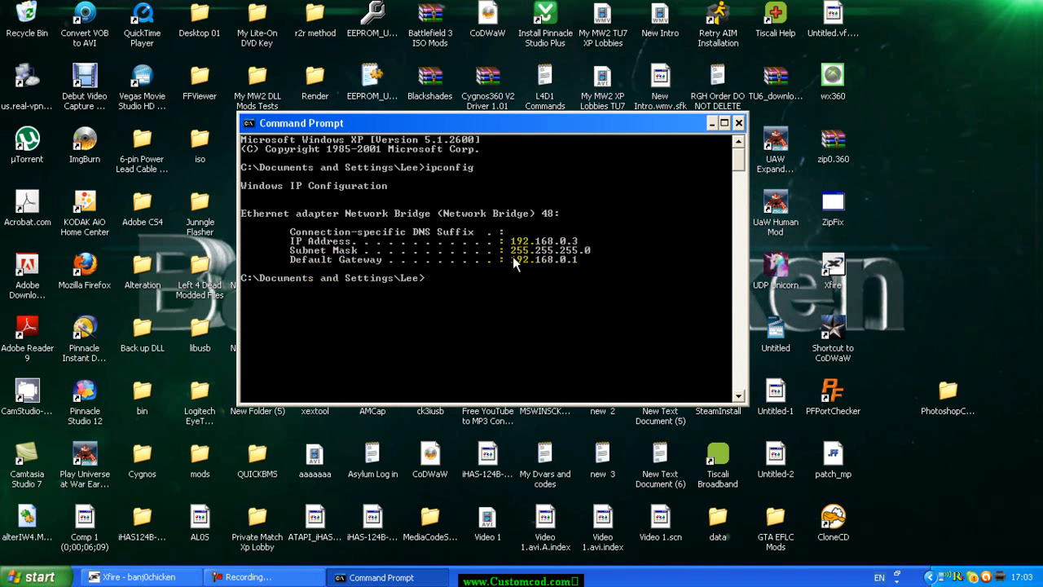
{"action": "mouse_move", "coordinate": [541, 271]}
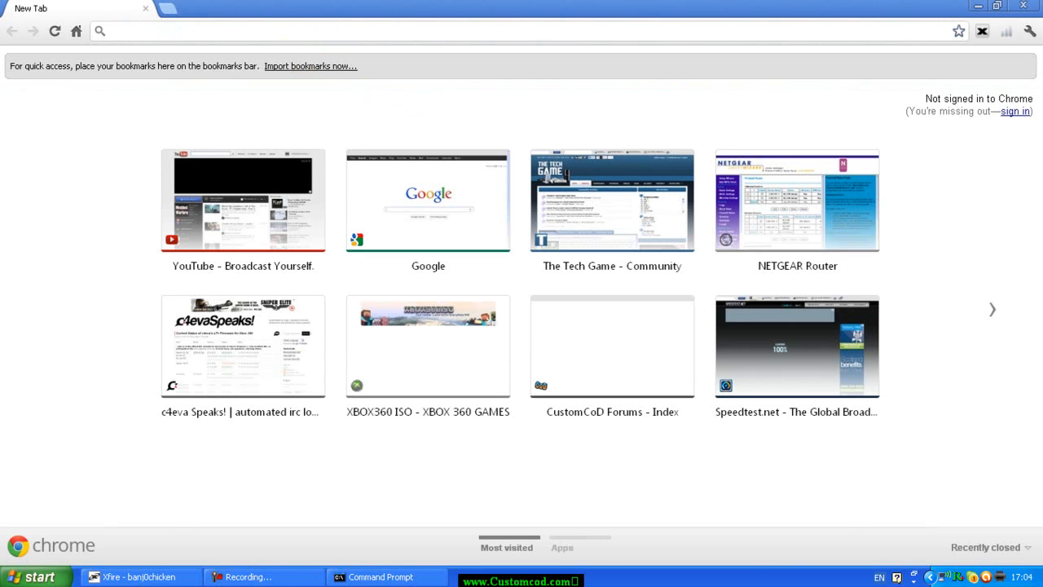
Go to 192.168.0.1 and log in to the NETGEAR router with username and password
{"action": "type", "text": "192.168.0.1"}
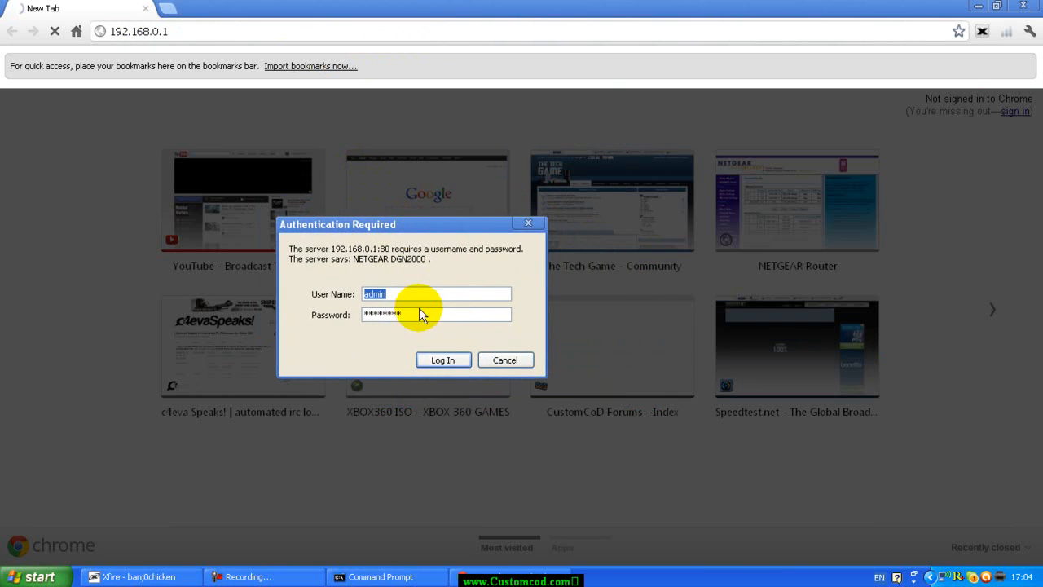
{"action": "left_click", "coordinate": [436, 313]}
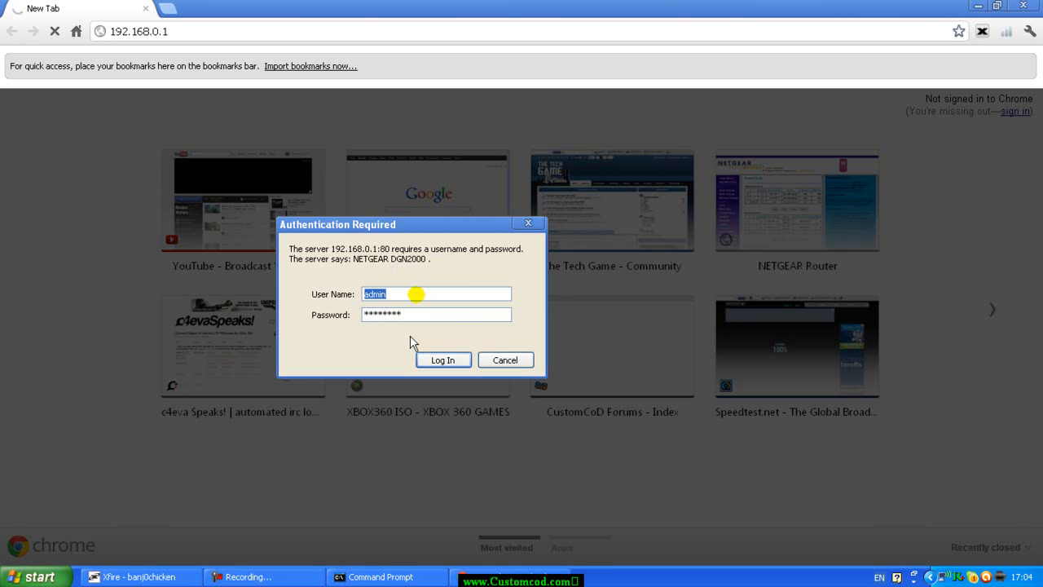
{"action": "left_click", "coordinate": [437, 294]}
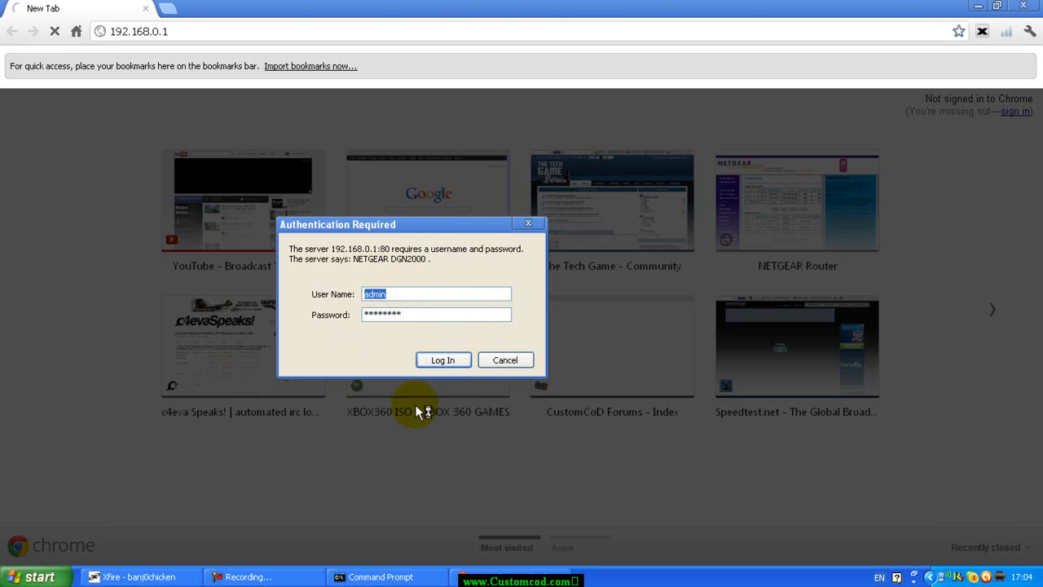
{"action": "left_click", "coordinate": [444, 360]}
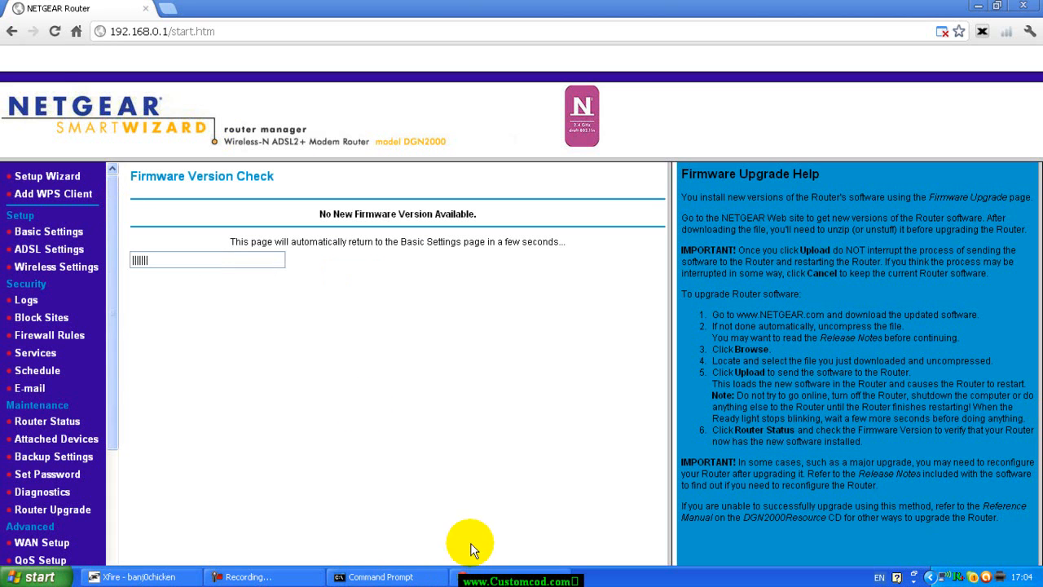
{"action": "mouse_move", "coordinate": [296, 577]}
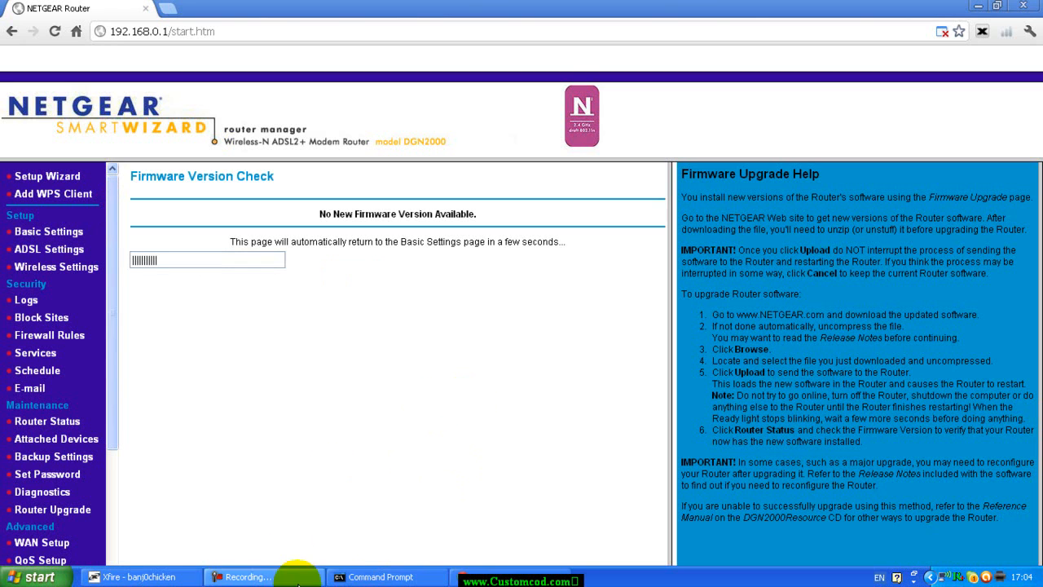
{"action": "mouse_move", "coordinate": [534, 107]}
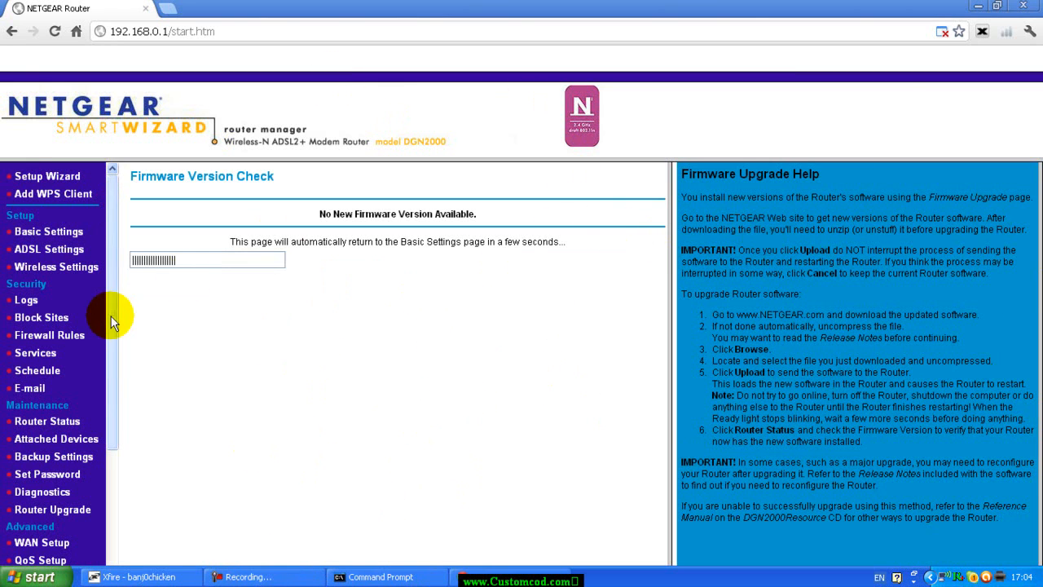
{"action": "mouse_move", "coordinate": [111, 290]}
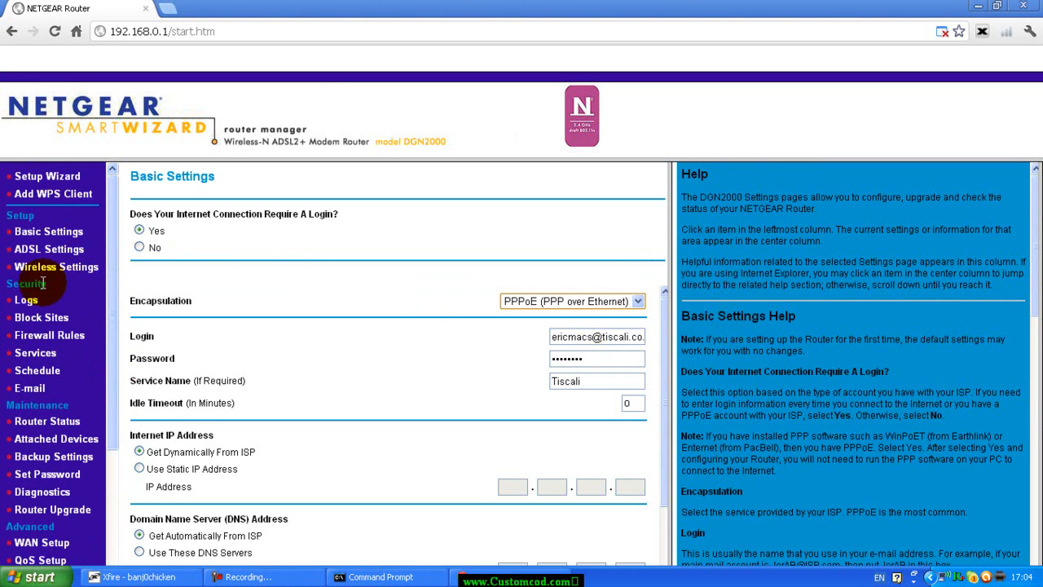
Show the Services table listing custom game port services such as COD WAW PC
{"action": "left_click", "coordinate": [29, 352]}
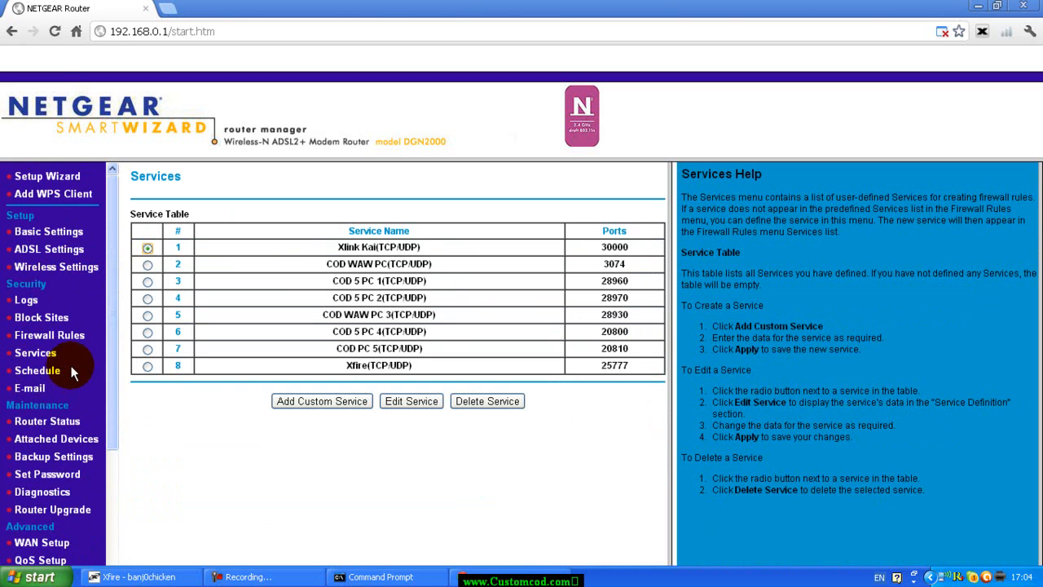
{"action": "mouse_move", "coordinate": [26, 292]}
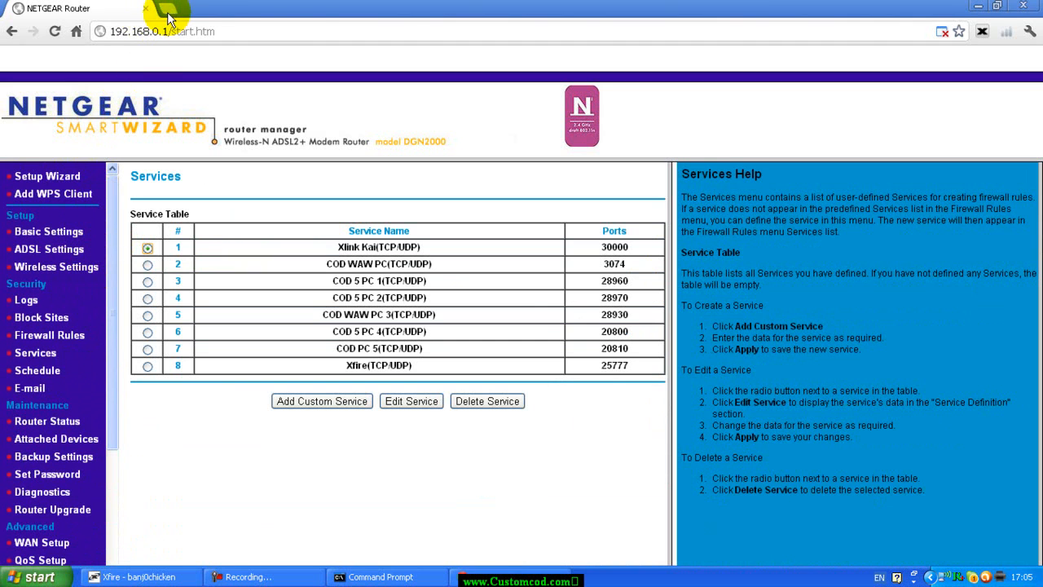
Browse portforward.com's router port forwarding guides by manufacturer, then return to the router tab
{"action": "left_click", "coordinate": [167, 10]}
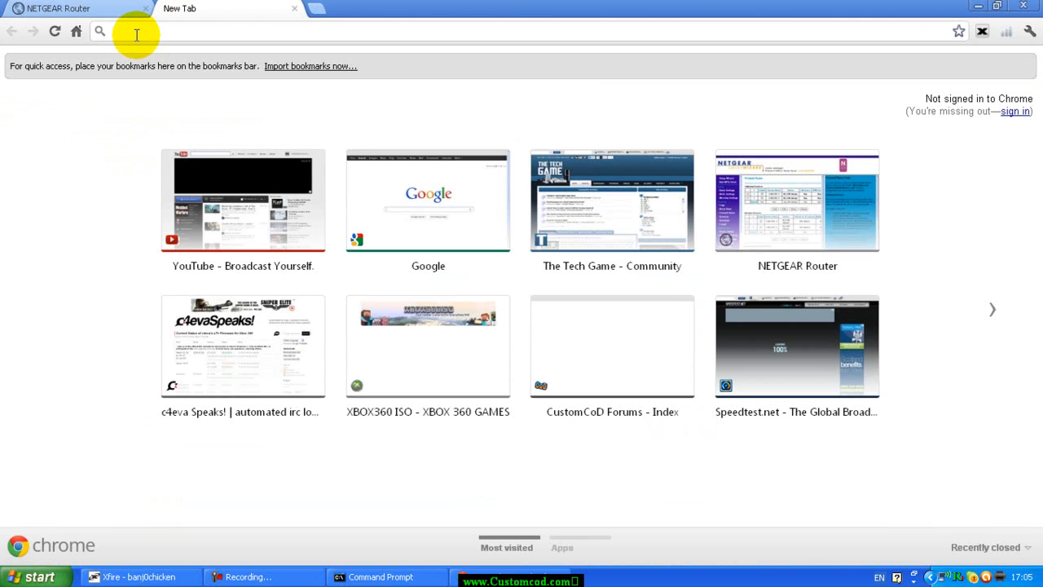
{"action": "type", "text": "portforward.com"}
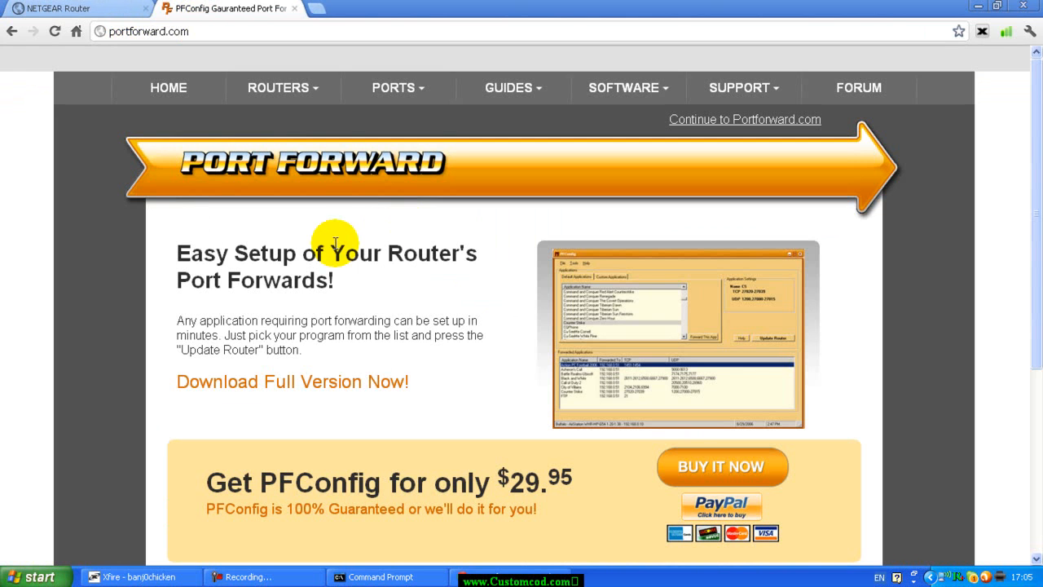
{"action": "left_click", "coordinate": [277, 88]}
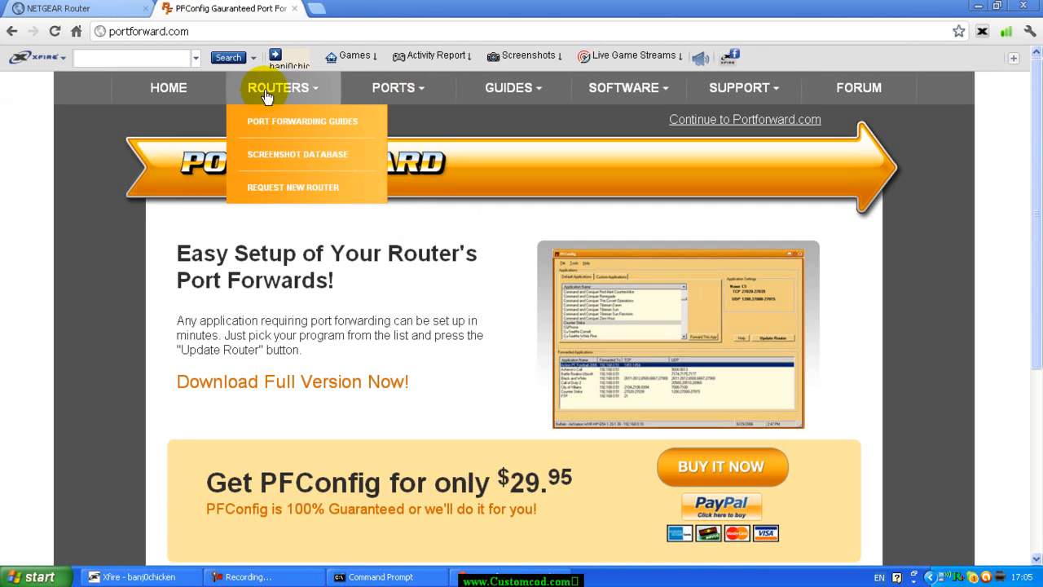
{"action": "left_click", "coordinate": [303, 120]}
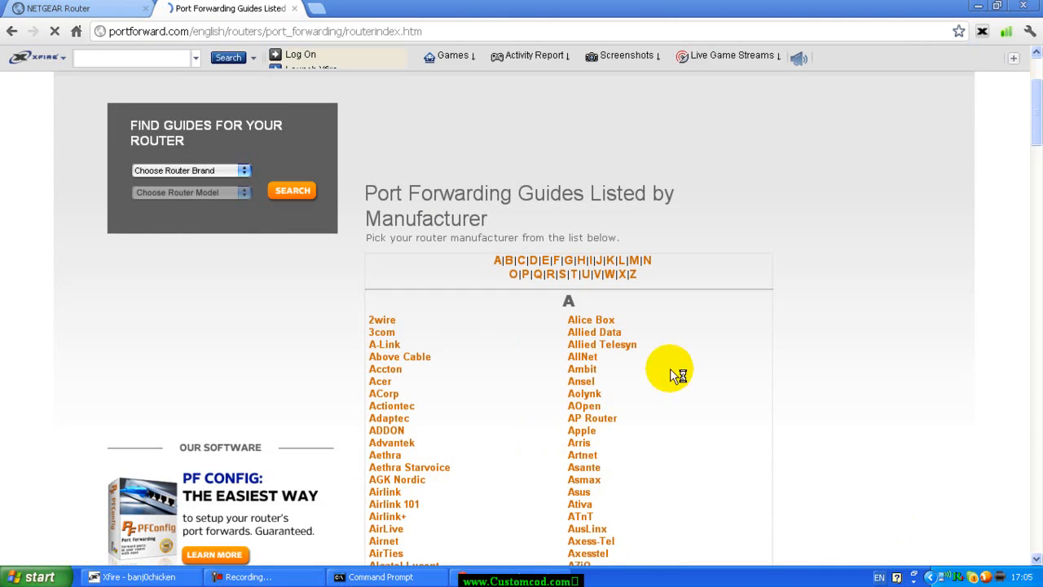
{"action": "scroll", "scroll_direction": "down", "scroll_amount": 3}
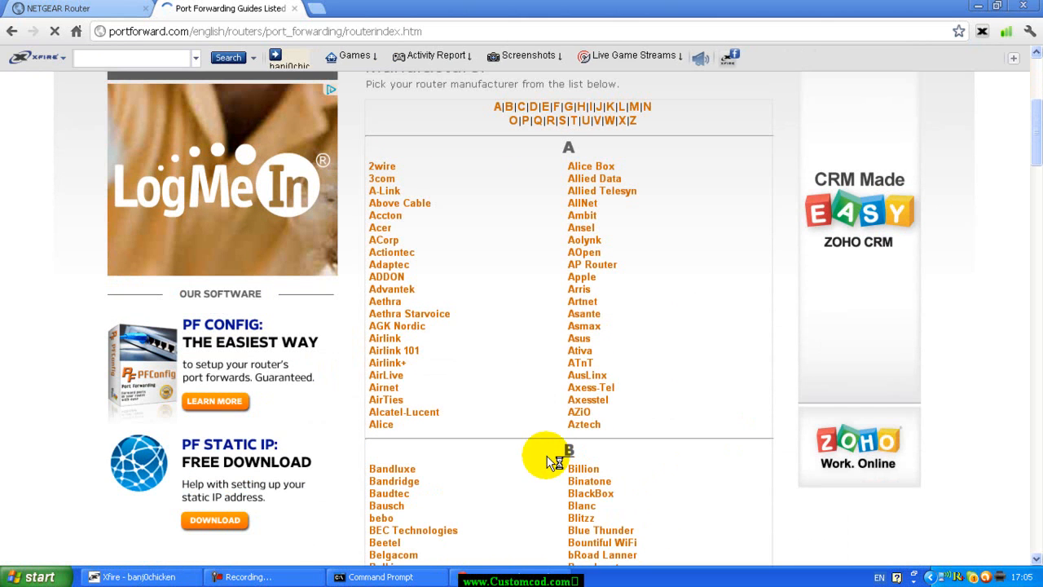
{"action": "scroll", "scroll_direction": "up", "scroll_amount": 3}
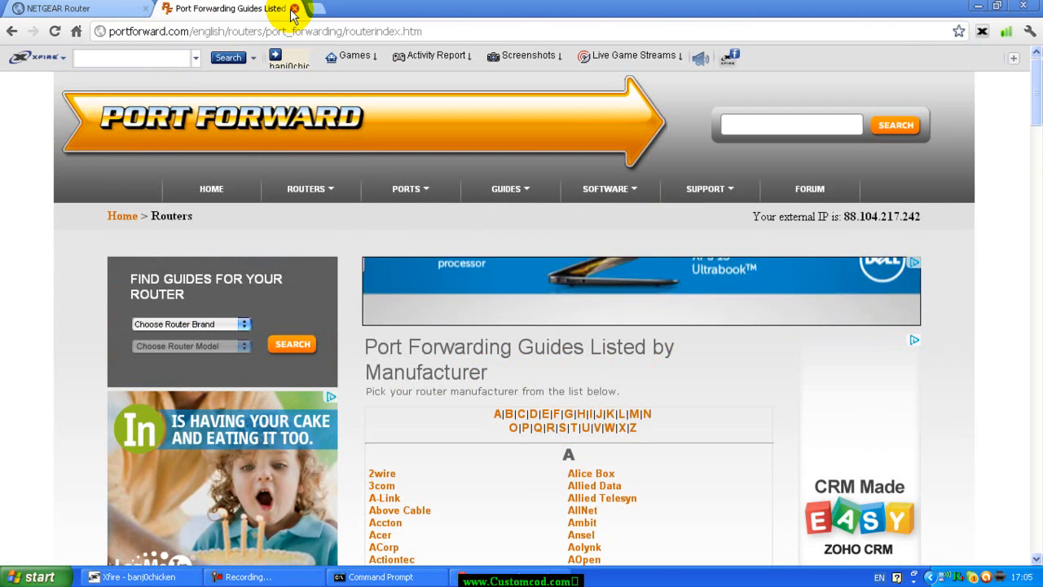
{"action": "left_click", "coordinate": [296, 13]}
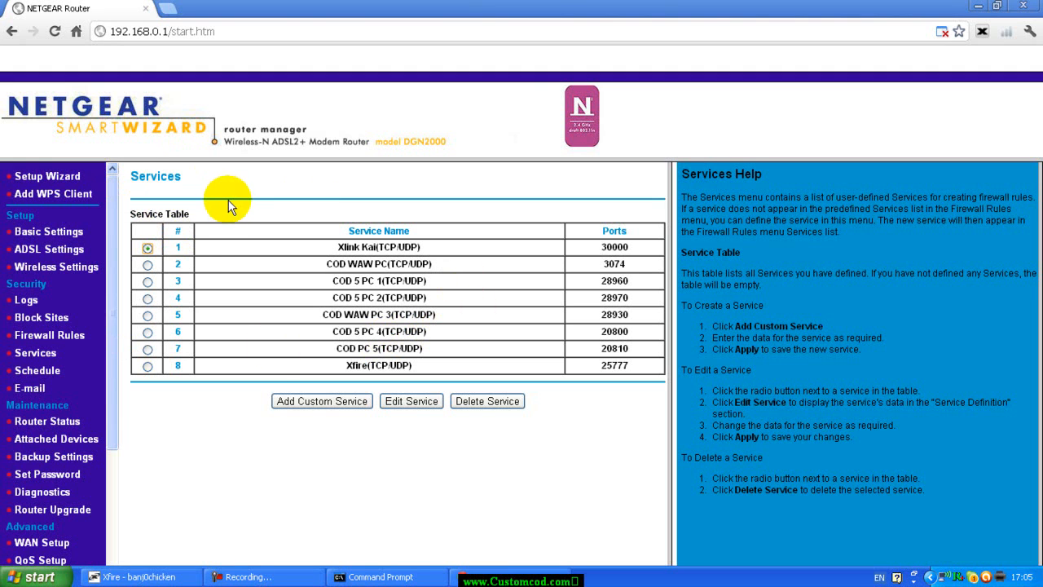
{"action": "mouse_move", "coordinate": [280, 181]}
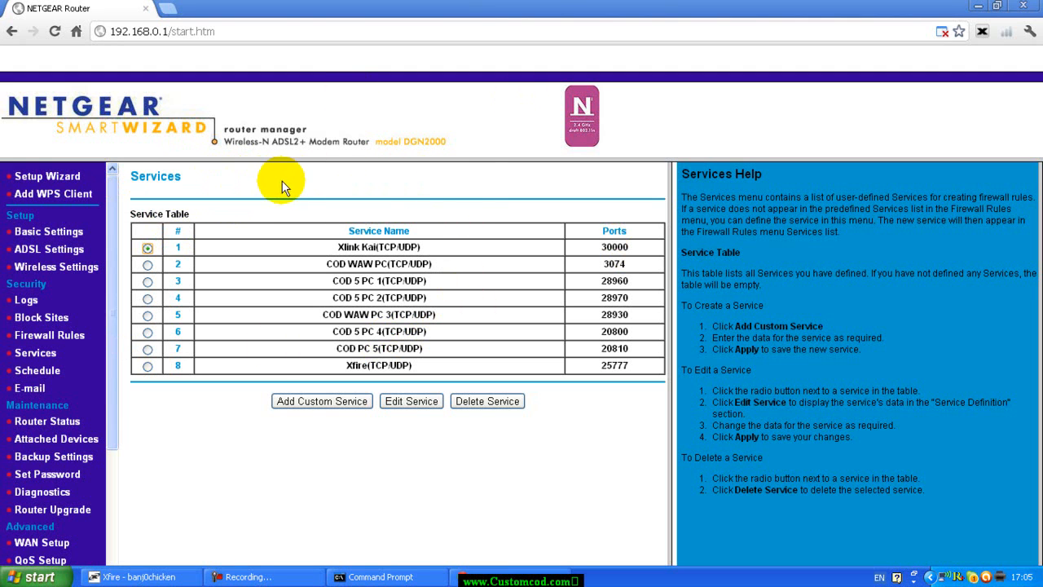
{"action": "mouse_move", "coordinate": [506, 318]}
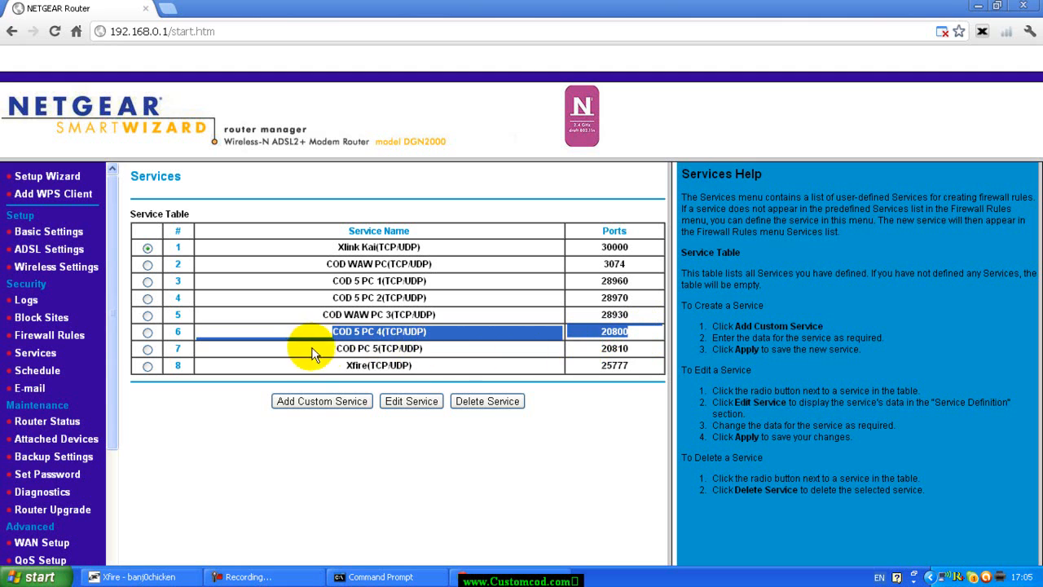
{"action": "left_click", "coordinate": [378, 349]}
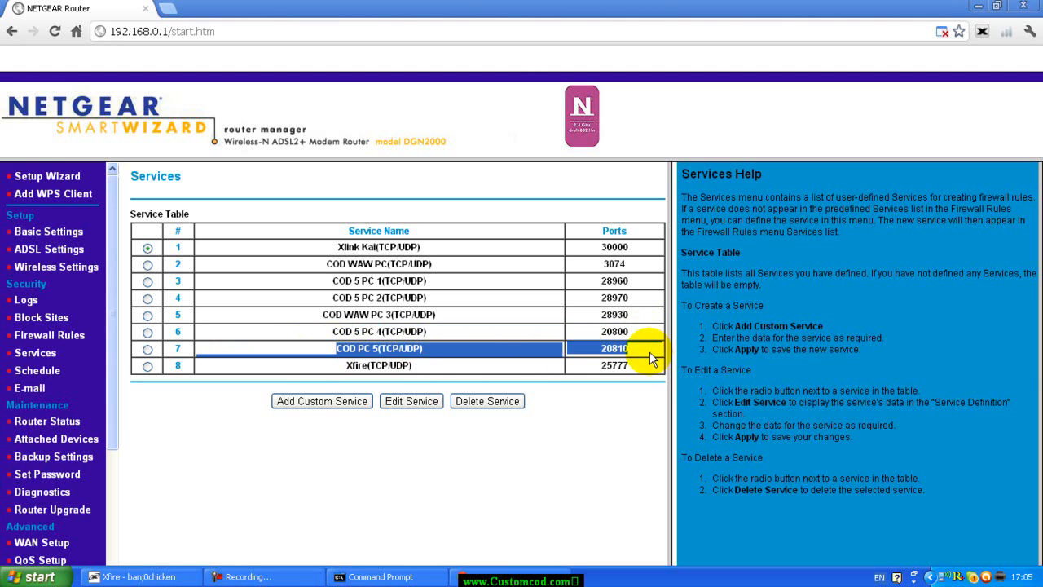
{"action": "mouse_move", "coordinate": [325, 384]}
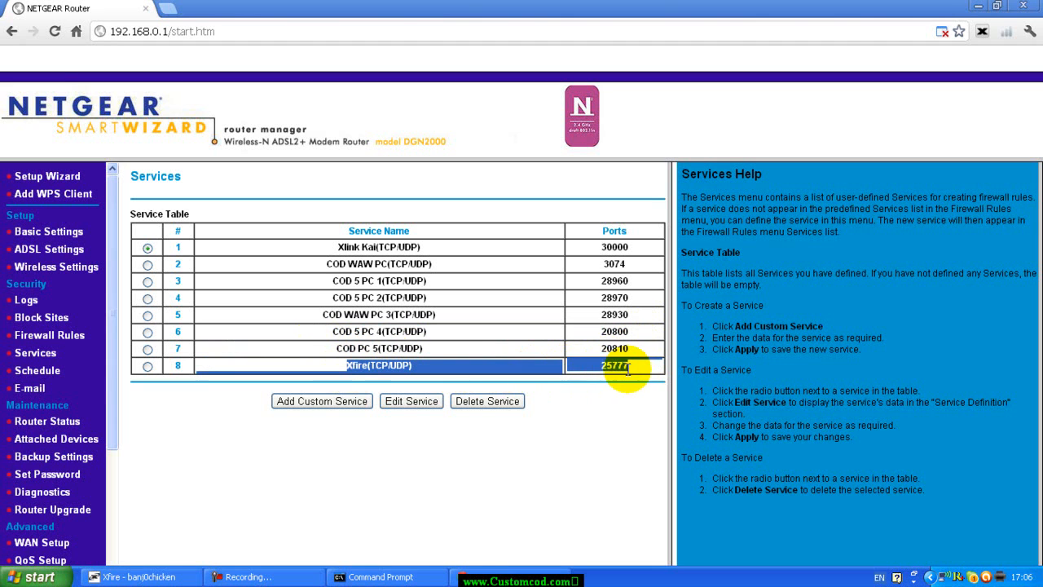
{"action": "mouse_move", "coordinate": [657, 375]}
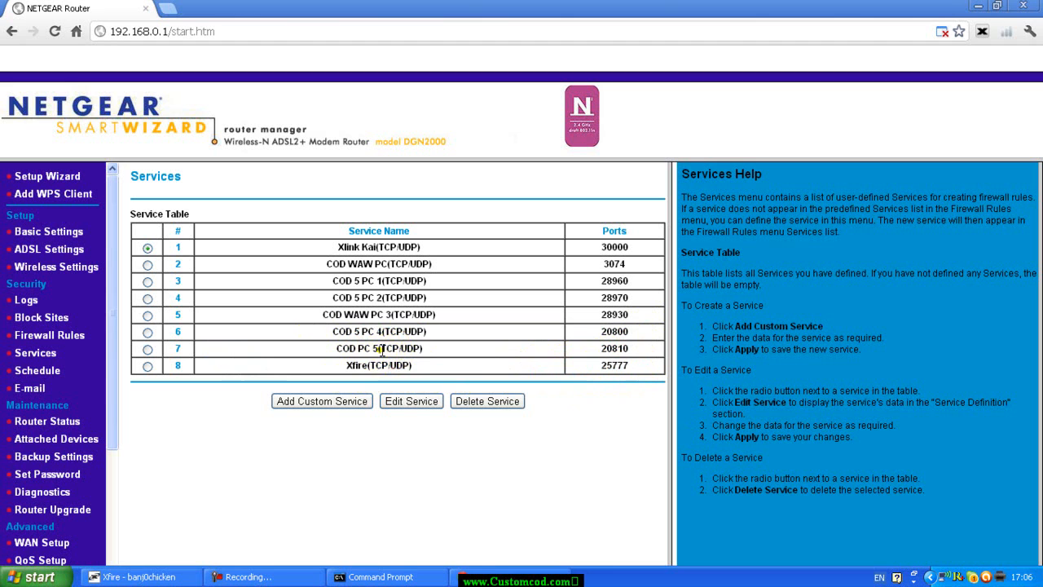
{"action": "double_click", "coordinate": [399, 349]}
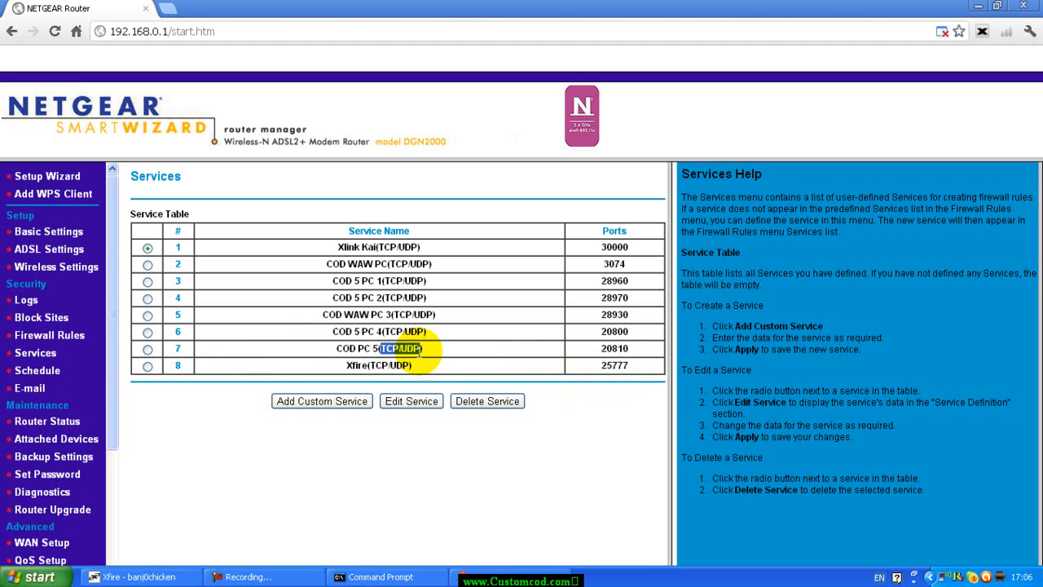
{"action": "mouse_move", "coordinate": [411, 348]}
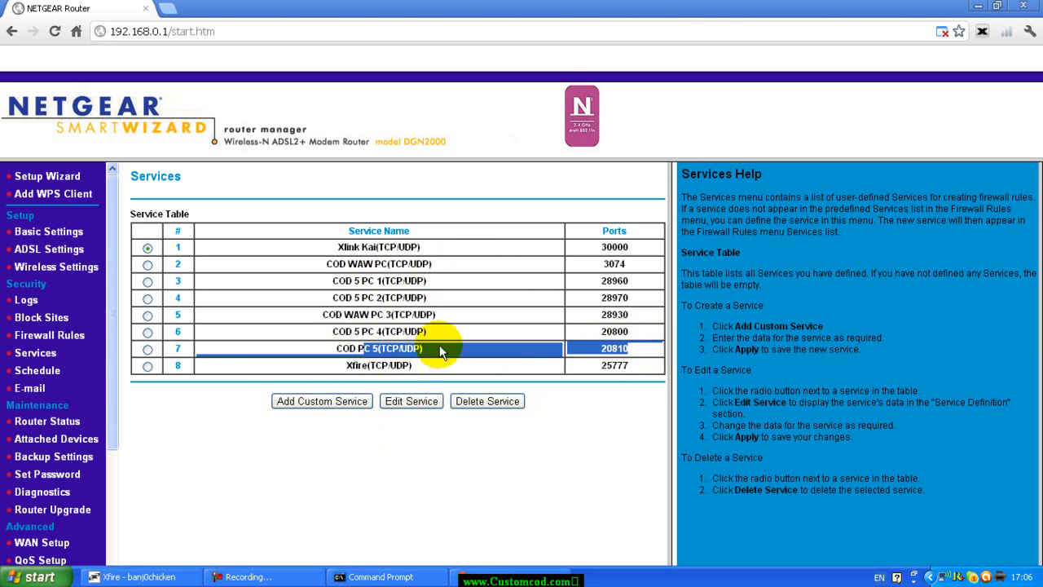
{"action": "mouse_move", "coordinate": [433, 356]}
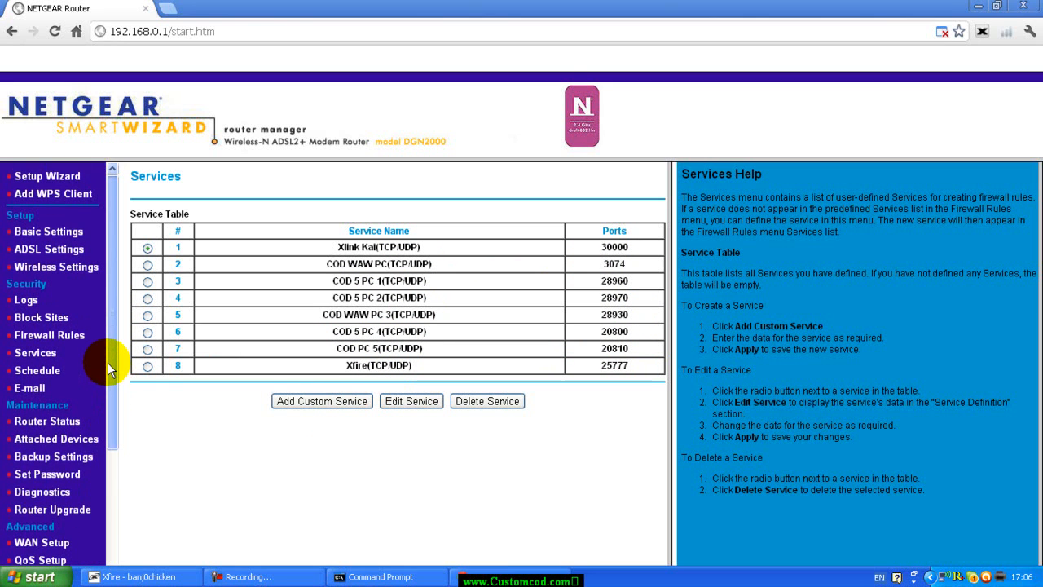
{"action": "mouse_move", "coordinate": [111, 378]}
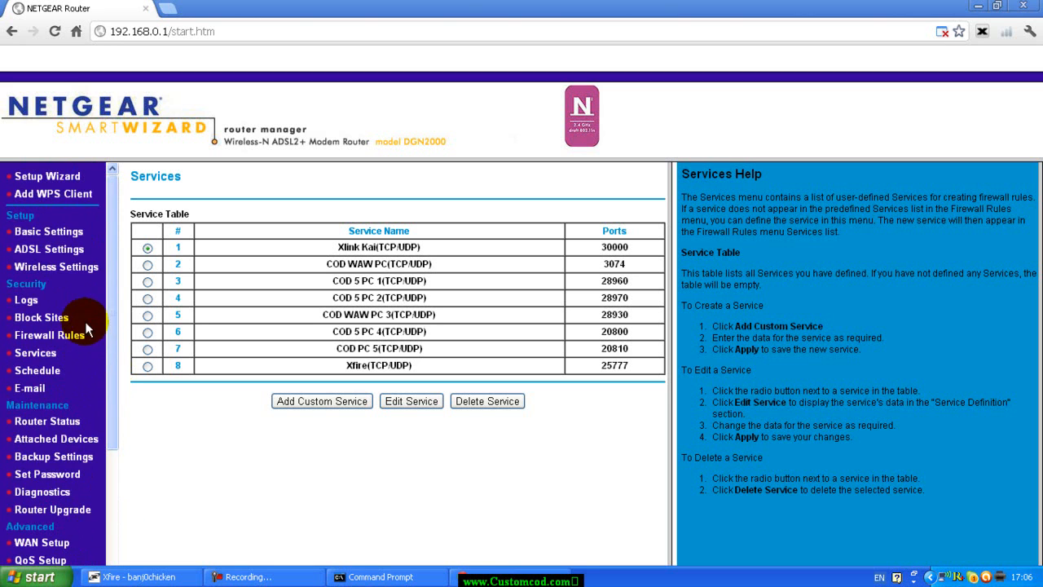
{"action": "mouse_move", "coordinate": [64, 336]}
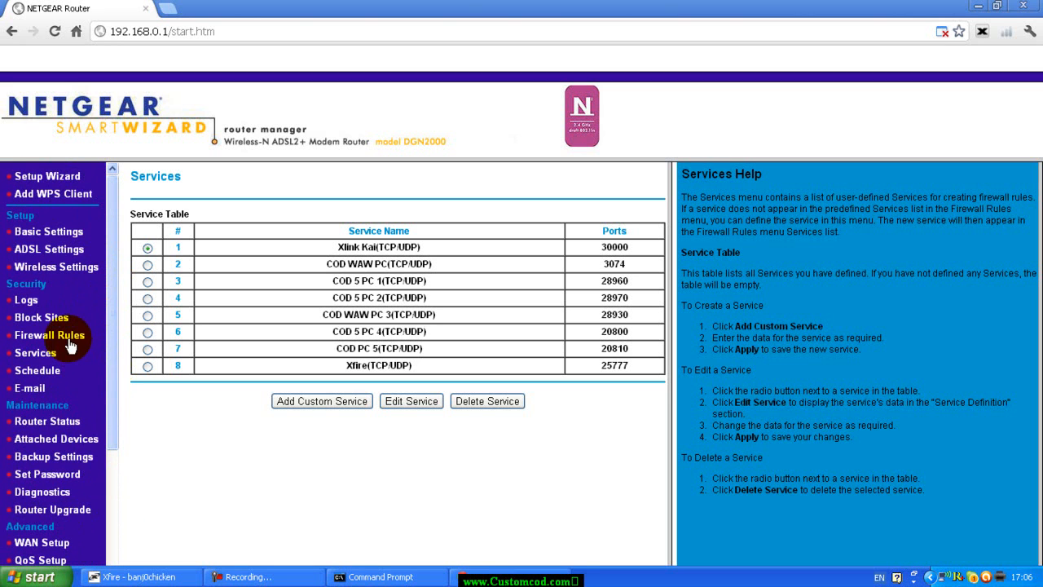
{"action": "mouse_move", "coordinate": [56, 277]}
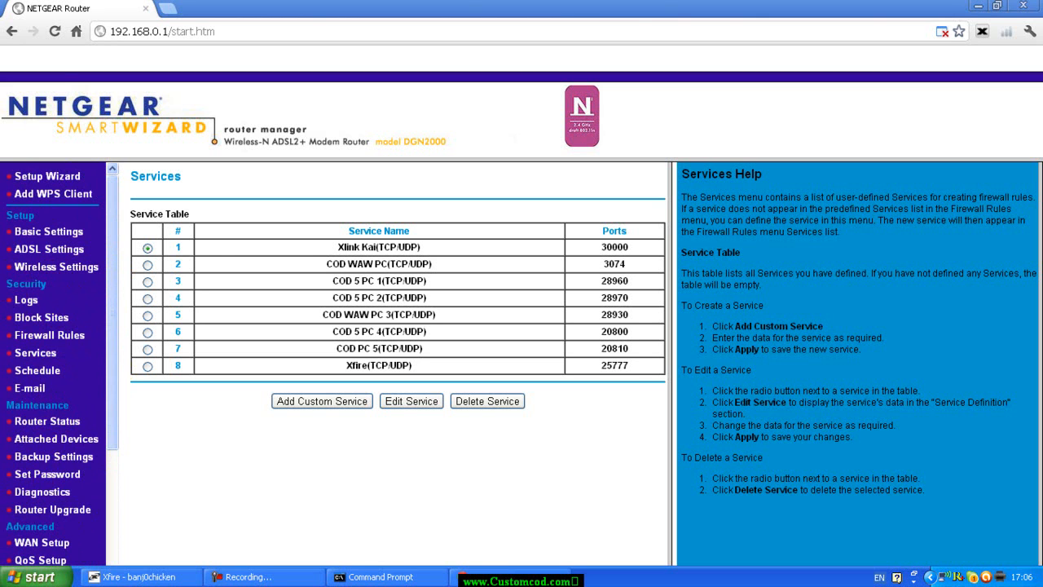
Show the Firewall Rules page with the COD WAW PC and COD 5 PC 1 rules
{"action": "left_click", "coordinate": [49, 336]}
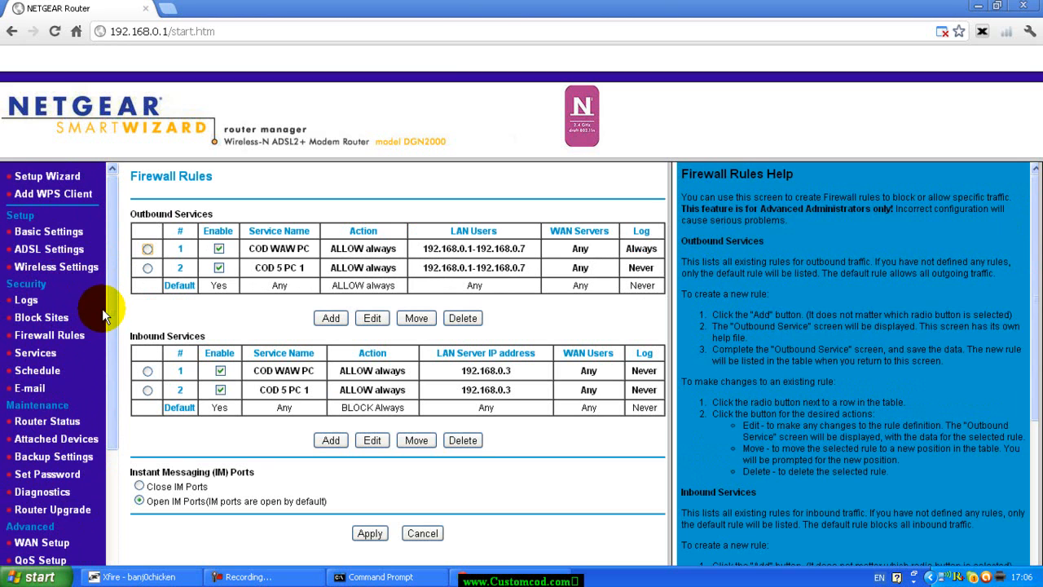
{"action": "mouse_move", "coordinate": [111, 326]}
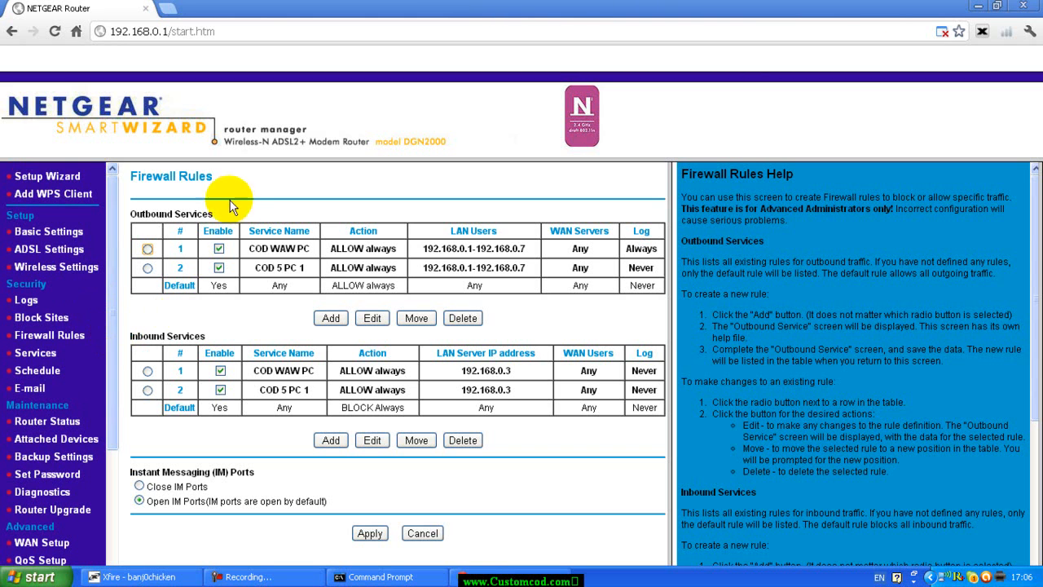
{"action": "mouse_move", "coordinate": [195, 368]}
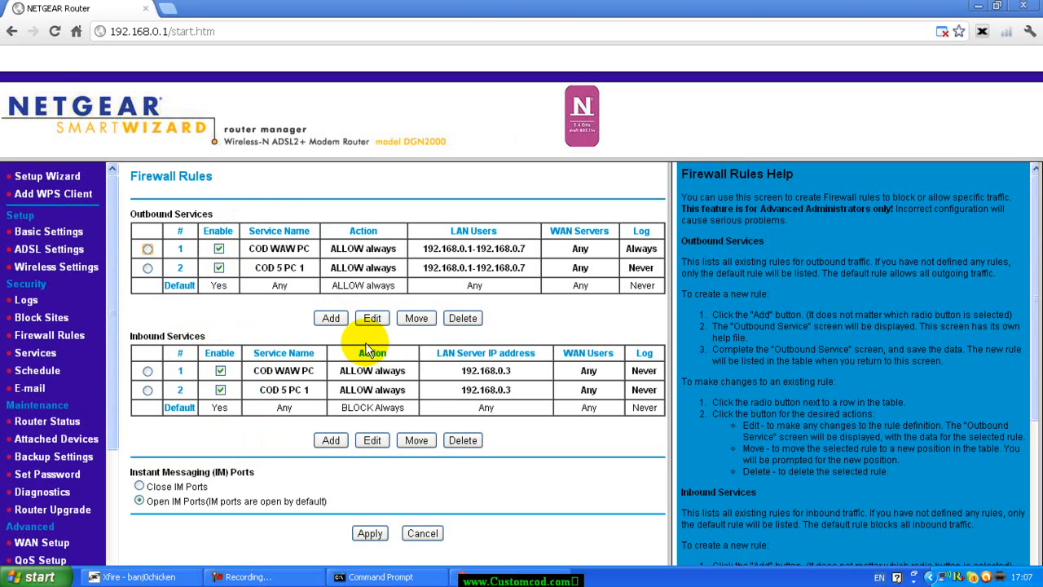
{"action": "mouse_move", "coordinate": [449, 366]}
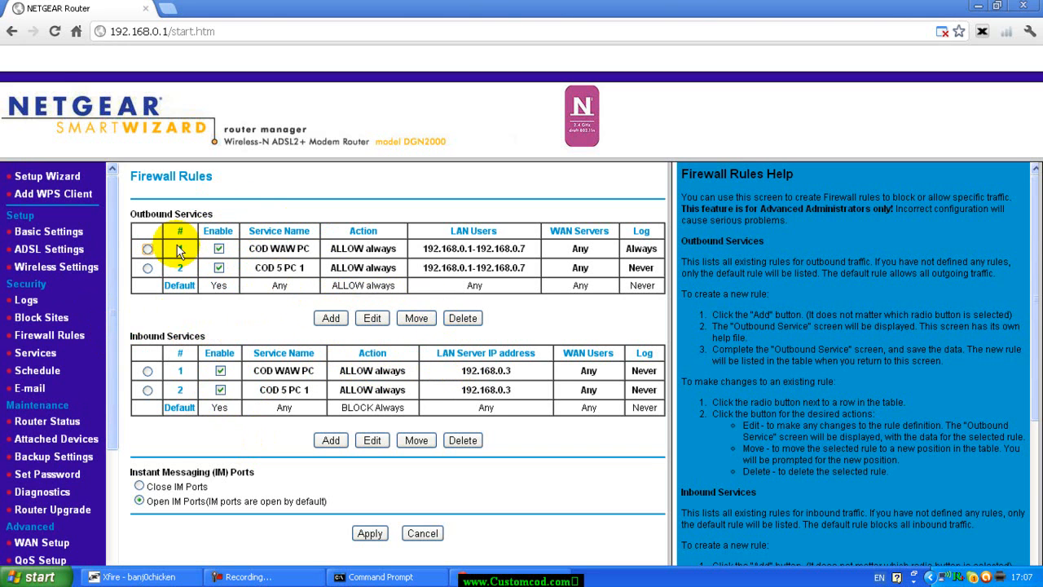
Edit outbound rule 1, keeping COD WAW PC as the service and LAN range 192.168.0.1–192.168.0.7
{"action": "left_click", "coordinate": [147, 248]}
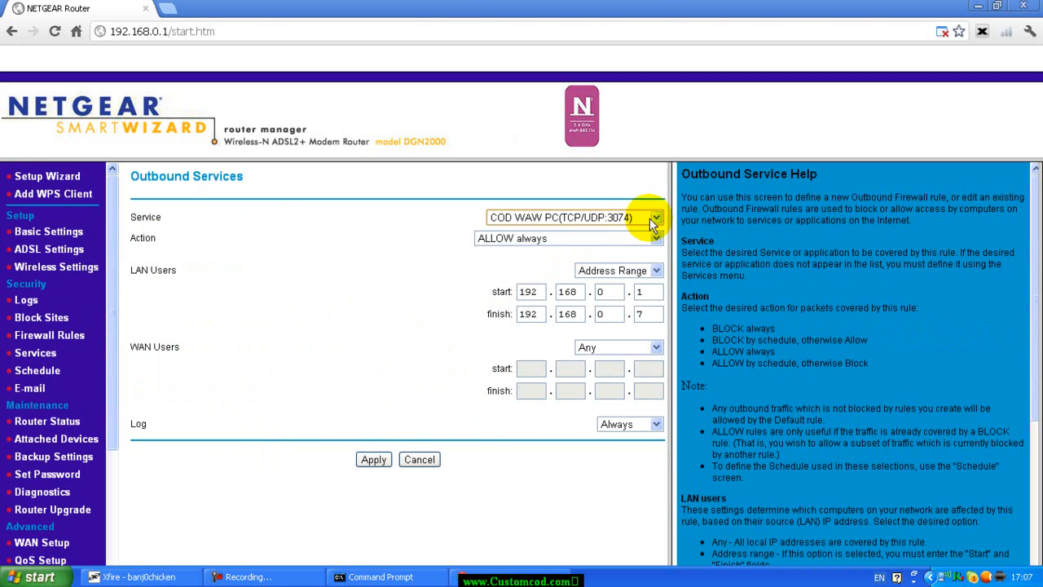
{"action": "left_click", "coordinate": [655, 216]}
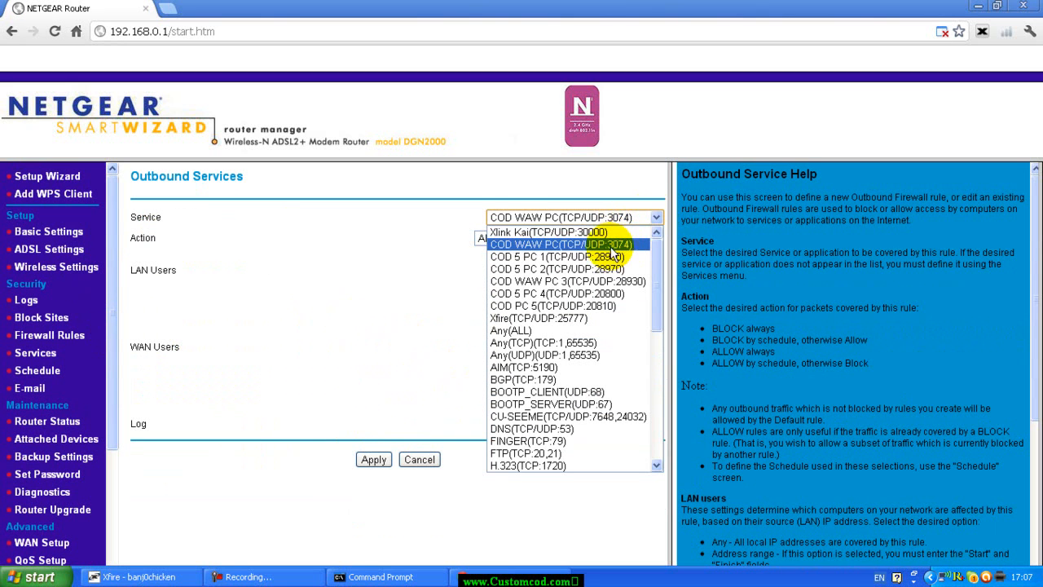
{"action": "left_click", "coordinate": [562, 245]}
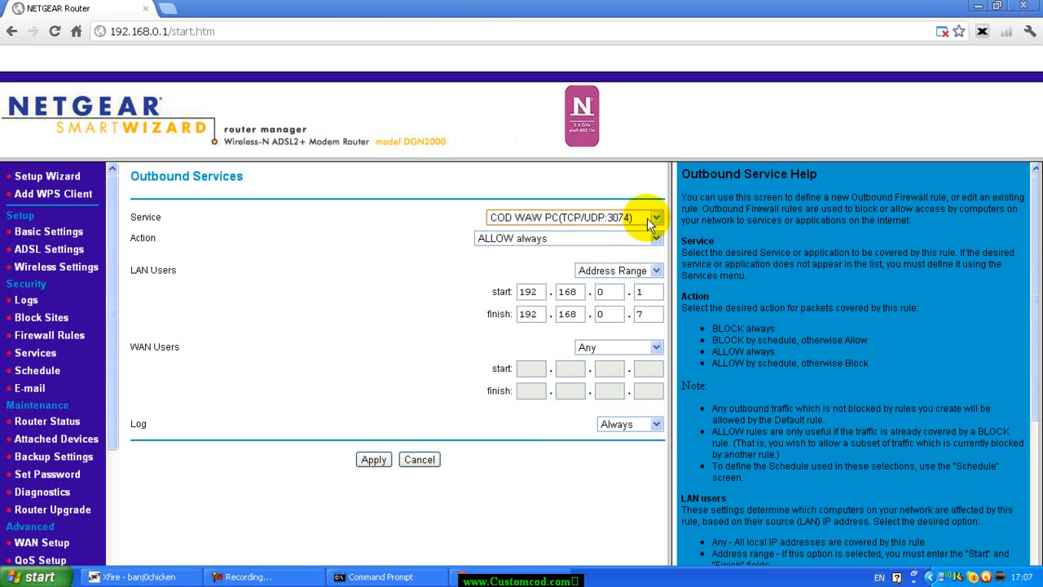
{"action": "mouse_move", "coordinate": [658, 270]}
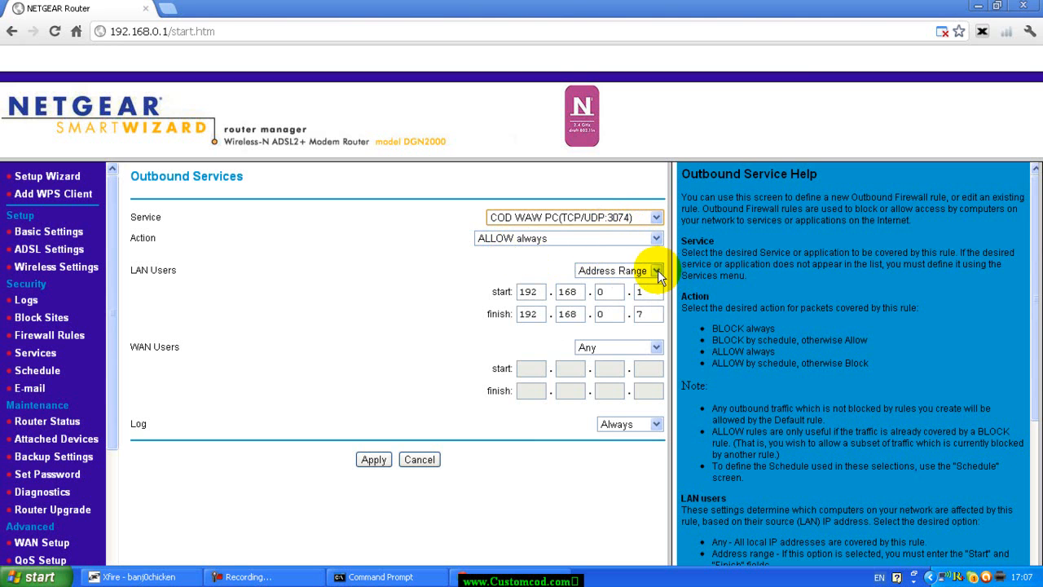
{"action": "left_click", "coordinate": [531, 292]}
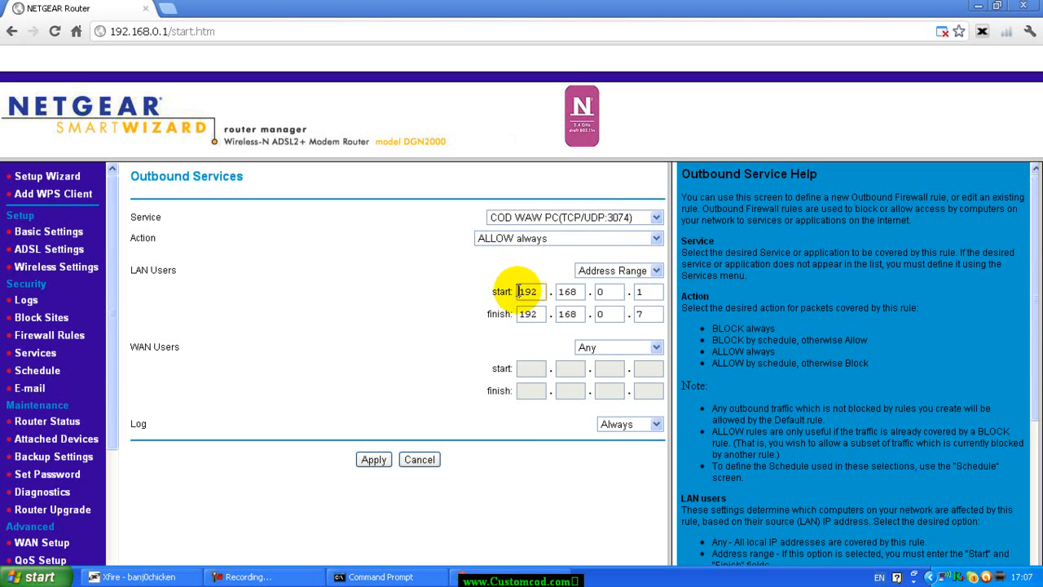
Check the ipconfig output for this PC's address 192.168.0.3, then return to the rule form
{"action": "left_click", "coordinate": [377, 577]}
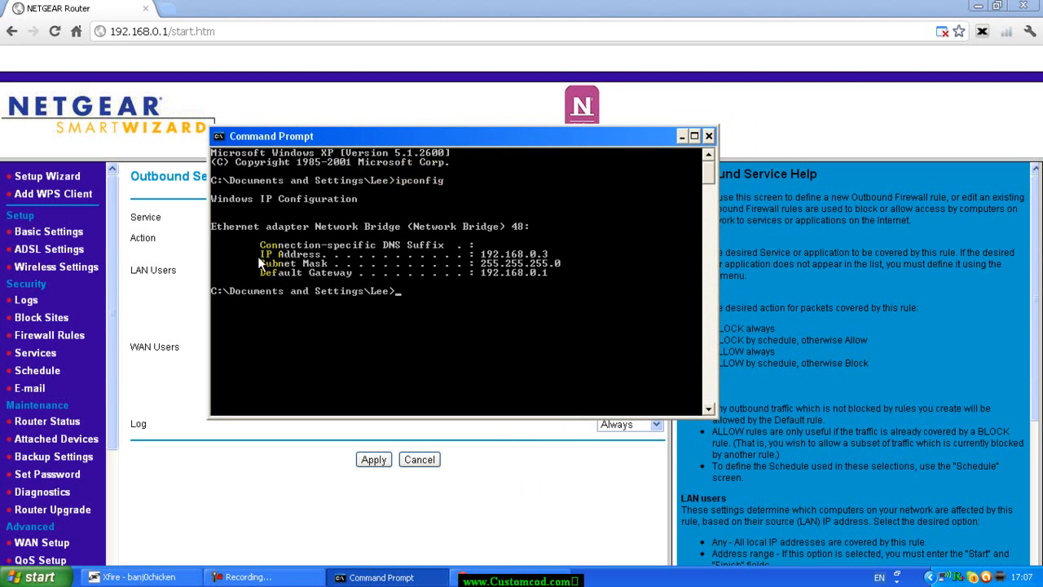
{"action": "mouse_move", "coordinate": [463, 258]}
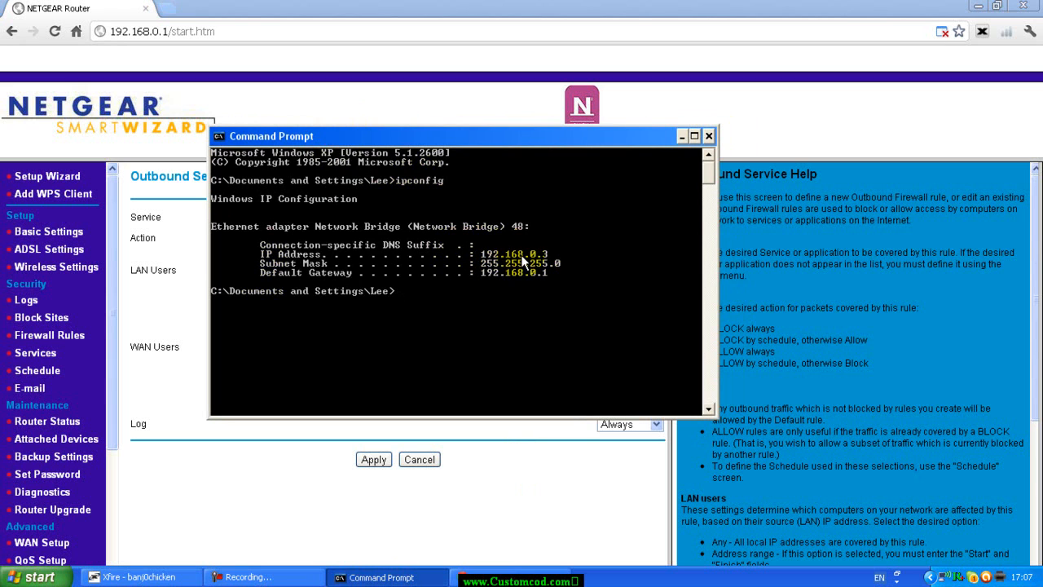
{"action": "left_click", "coordinate": [709, 135]}
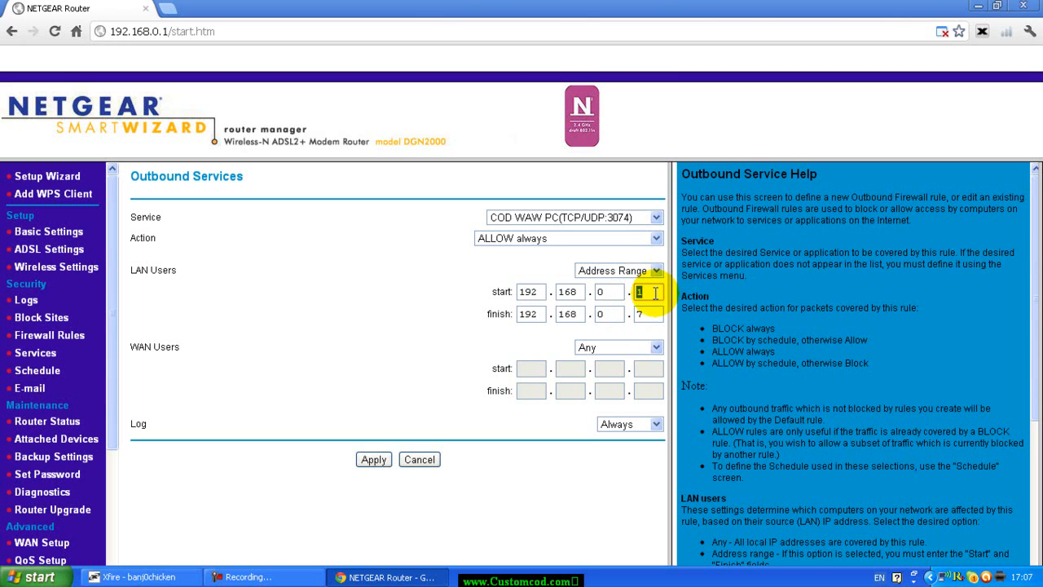
Keep the range 192.168.0.1 to 192.168.0.7 and set the rule's Log to Never
{"action": "type", "text": "1"}
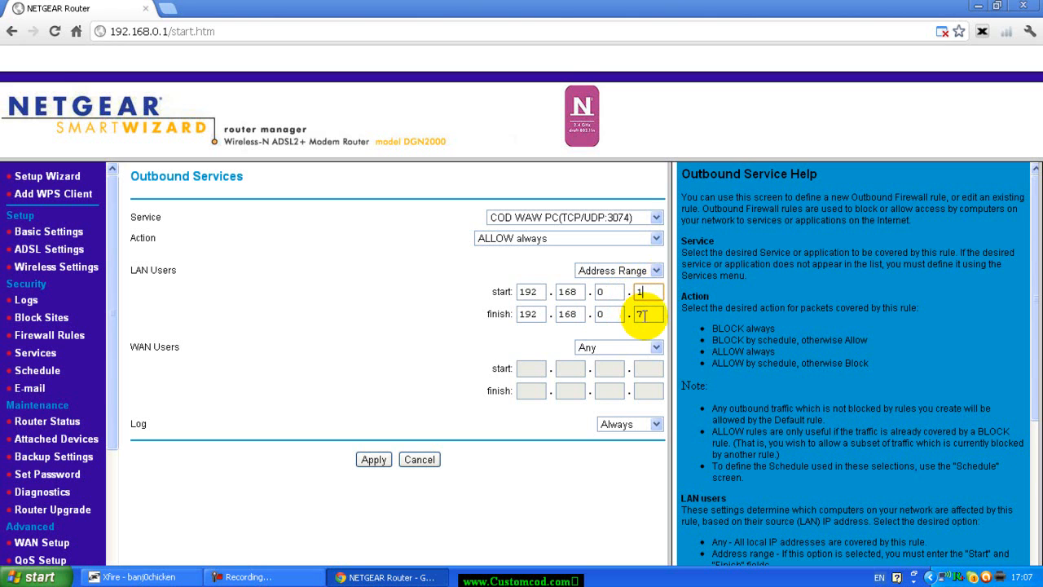
{"action": "left_click", "coordinate": [644, 315]}
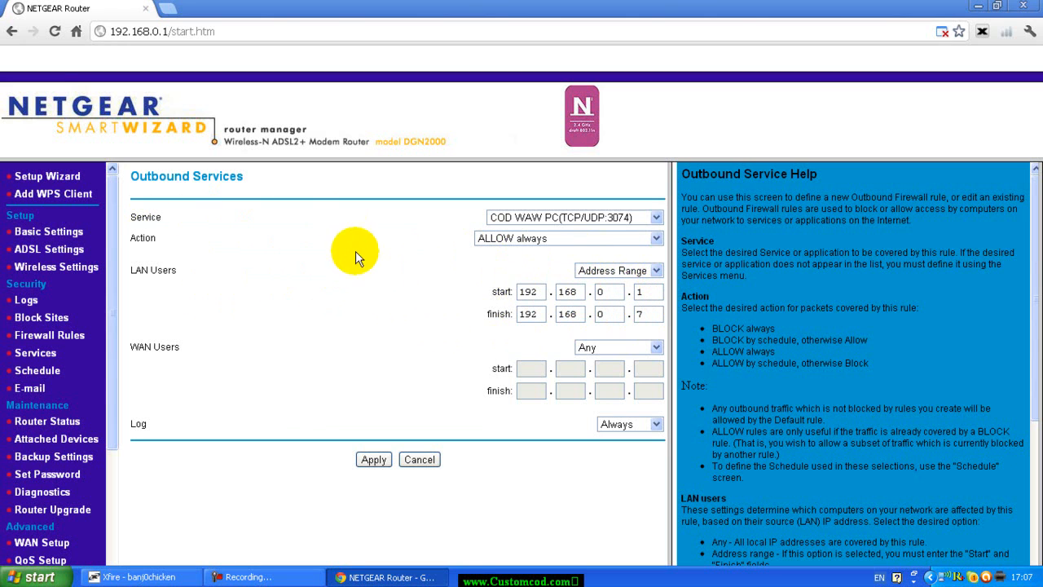
{"action": "left_click", "coordinate": [649, 292]}
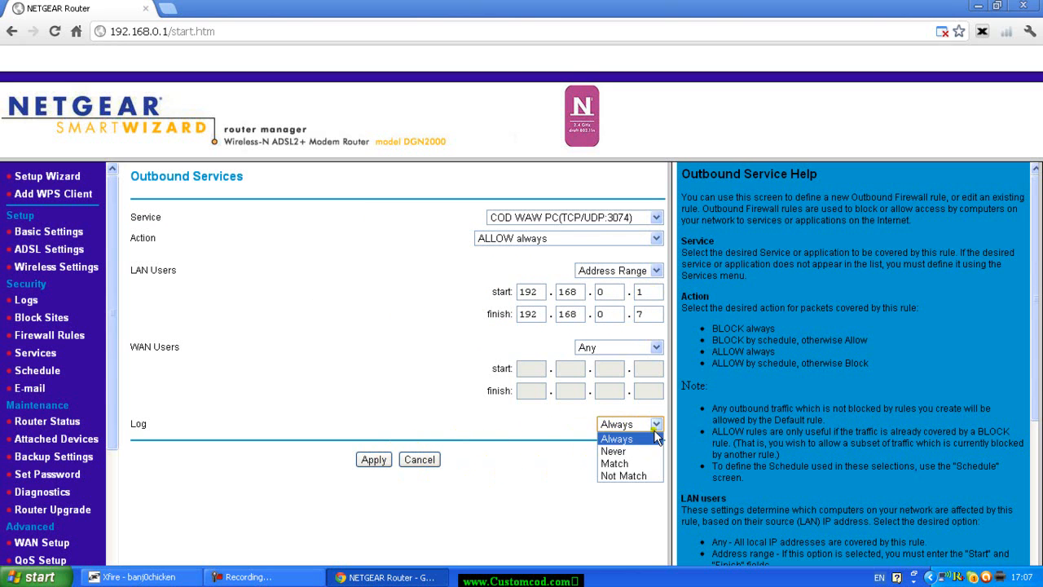
{"action": "left_click", "coordinate": [613, 450]}
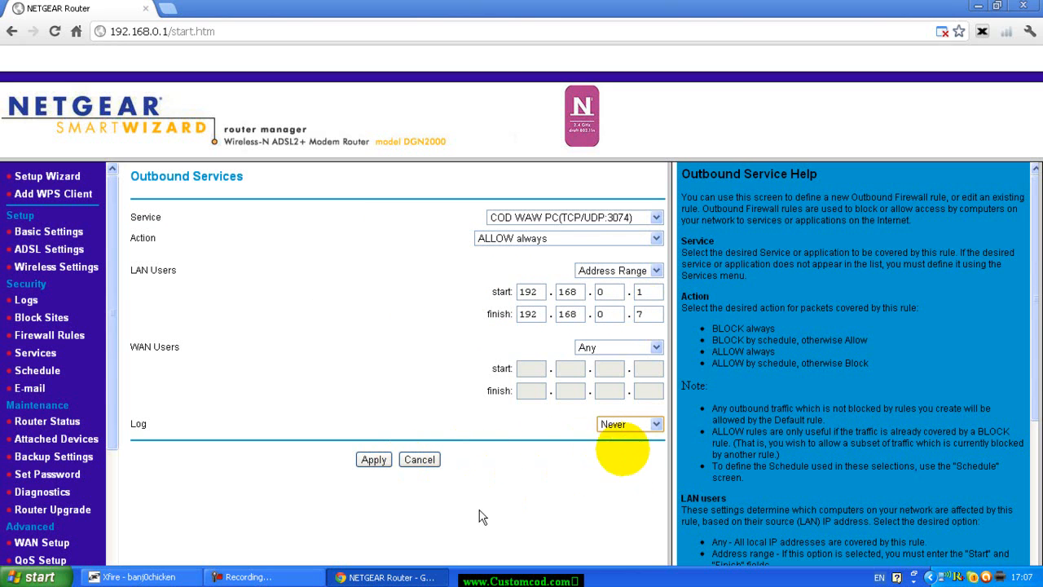
{"action": "left_click", "coordinate": [374, 459]}
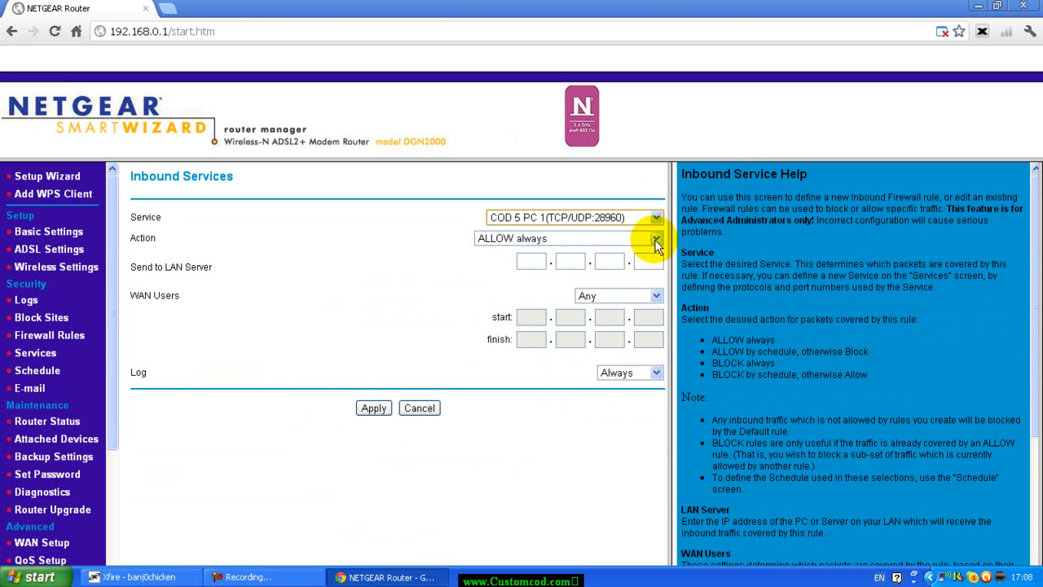
{"action": "mouse_move", "coordinate": [617, 225]}
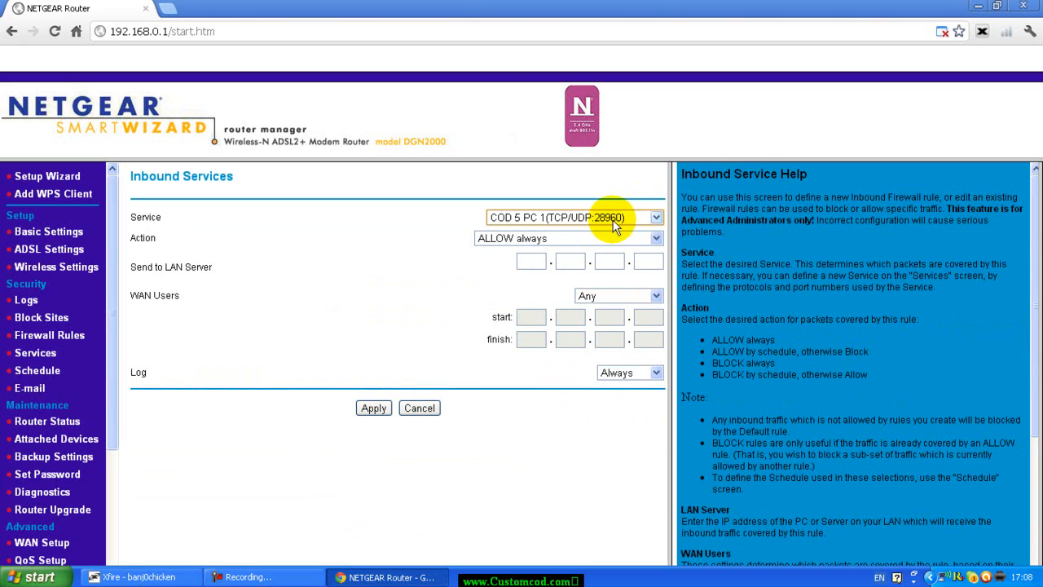
{"action": "mouse_move", "coordinate": [628, 231]}
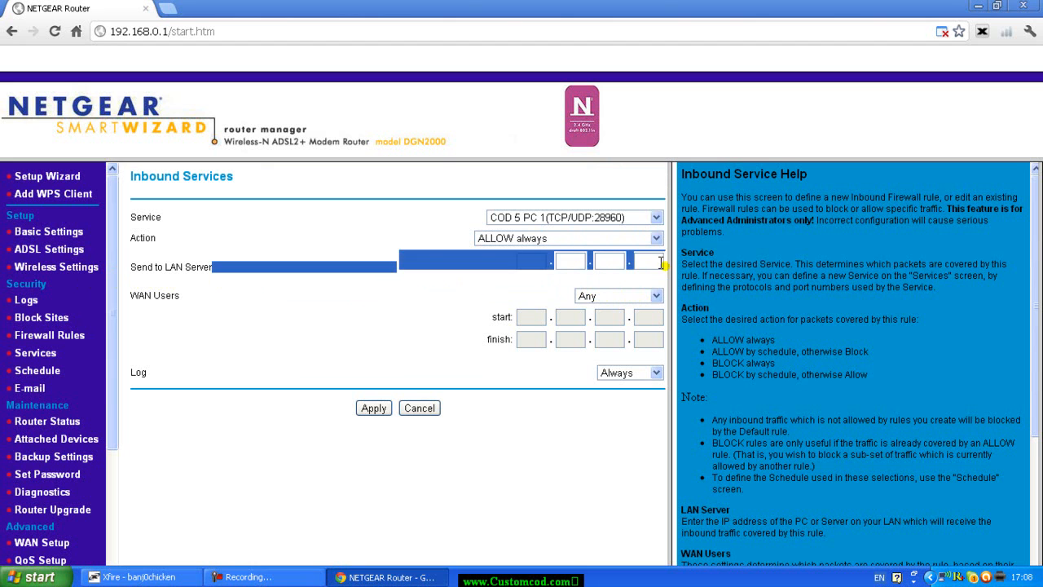
In Network Connections, view the Network Bridge details showing IP address 192.168.0.3
{"action": "left_click", "coordinate": [33, 574]}
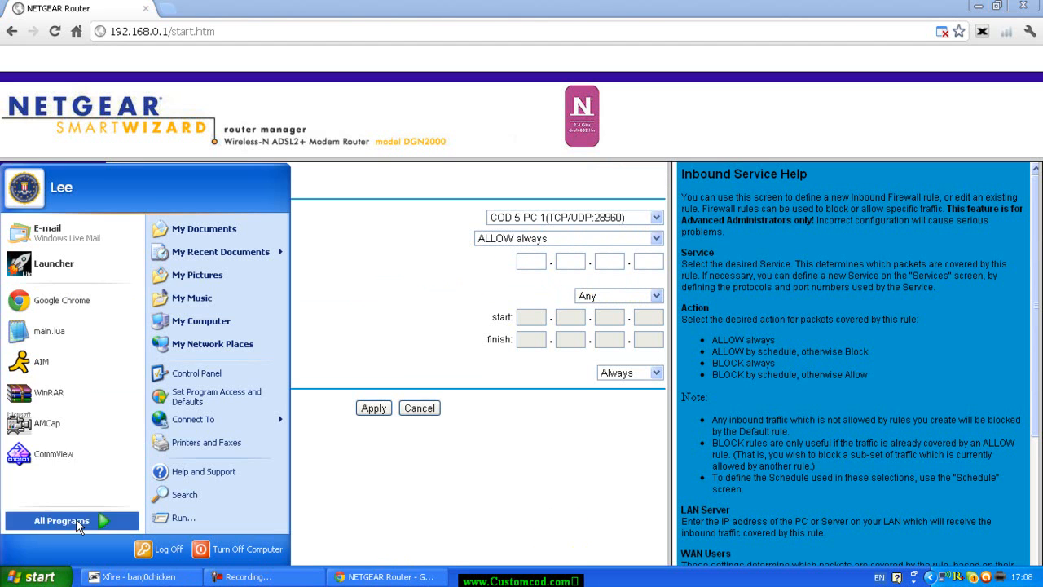
{"action": "mouse_move", "coordinate": [207, 326]}
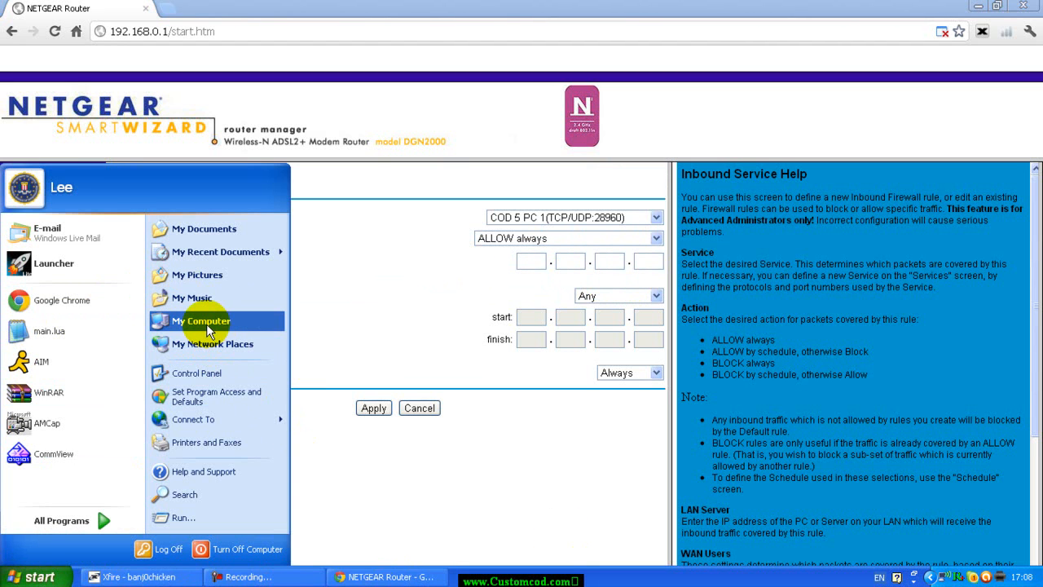
{"action": "mouse_move", "coordinate": [248, 324]}
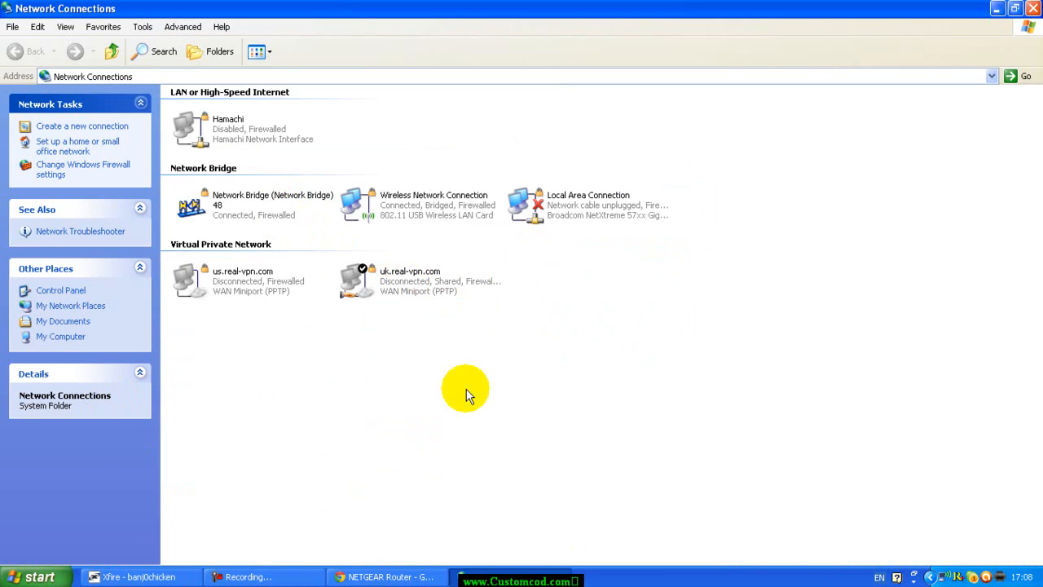
{"action": "mouse_move", "coordinate": [354, 344]}
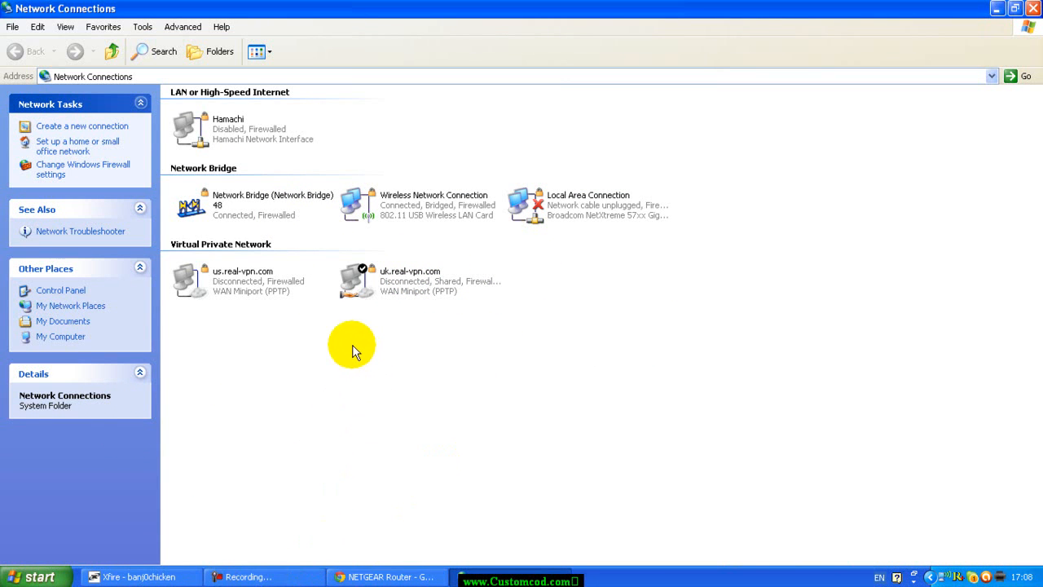
{"action": "mouse_move", "coordinate": [283, 246]}
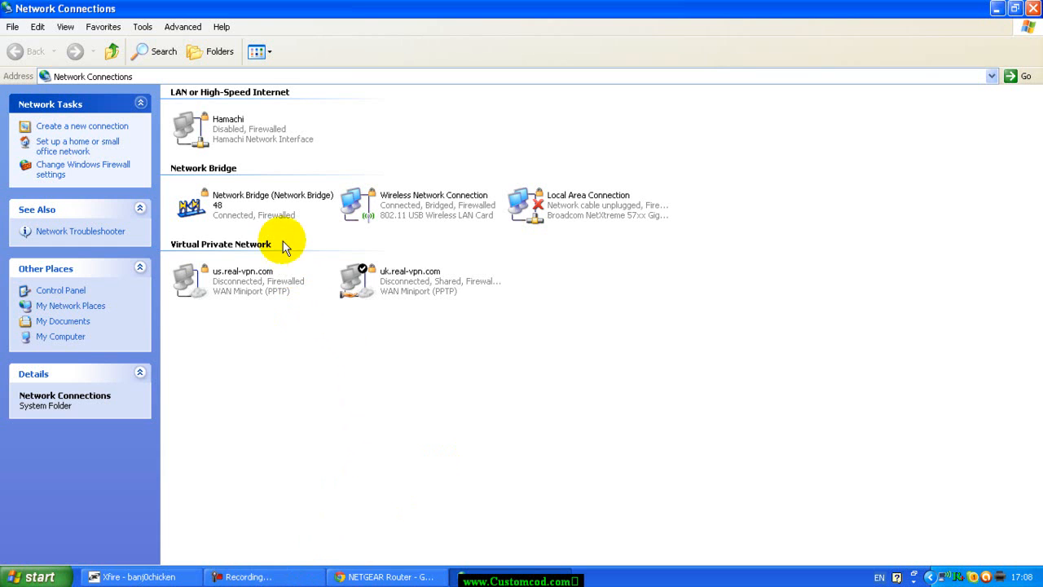
{"action": "mouse_move", "coordinate": [263, 220]}
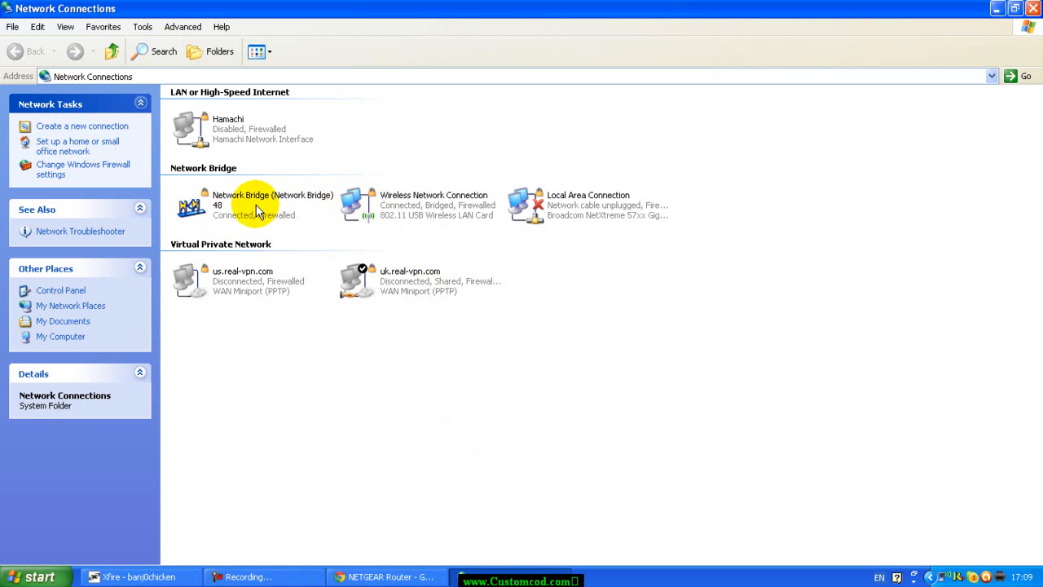
{"action": "left_click", "coordinate": [259, 203]}
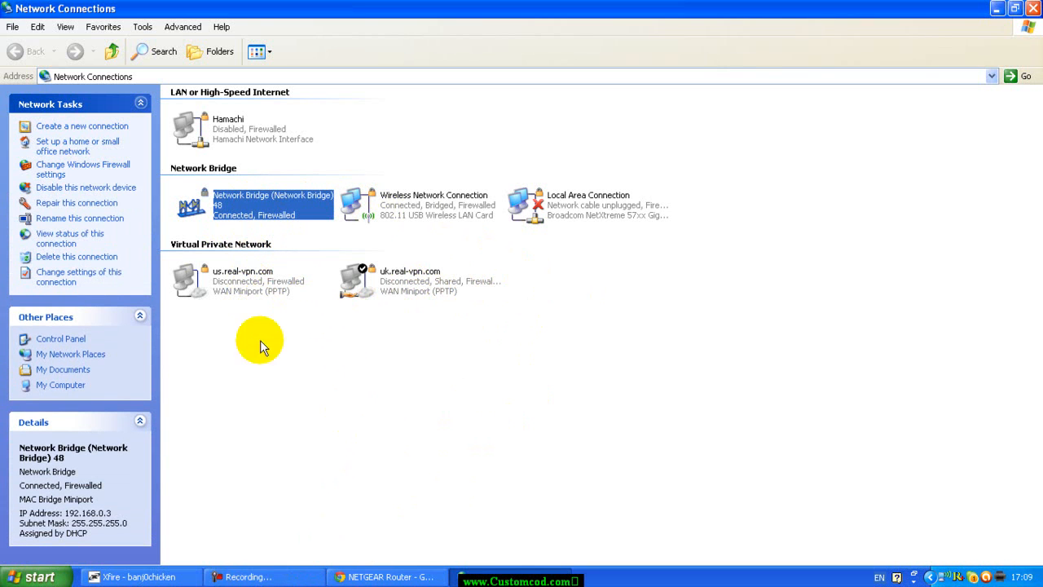
{"action": "left_click", "coordinate": [600, 206]}
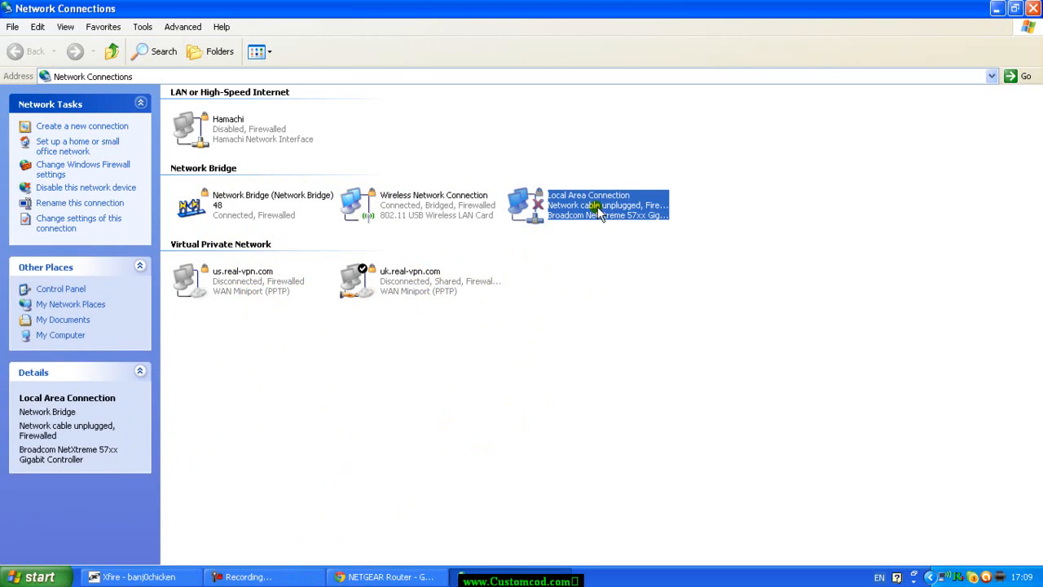
{"action": "mouse_move", "coordinate": [447, 209]}
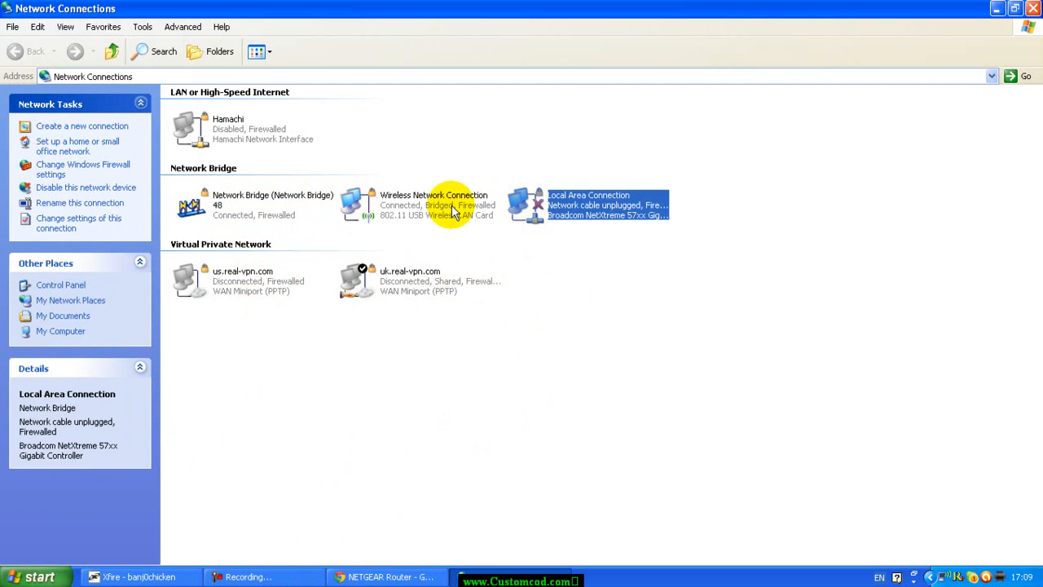
{"action": "left_click", "coordinate": [433, 199]}
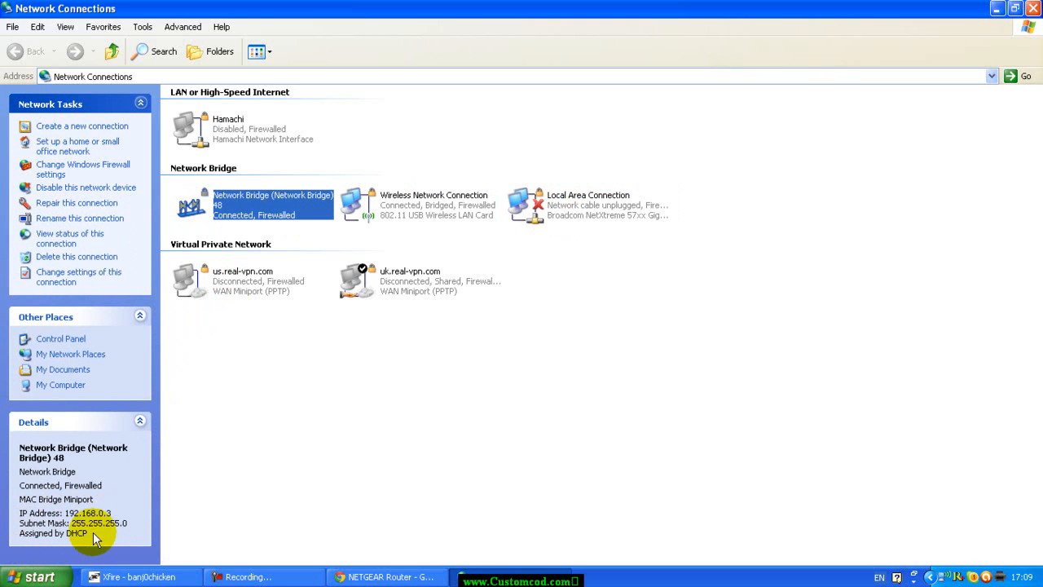
{"action": "mouse_move", "coordinate": [138, 518]}
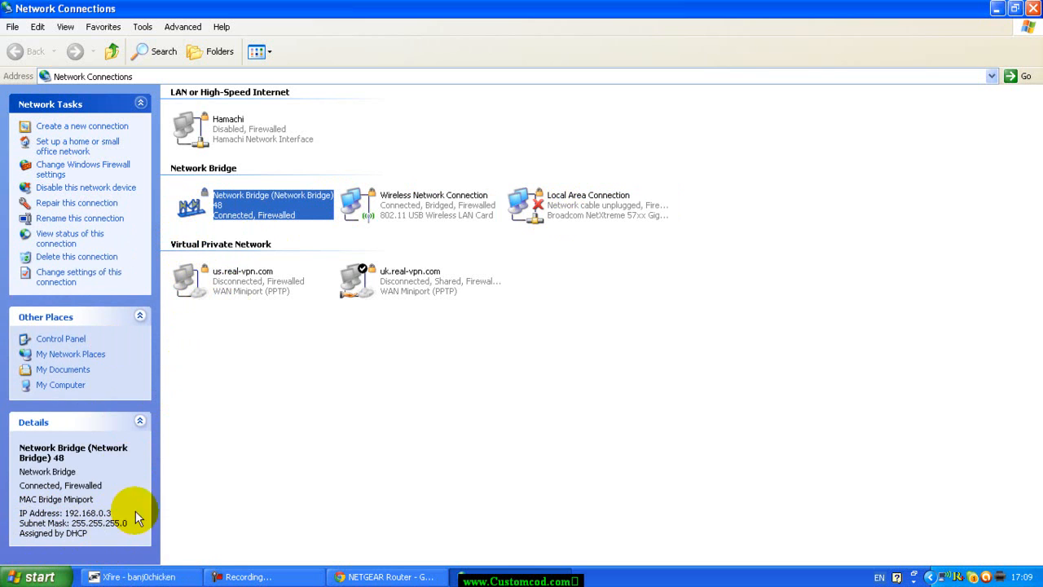
{"action": "mouse_move", "coordinate": [202, 391]}
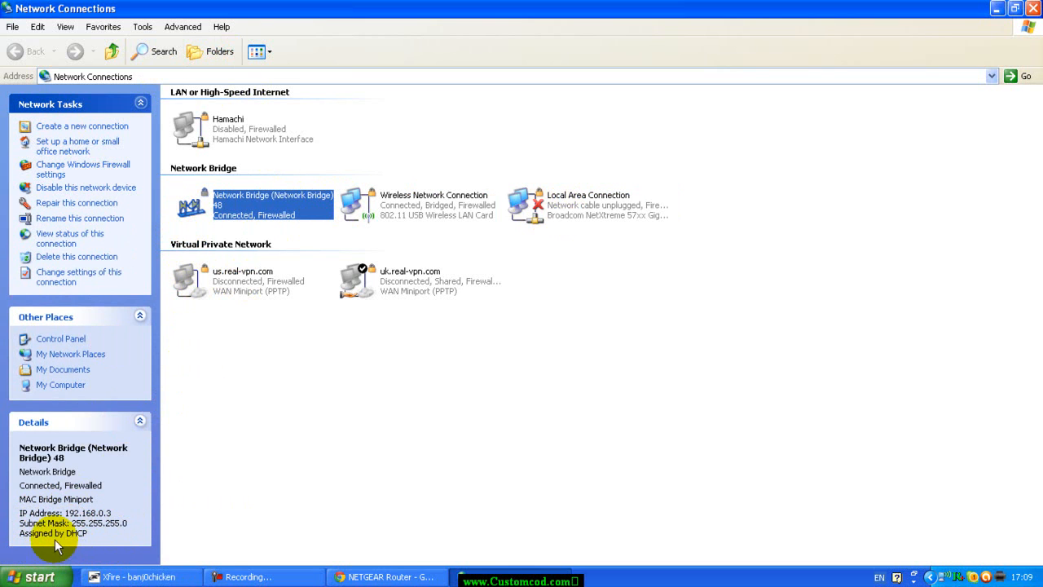
{"action": "mouse_move", "coordinate": [1017, 32]}
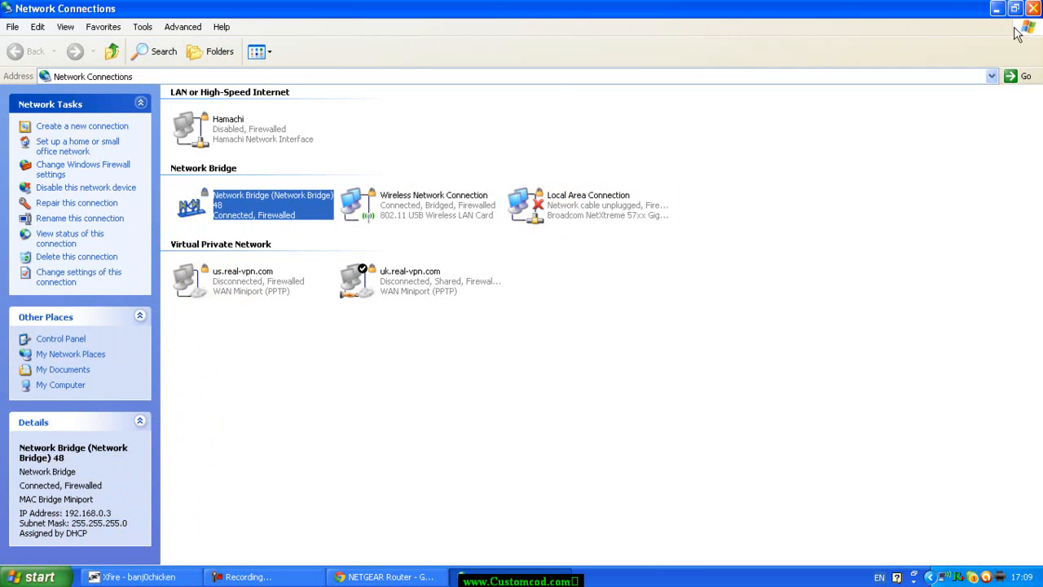
Send the COD 5 PC 1 inbound rule to LAN server 192.168.0.3 with WAN Users set to Any
{"action": "left_click", "coordinate": [384, 577]}
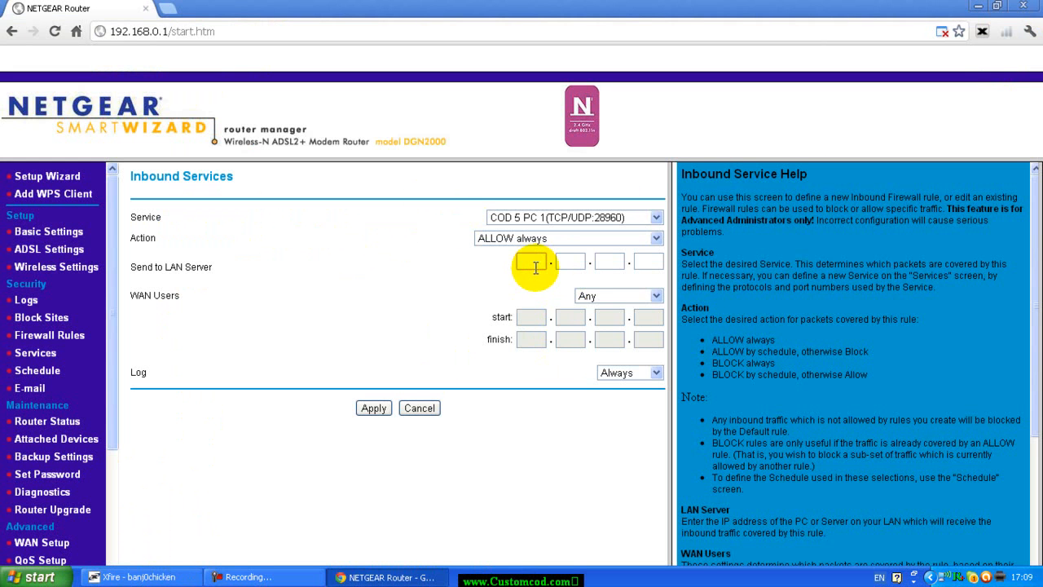
{"action": "type", "text": "192"}
{"action": "left_click", "coordinate": [571, 261]}
{"action": "type", "text": "168"}
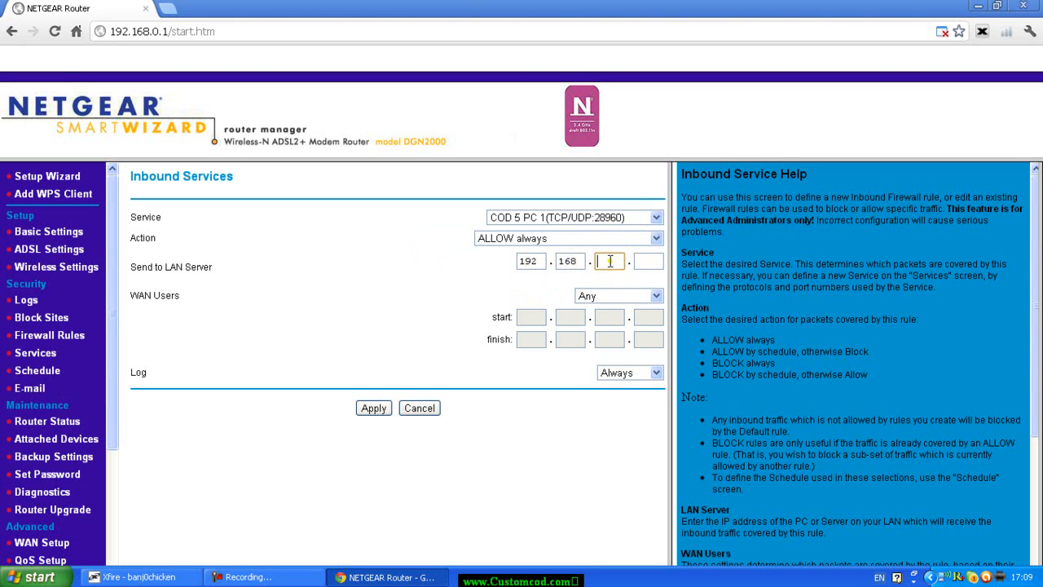
{"action": "type", "text": "0"}
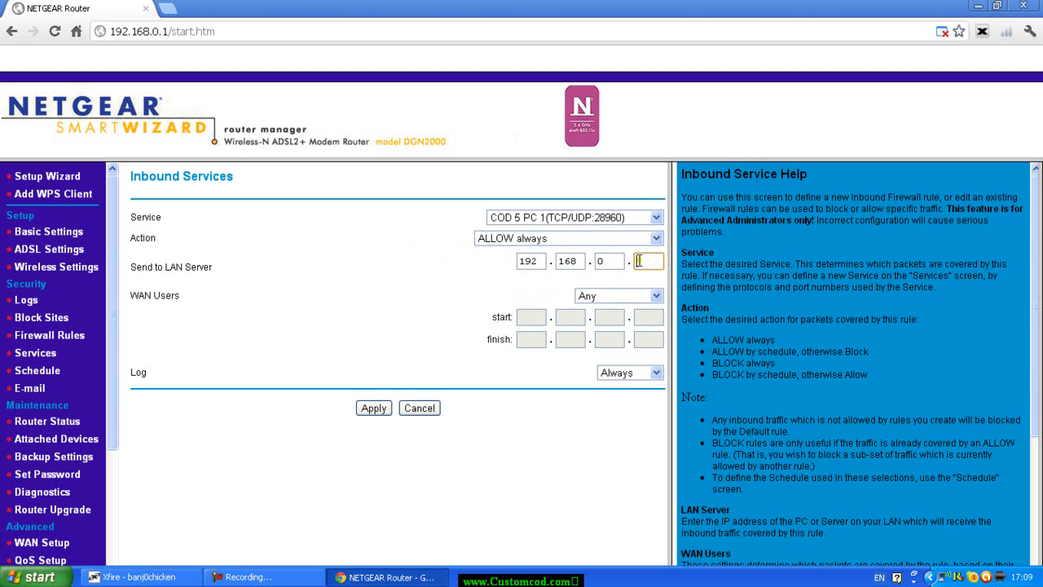
{"action": "type", "text": "3"}
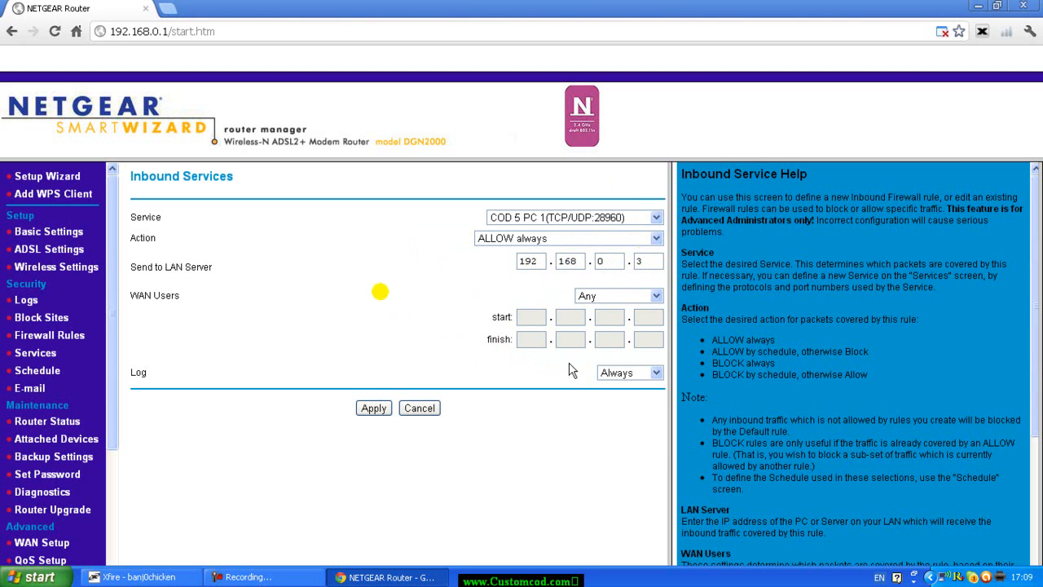
{"action": "mouse_move", "coordinate": [124, 319]}
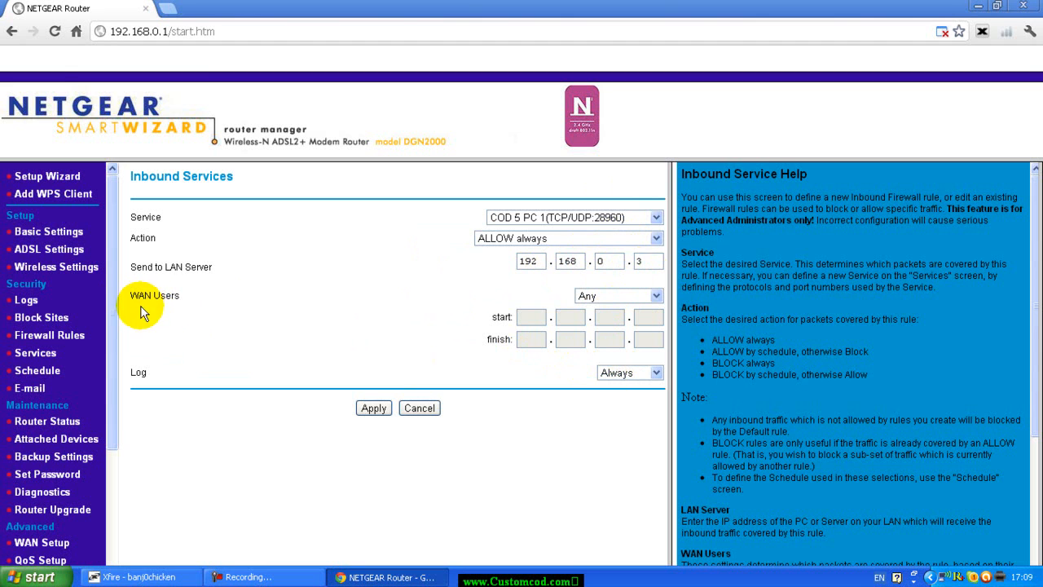
{"action": "mouse_move", "coordinate": [644, 314]}
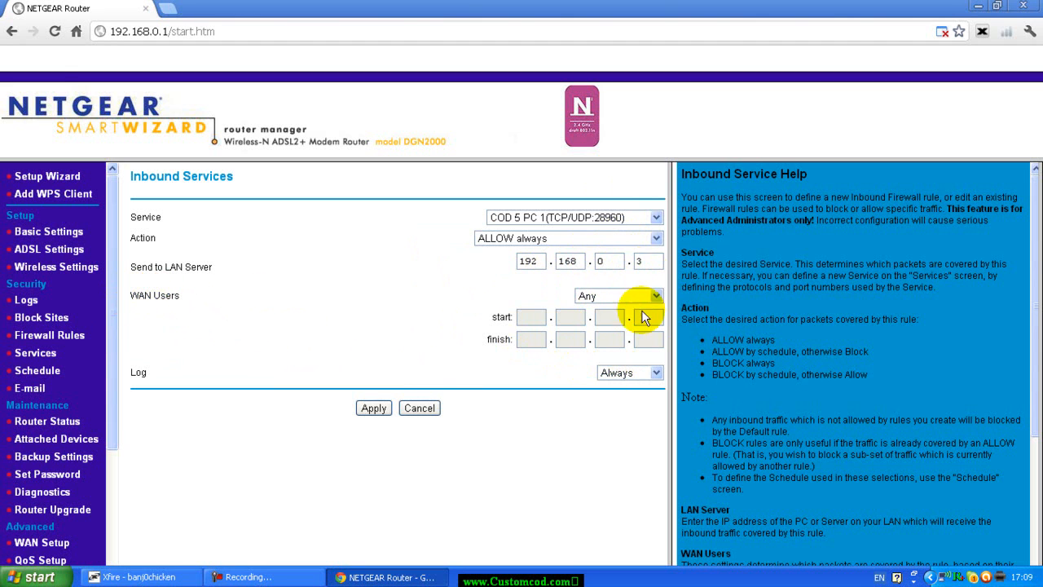
{"action": "left_click", "coordinate": [650, 297]}
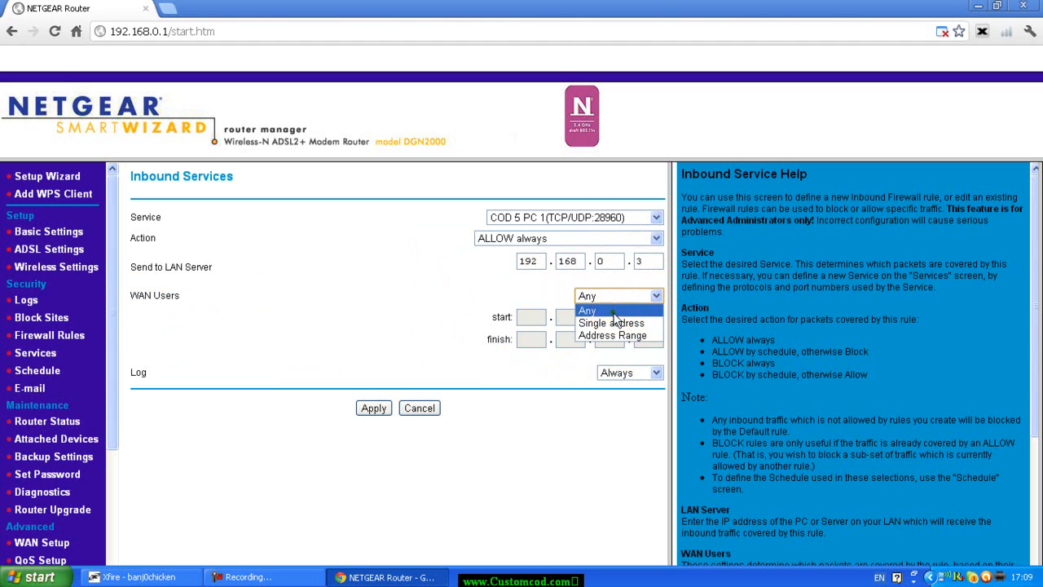
{"action": "left_click", "coordinate": [630, 372]}
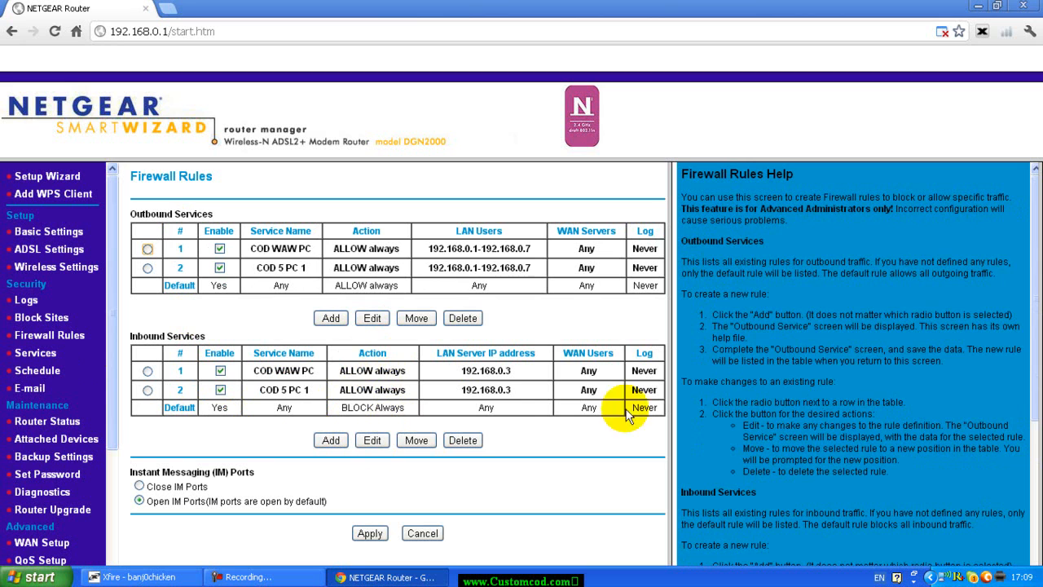
{"action": "mouse_move", "coordinate": [264, 294]}
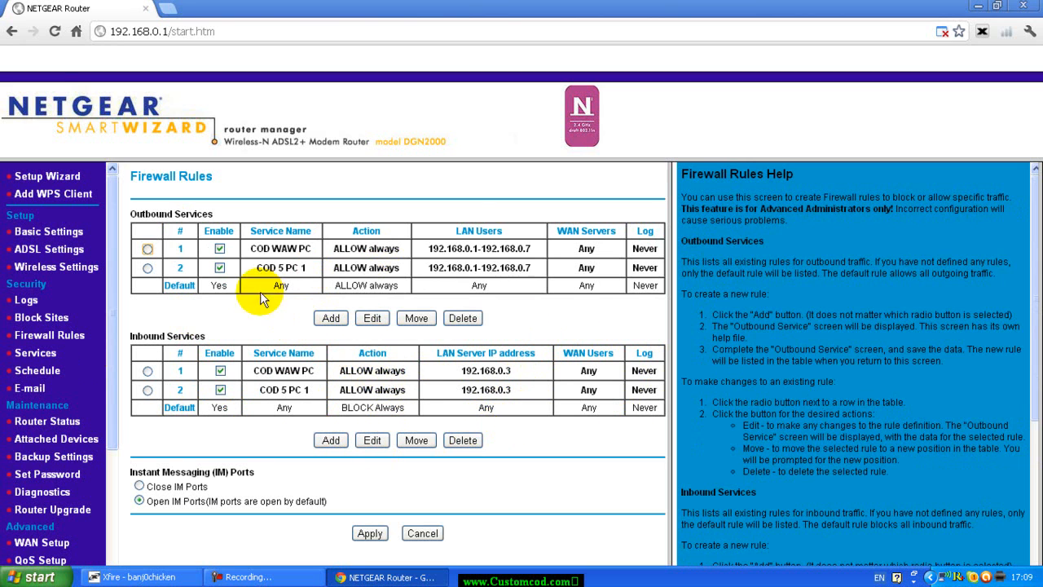
{"action": "mouse_move", "coordinate": [388, 248]}
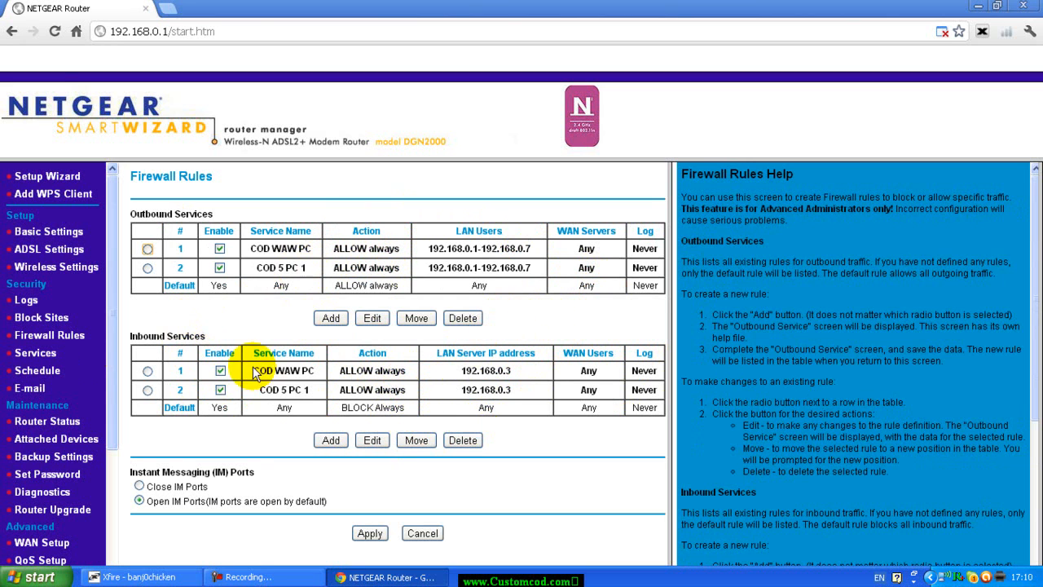
{"action": "mouse_move", "coordinate": [179, 371]}
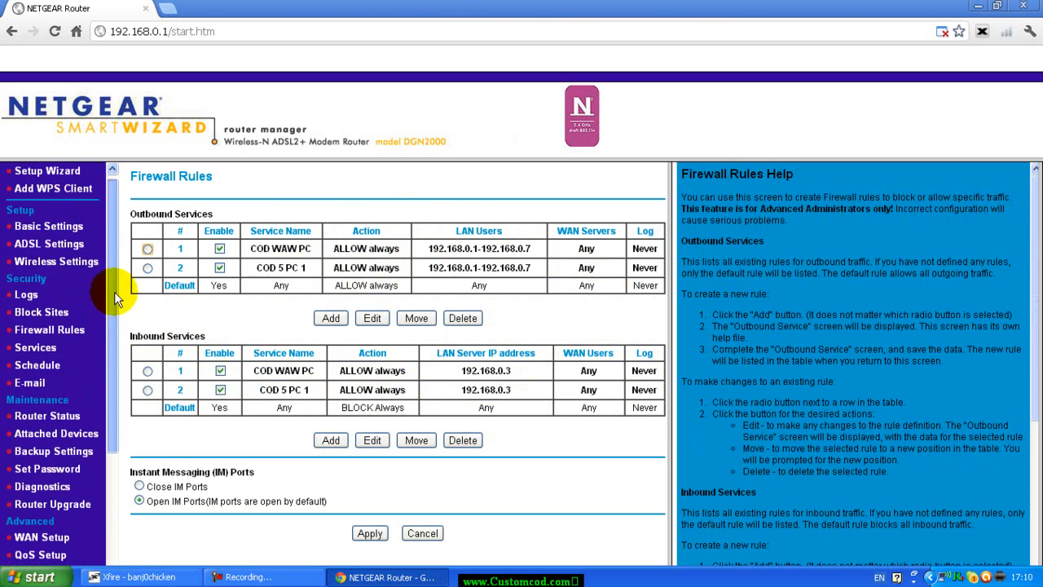
{"action": "scroll", "scroll_direction": "down", "scroll_amount": 3}
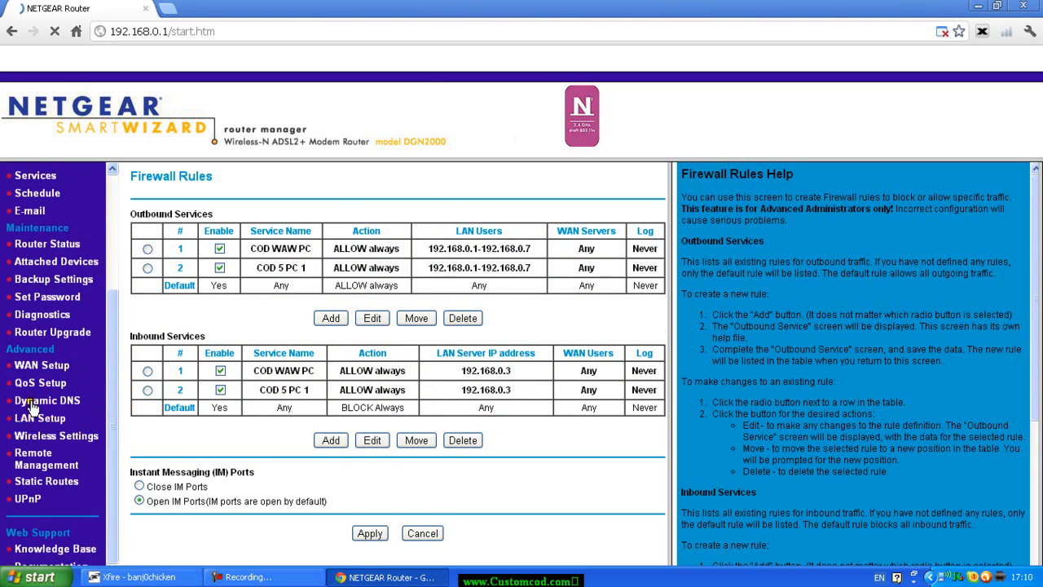
Show the Dynamic DNS page with the DynDNS.org service enabled for host TalkTalk
{"action": "left_click", "coordinate": [36, 401]}
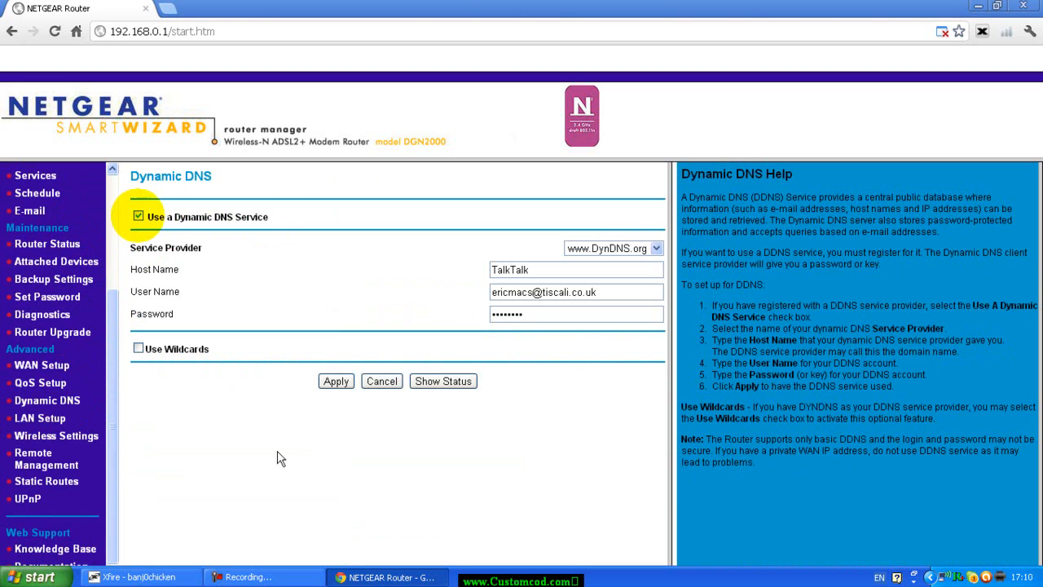
{"action": "mouse_move", "coordinate": [171, 247]}
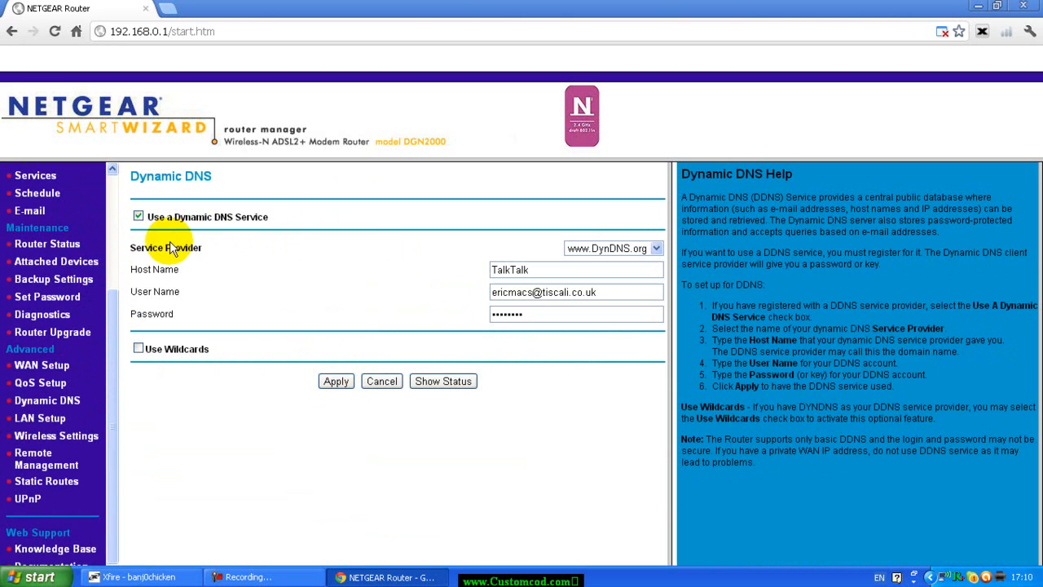
{"action": "mouse_move", "coordinate": [143, 399]}
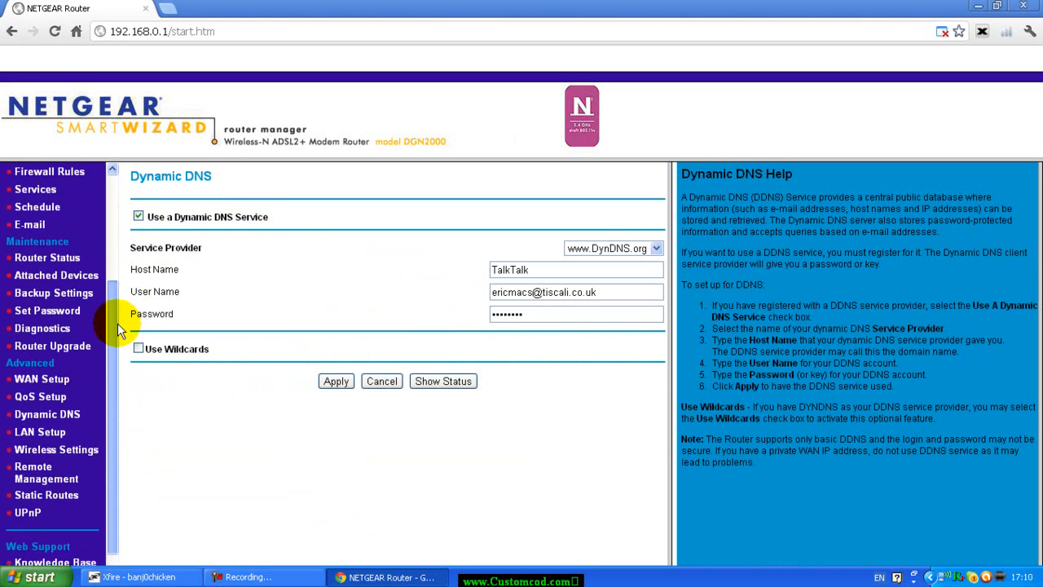
{"action": "mouse_move", "coordinate": [91, 241]}
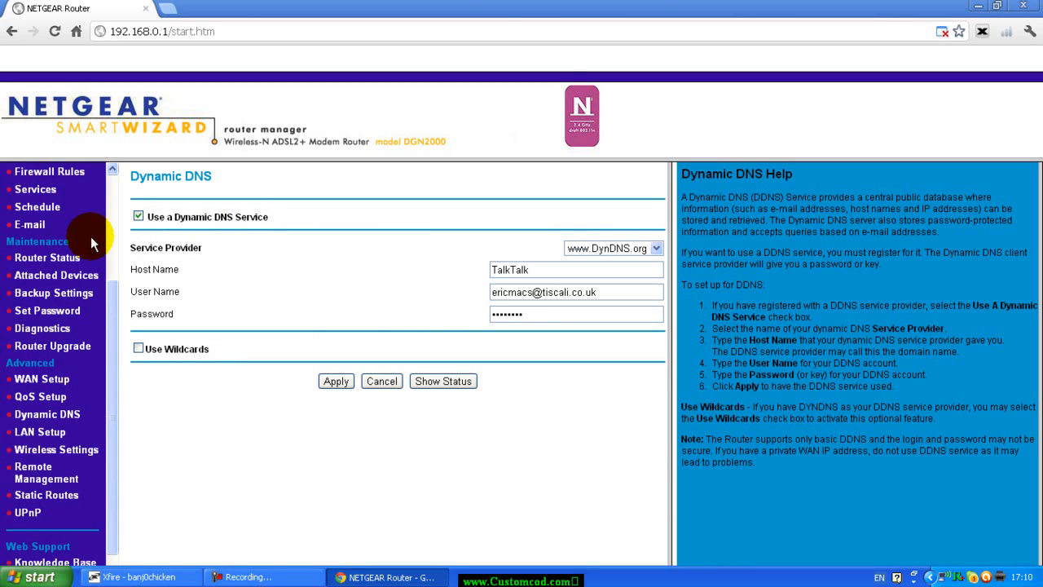
{"action": "mouse_move", "coordinate": [118, 477]}
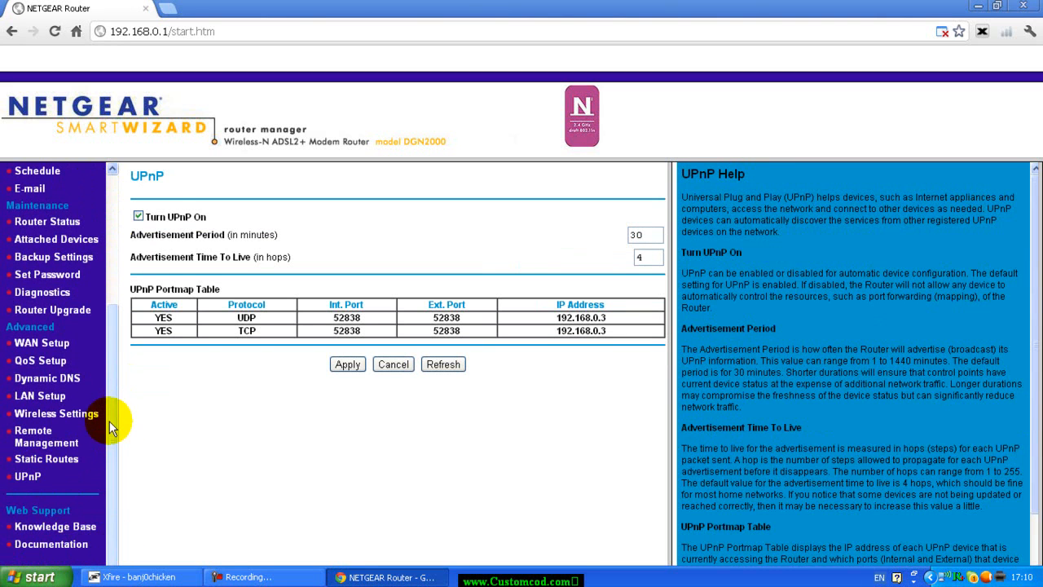
{"action": "mouse_move", "coordinate": [106, 408]}
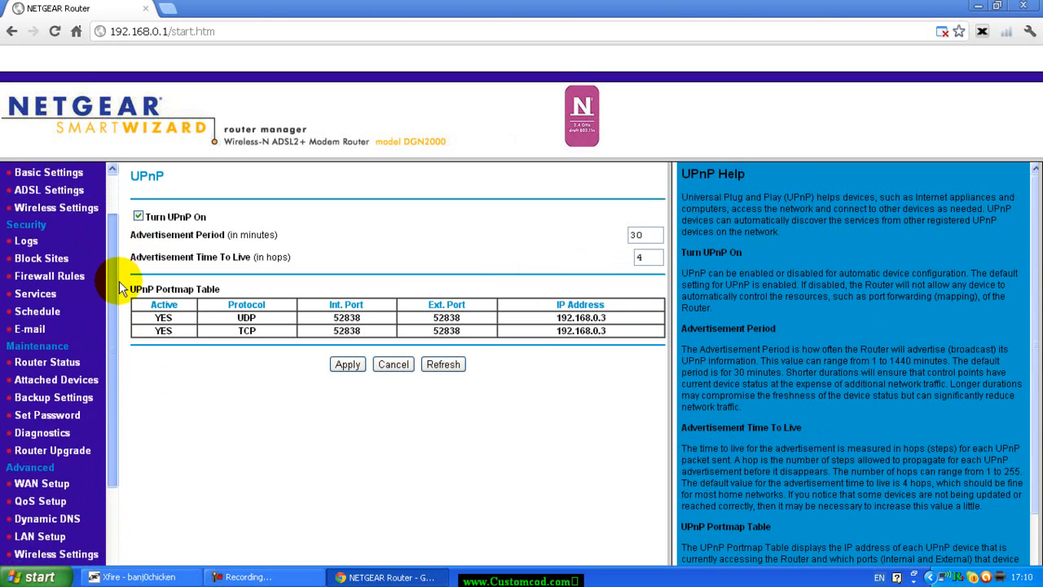
Scroll the UPnP page to see UPnP on and the UDP/TCP port 52838 mappings to 192.168.0.3
{"action": "scroll", "scroll_direction": "down", "scroll_amount": 3}
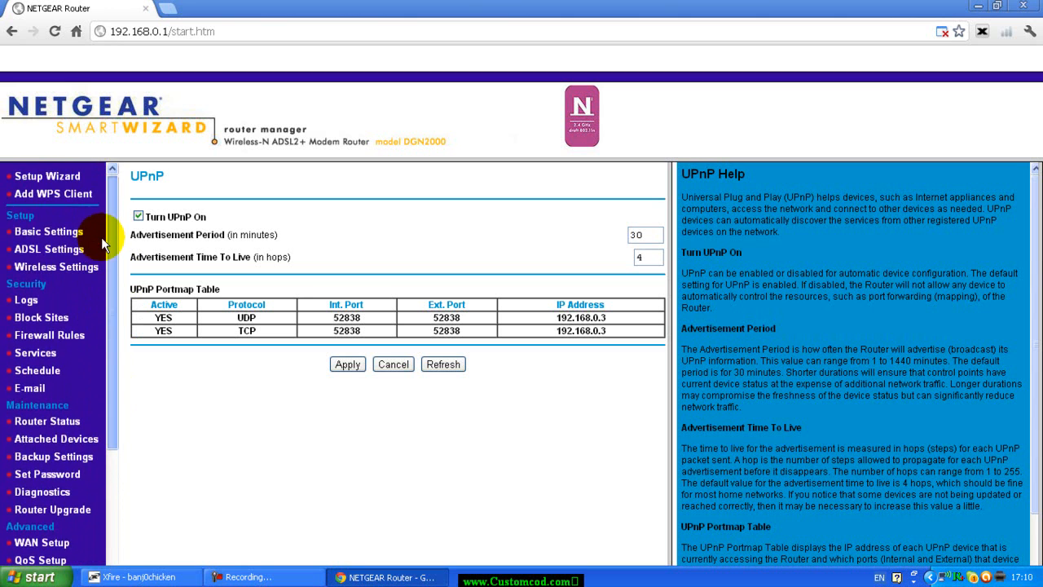
{"action": "mouse_move", "coordinate": [166, 443]}
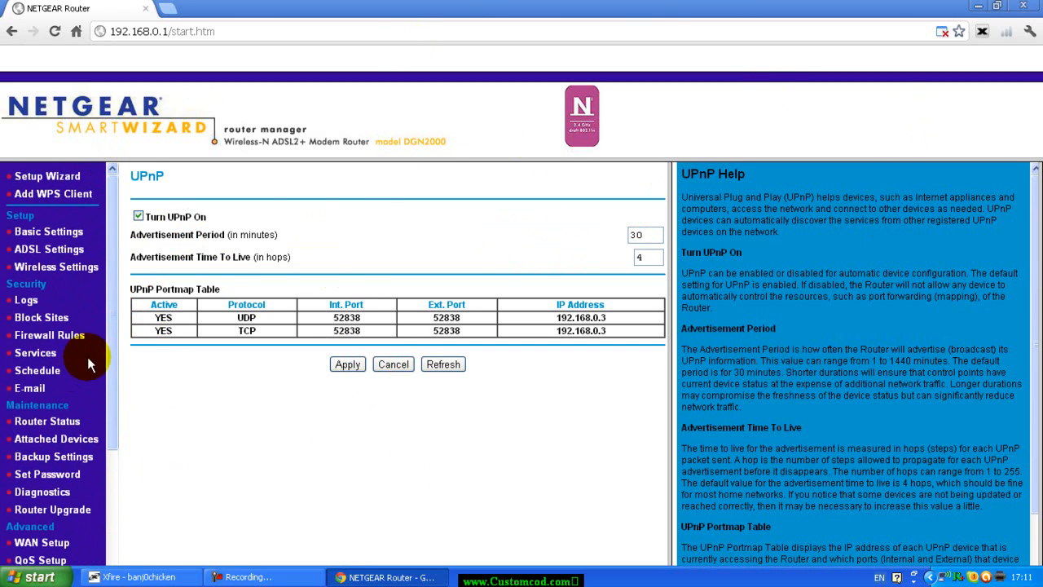
{"action": "mouse_move", "coordinate": [137, 261]}
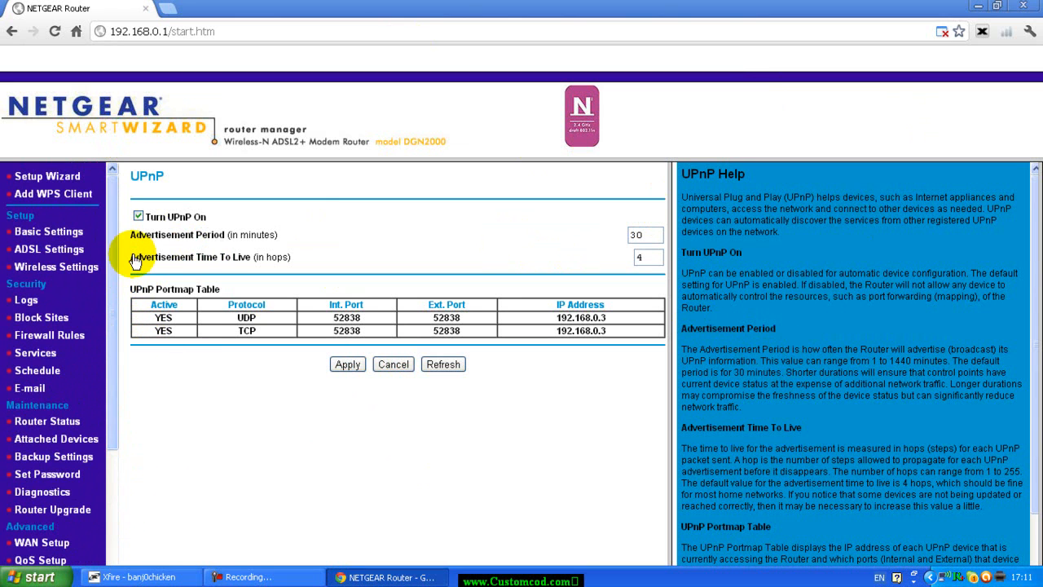
{"action": "mouse_move", "coordinate": [192, 350]}
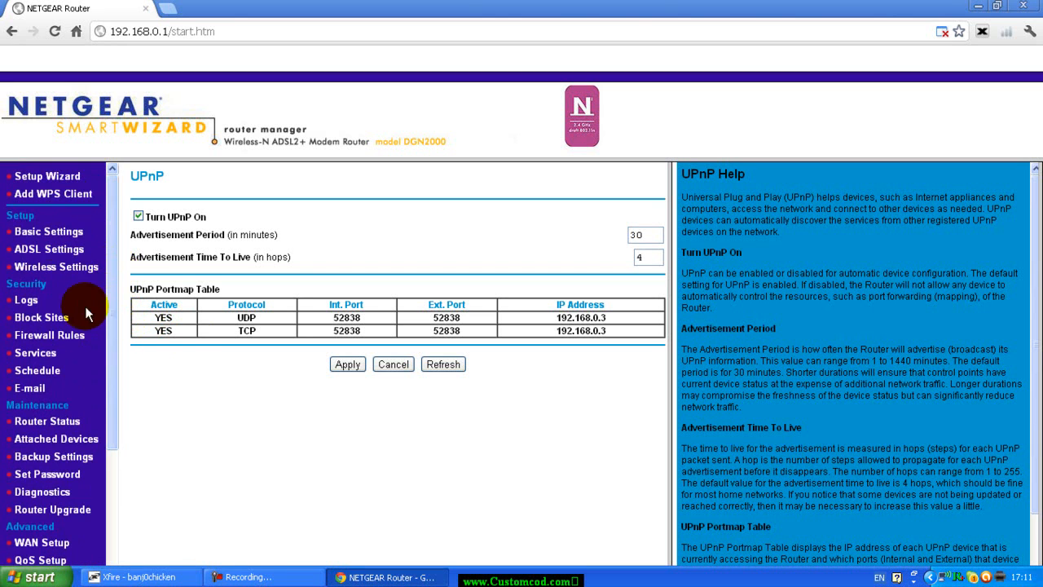
{"action": "scroll", "scroll_direction": "down", "scroll_amount": 3}
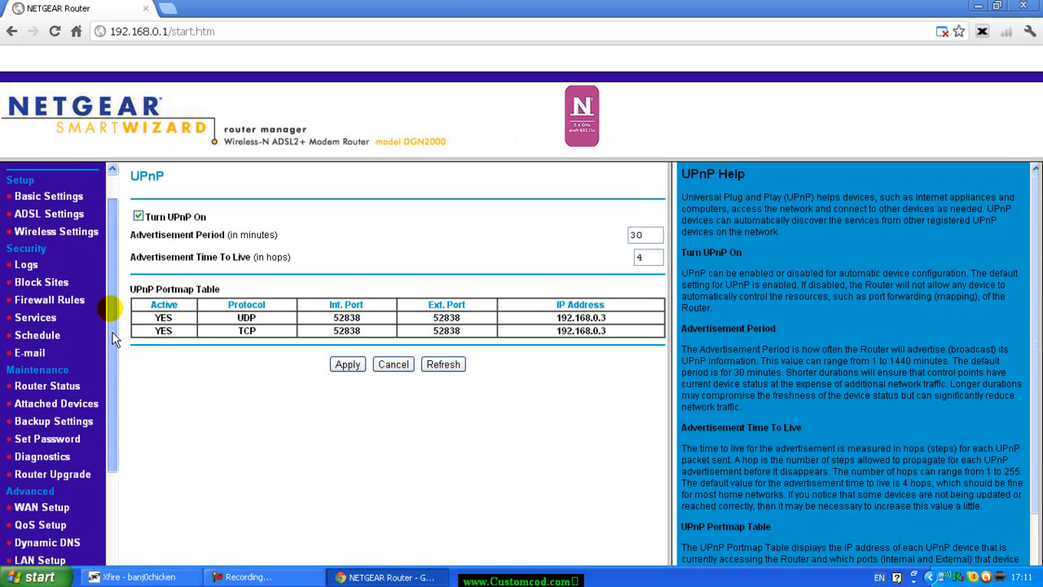
{"action": "scroll", "scroll_direction": "down", "scroll_amount": 3}
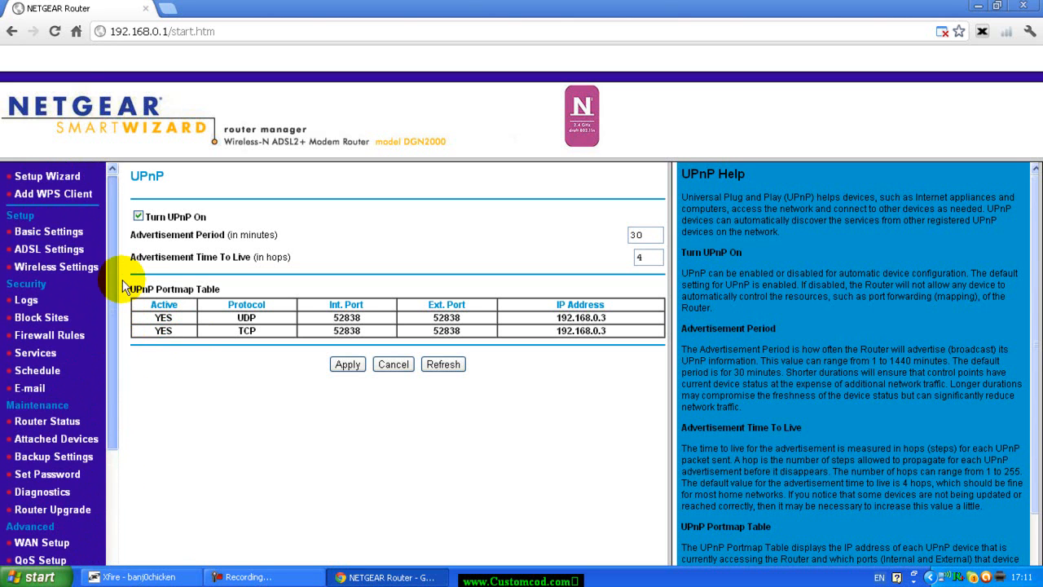
{"action": "mouse_move", "coordinate": [163, 433]}
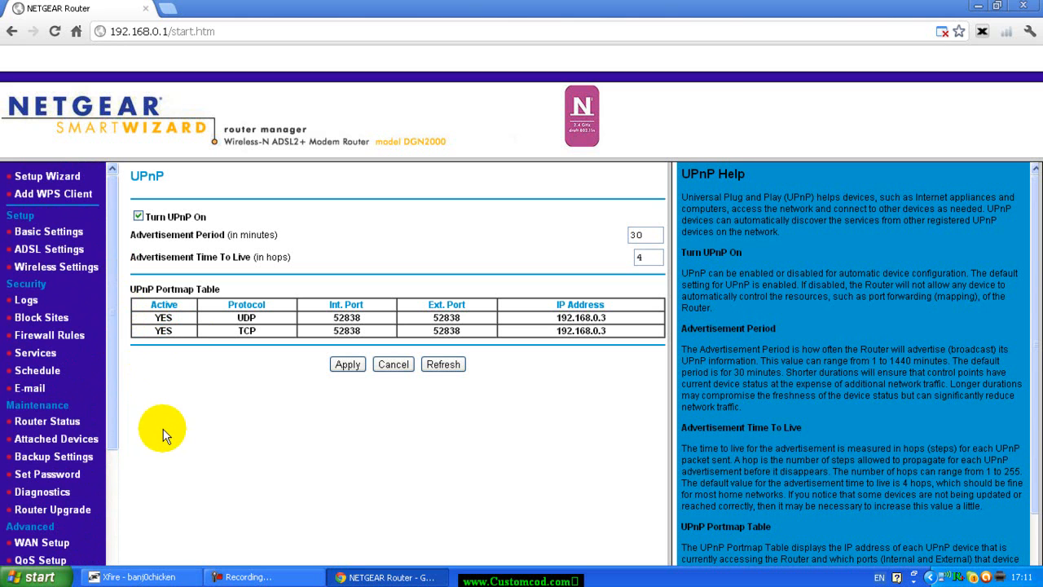
{"action": "mouse_move", "coordinate": [94, 344]}
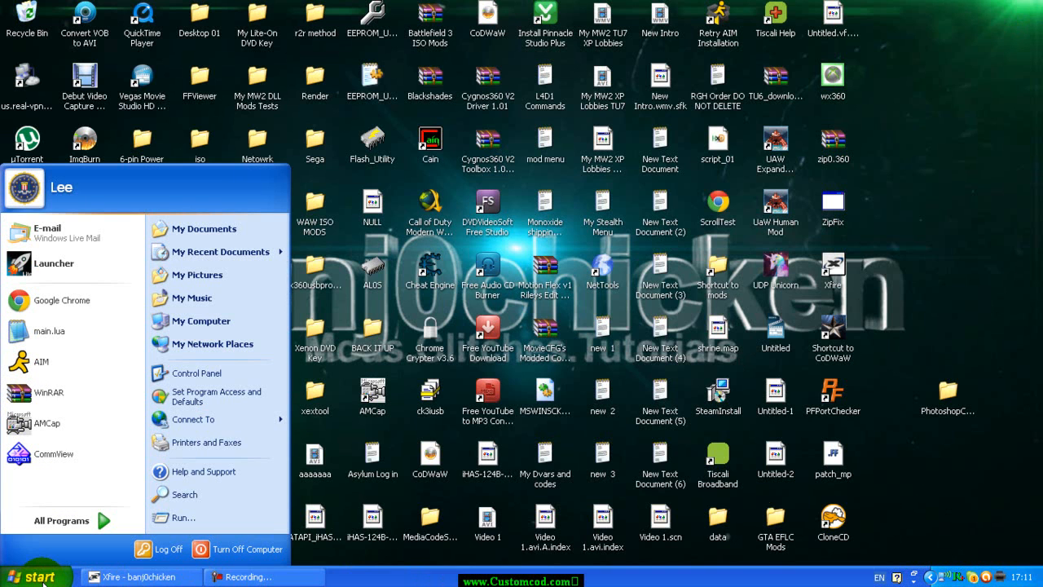
{"action": "mouse_move", "coordinate": [75, 564]}
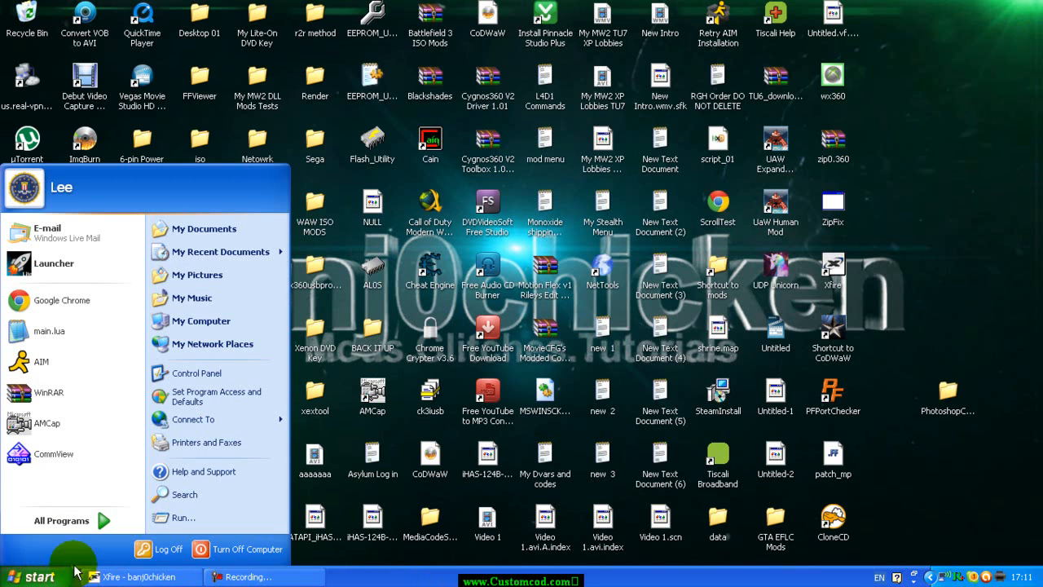
{"action": "mouse_move", "coordinate": [805, 451]}
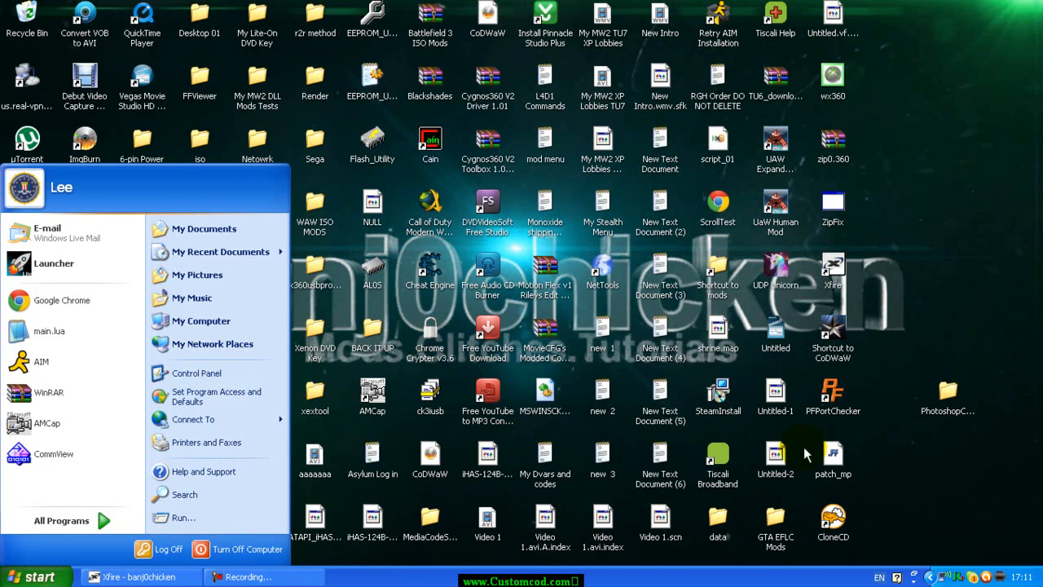
{"action": "mouse_move", "coordinate": [994, 6]}
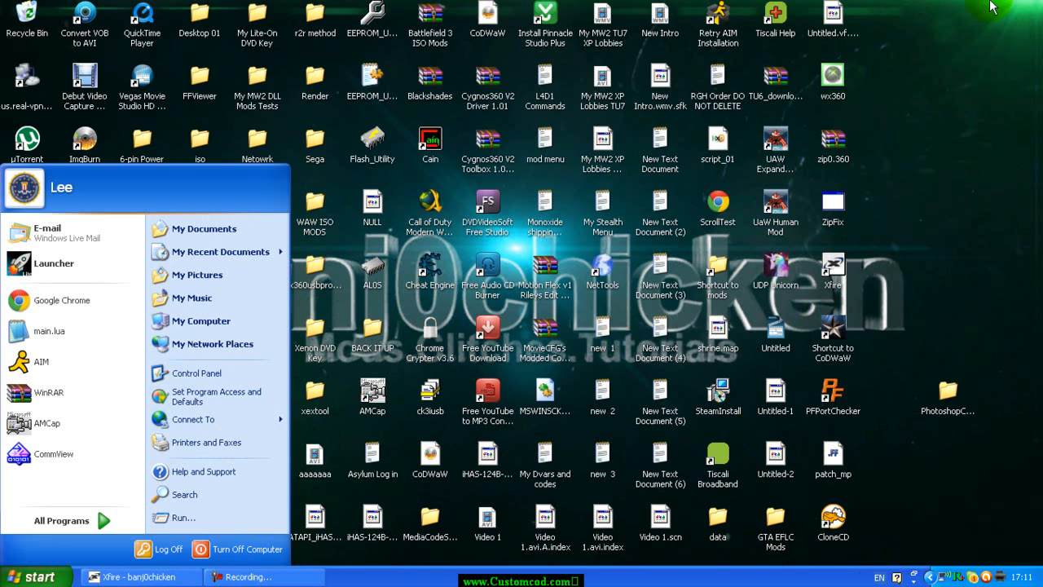
{"action": "mouse_move", "coordinate": [49, 331]}
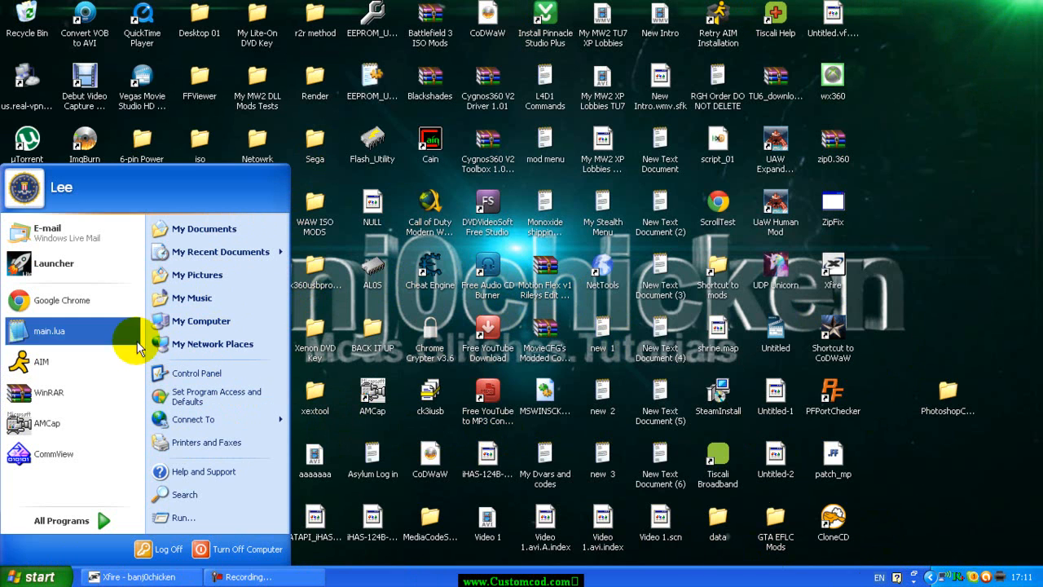
{"action": "mouse_move", "coordinate": [981, 538]}
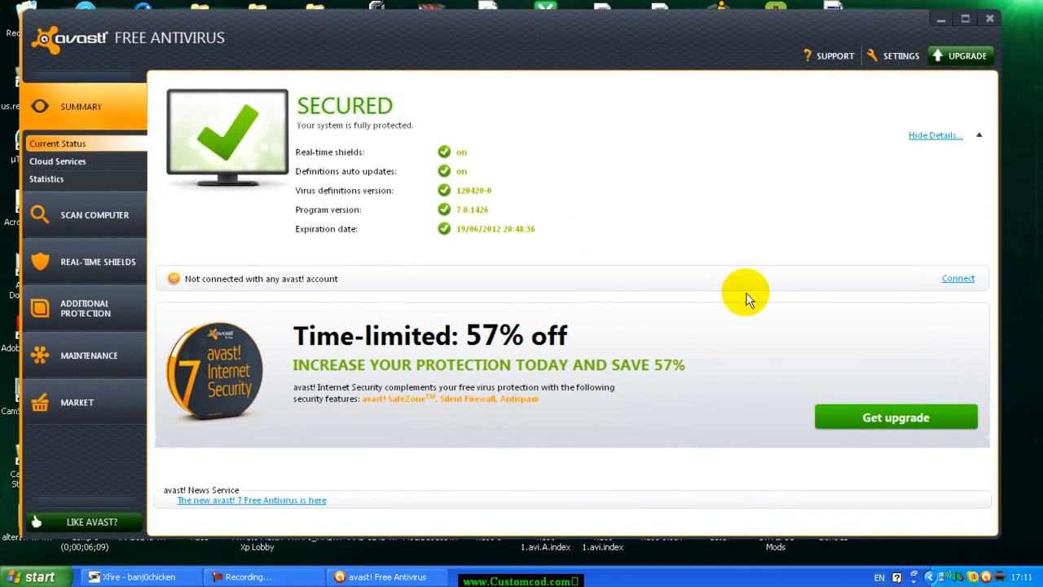
{"action": "mouse_move", "coordinate": [993, 552]}
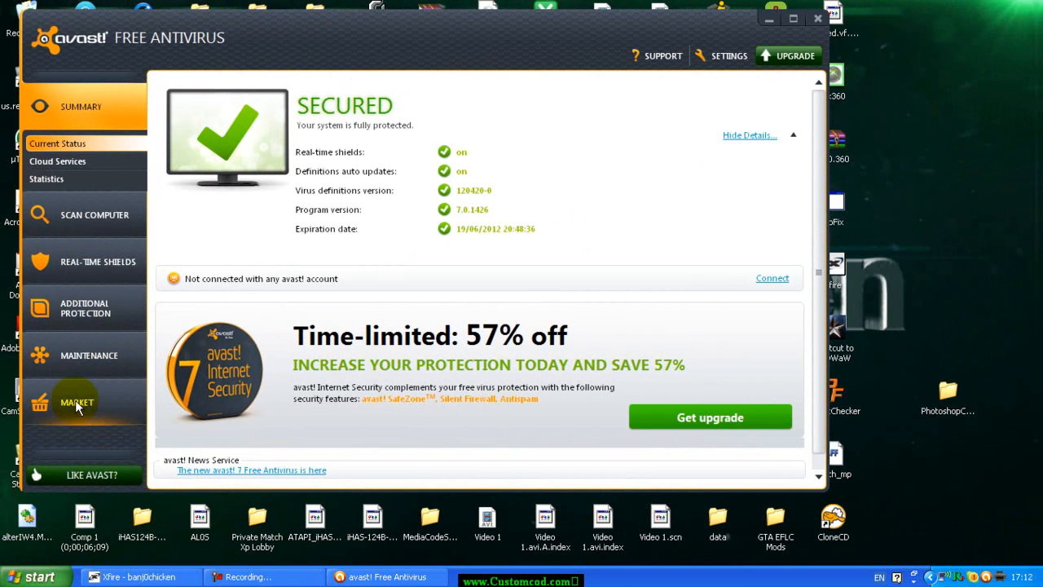
{"action": "mouse_move", "coordinate": [179, 204]}
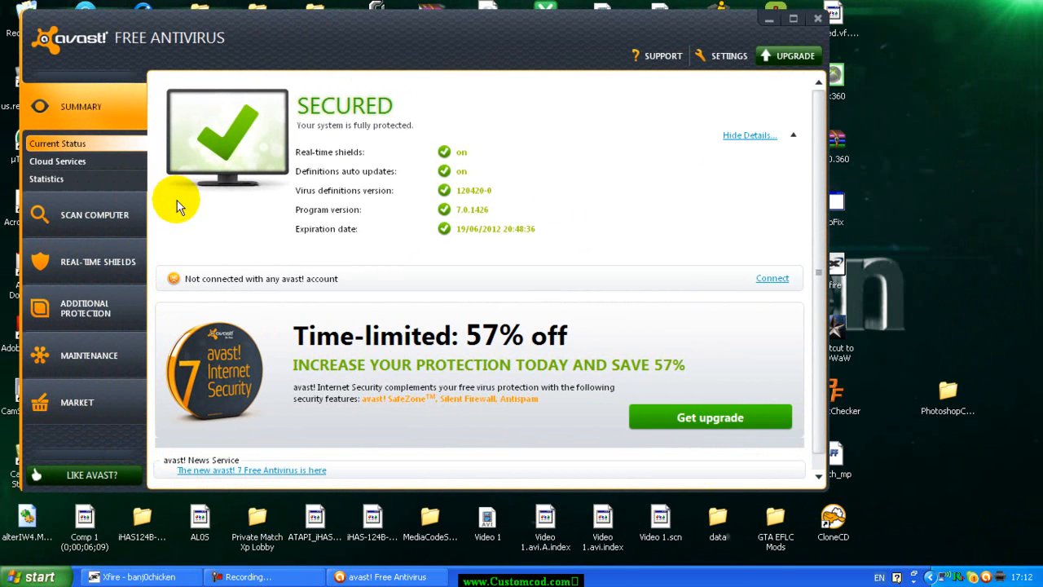
{"action": "mouse_move", "coordinate": [449, 254]}
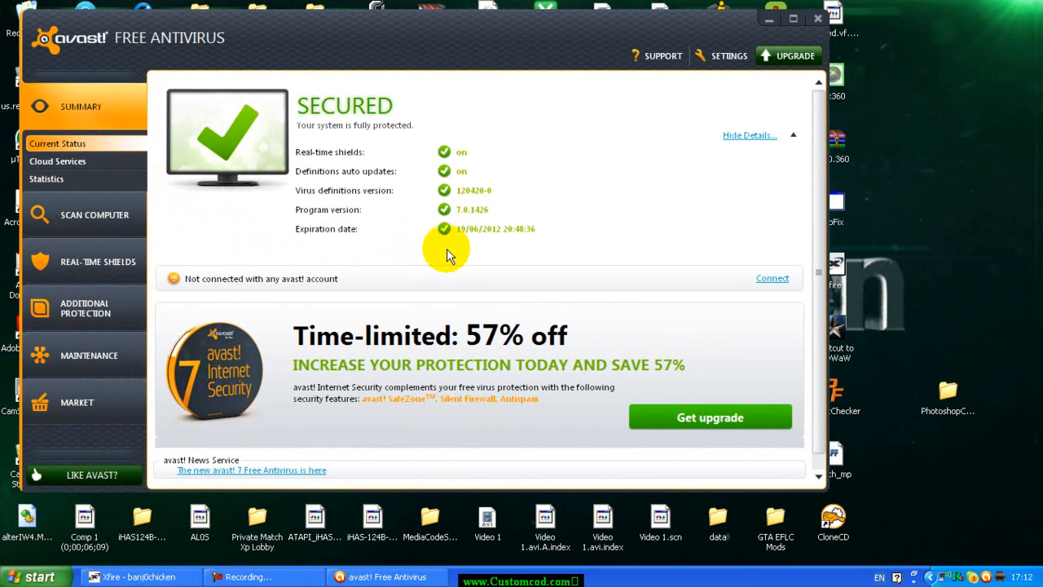
{"action": "mouse_move", "coordinate": [428, 287]}
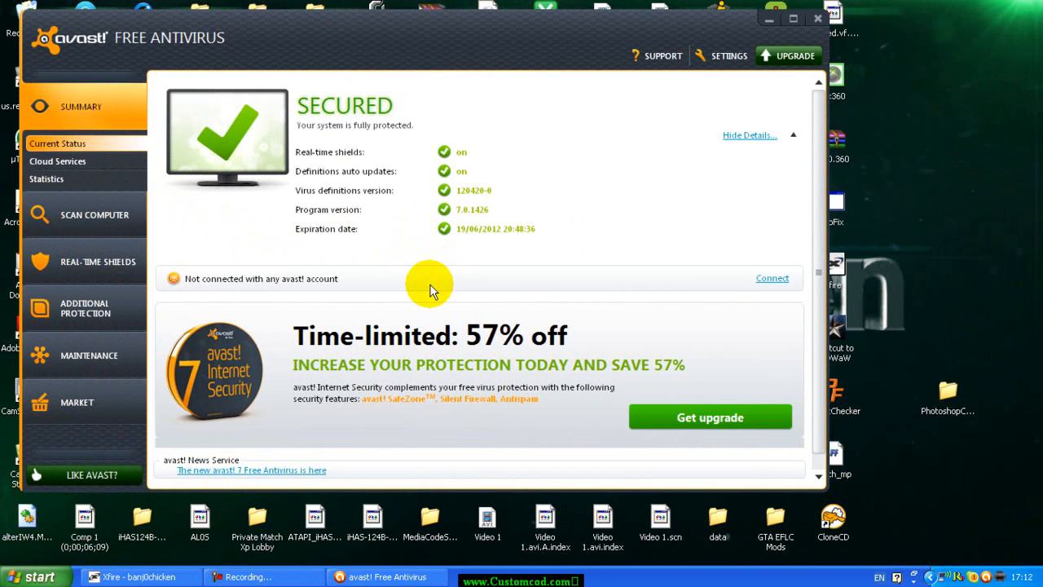
{"action": "mouse_move", "coordinate": [111, 352]}
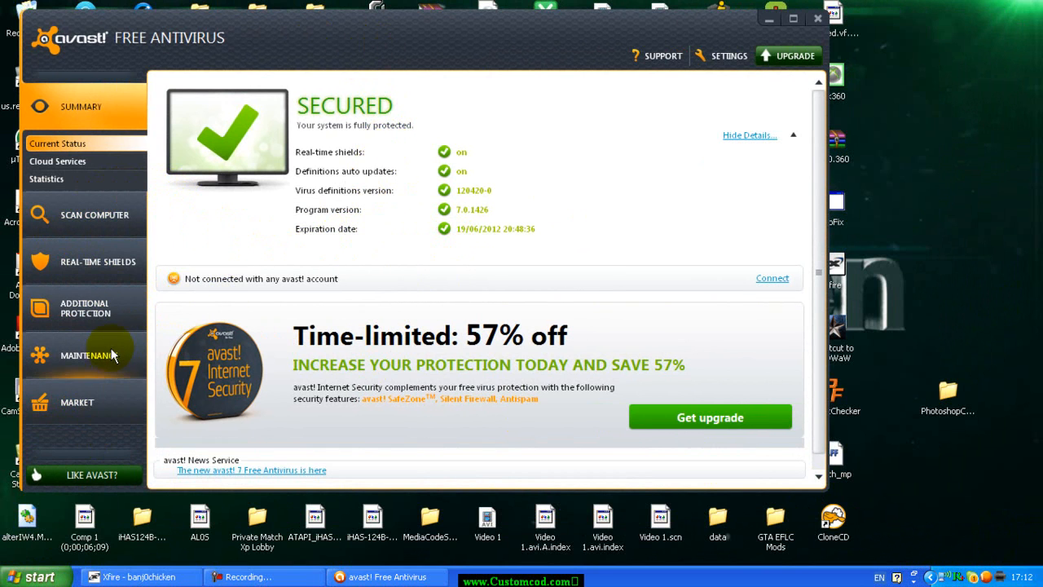
{"action": "mouse_move", "coordinate": [90, 300]}
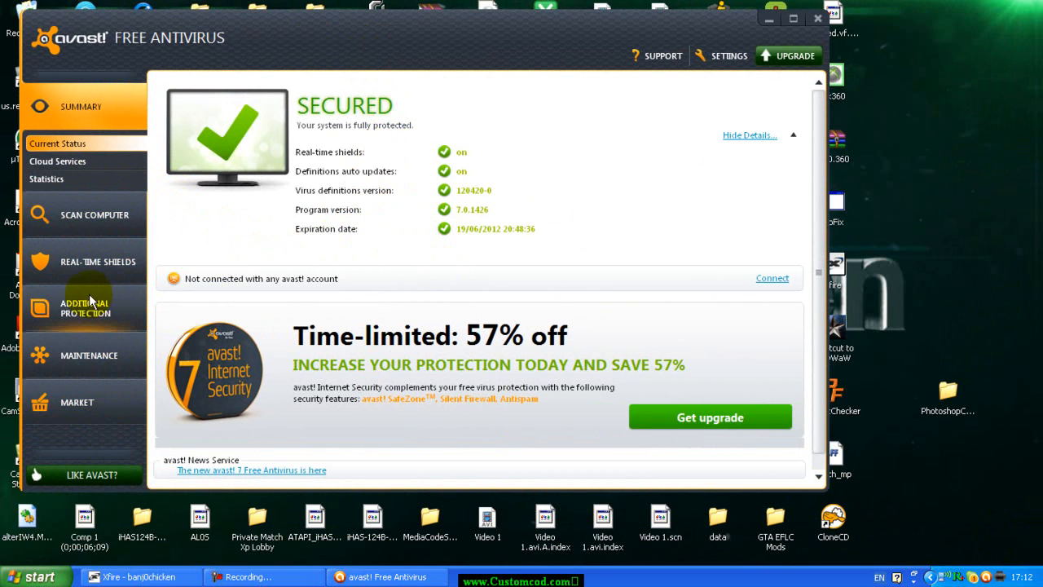
{"action": "mouse_move", "coordinate": [90, 283]}
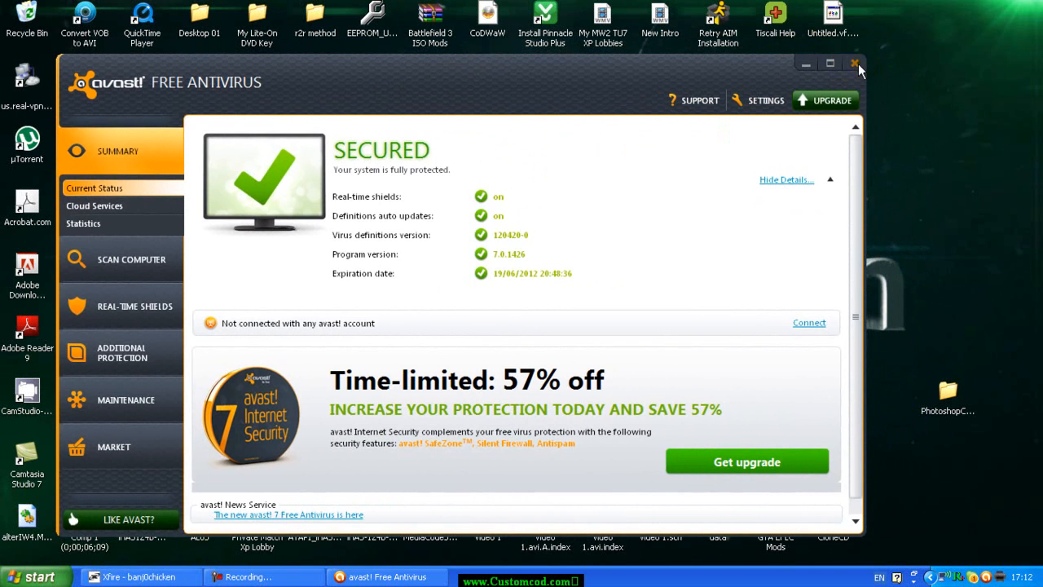
Close avast and reach Windows Firewall from Start > Control Panel
{"action": "left_click", "coordinate": [854, 63]}
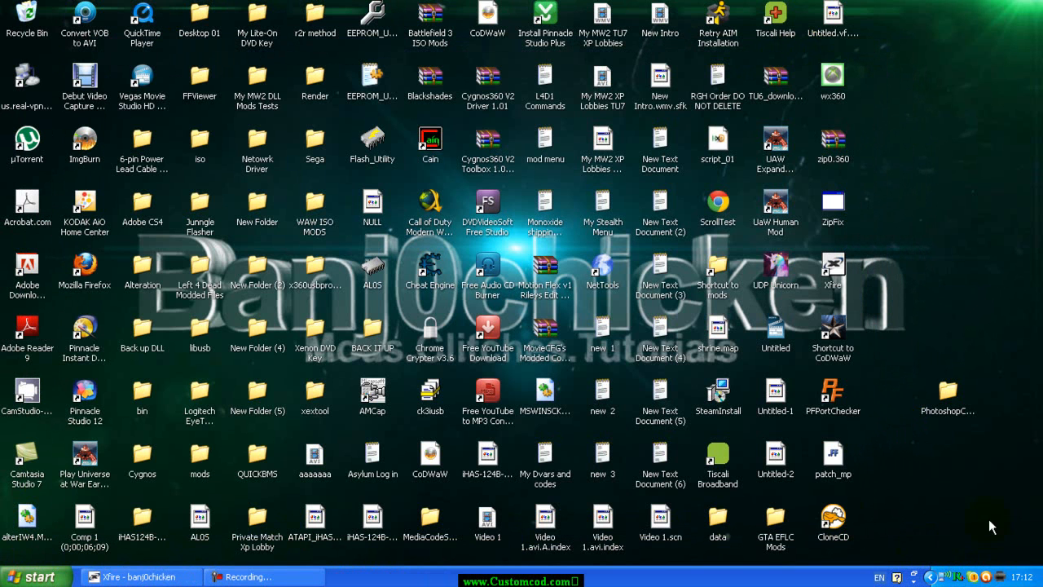
{"action": "left_click", "coordinate": [31, 574]}
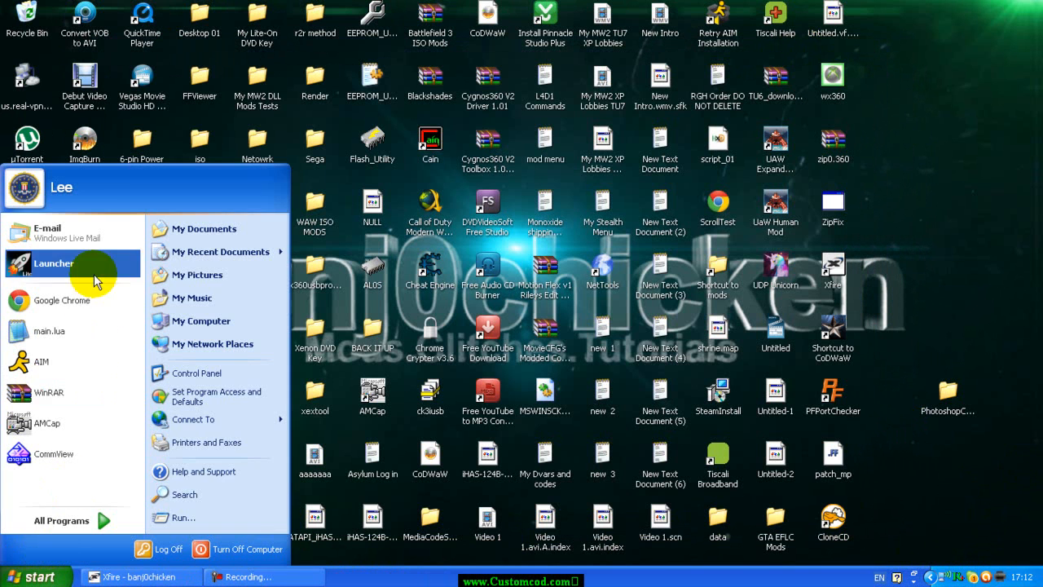
{"action": "mouse_move", "coordinate": [130, 300]}
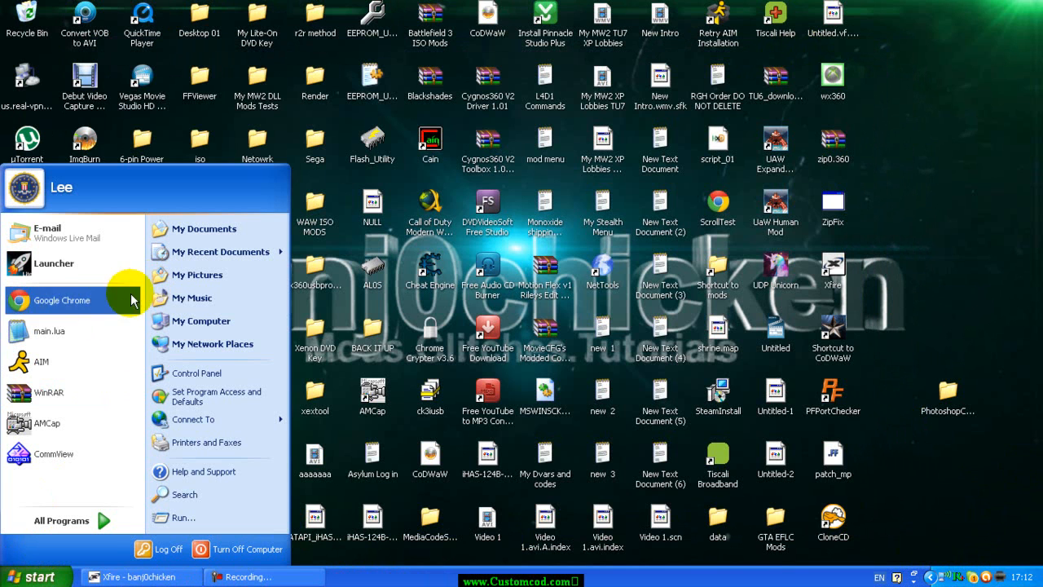
{"action": "mouse_move", "coordinate": [220, 360]}
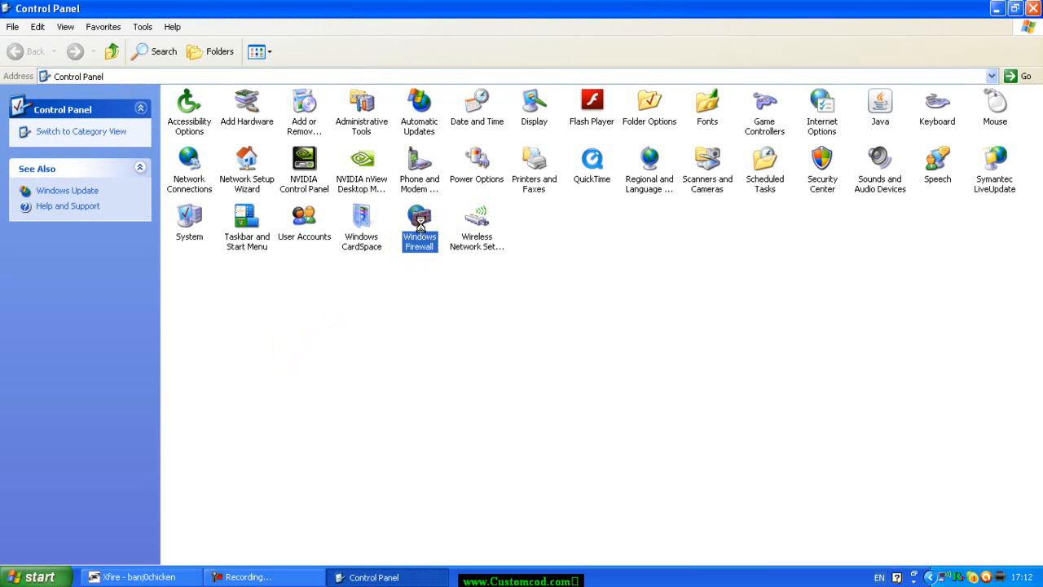
{"action": "double_click", "coordinate": [419, 218]}
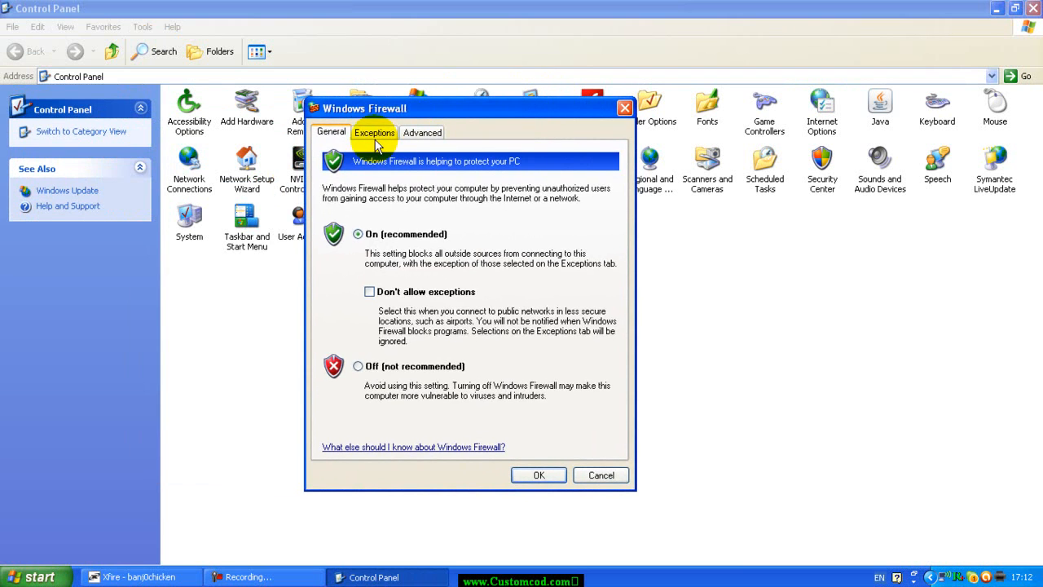
Show the Exceptions list and inspect the checked Call of Duty World at War entries
{"action": "left_click", "coordinate": [375, 132]}
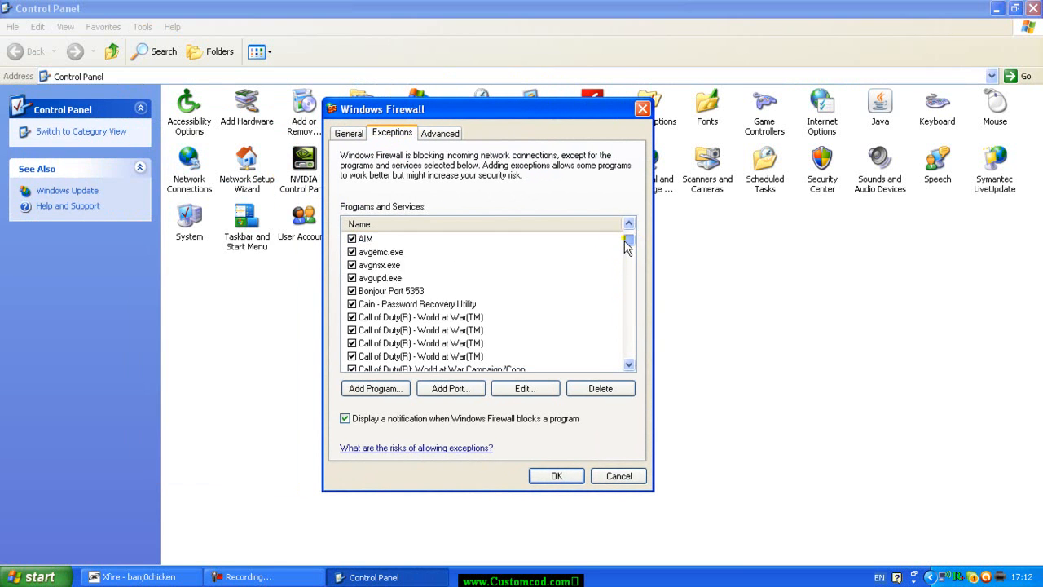
{"action": "scroll", "scroll_direction": "down", "scroll_amount": 3}
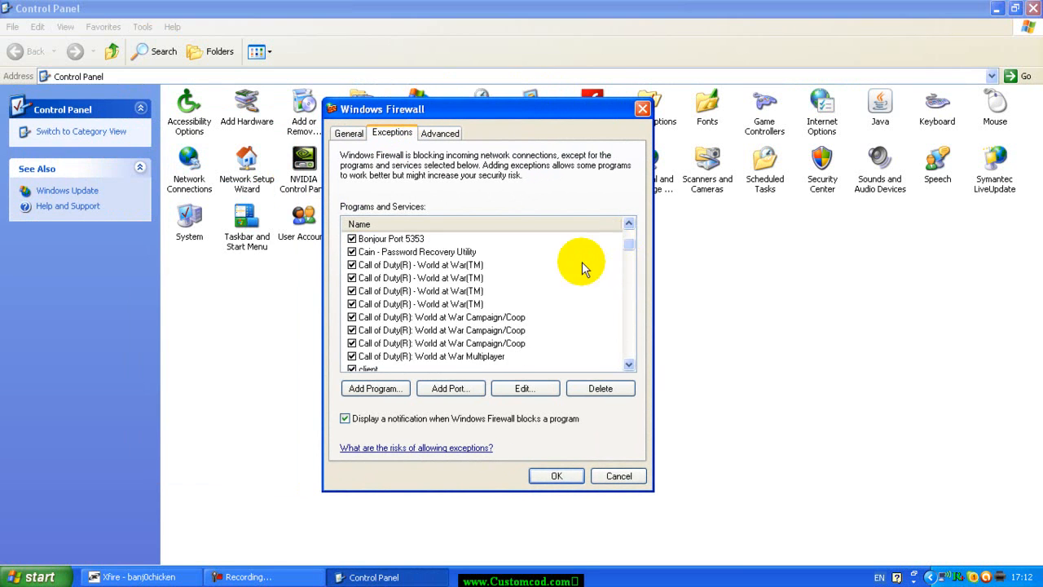
{"action": "left_click", "coordinate": [404, 291]}
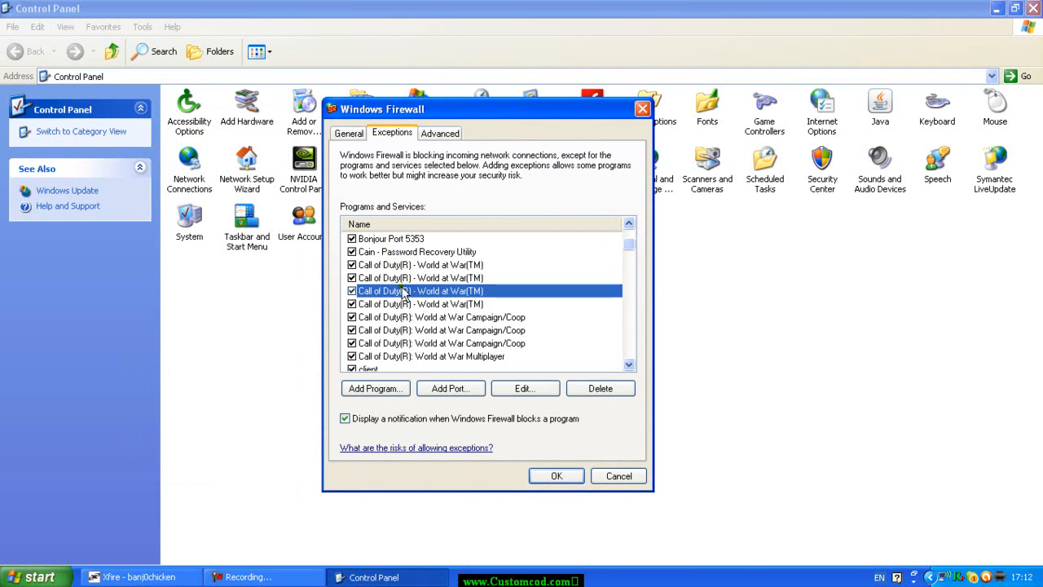
{"action": "left_click", "coordinate": [420, 303]}
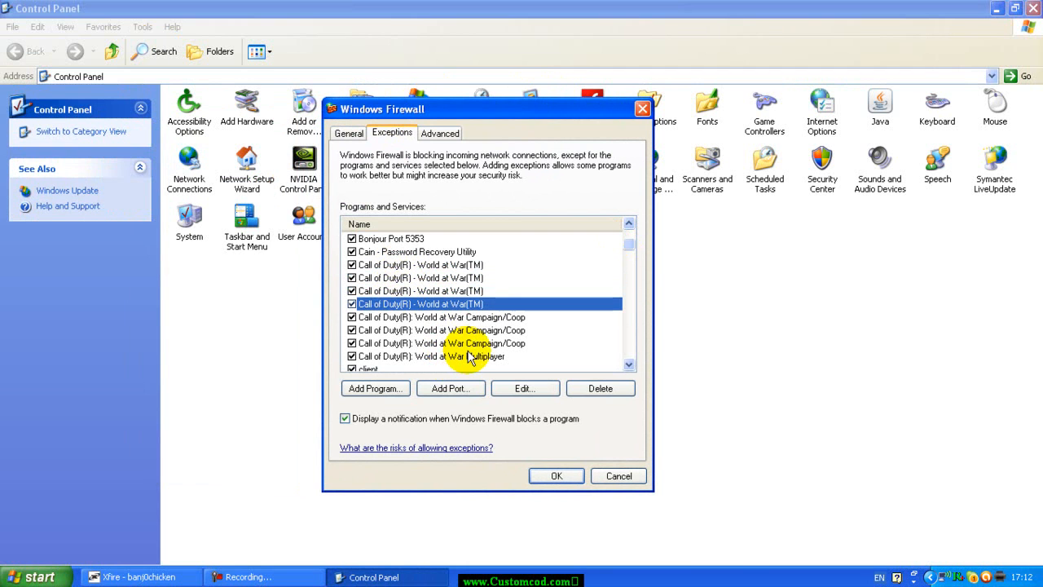
{"action": "mouse_move", "coordinate": [446, 352]}
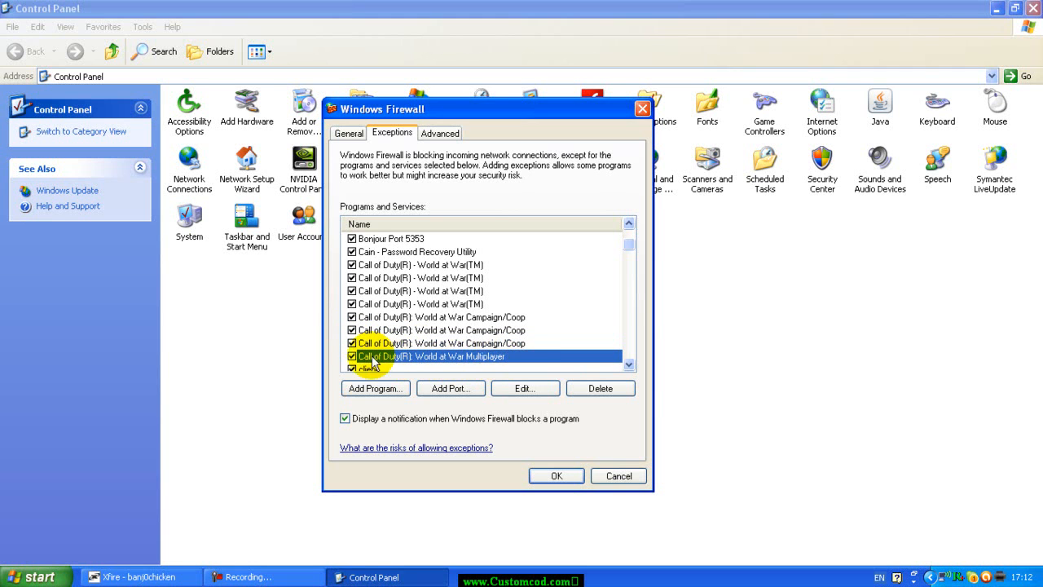
{"action": "mouse_move", "coordinate": [558, 373]}
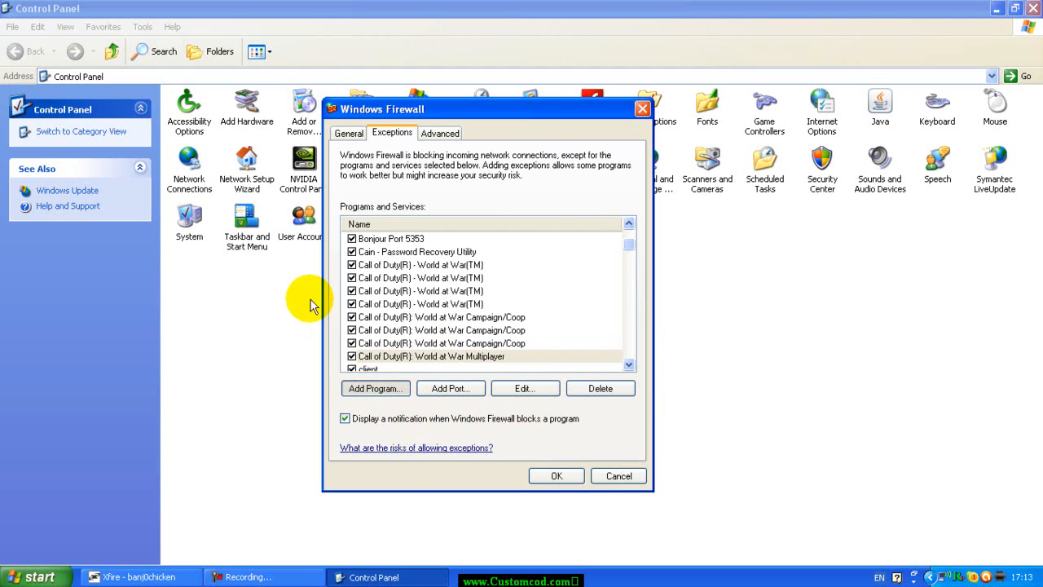
Browse Add a Program's World at War Multiplayer and Solo entries, then cancel back to Exceptions
{"action": "left_click", "coordinate": [375, 388]}
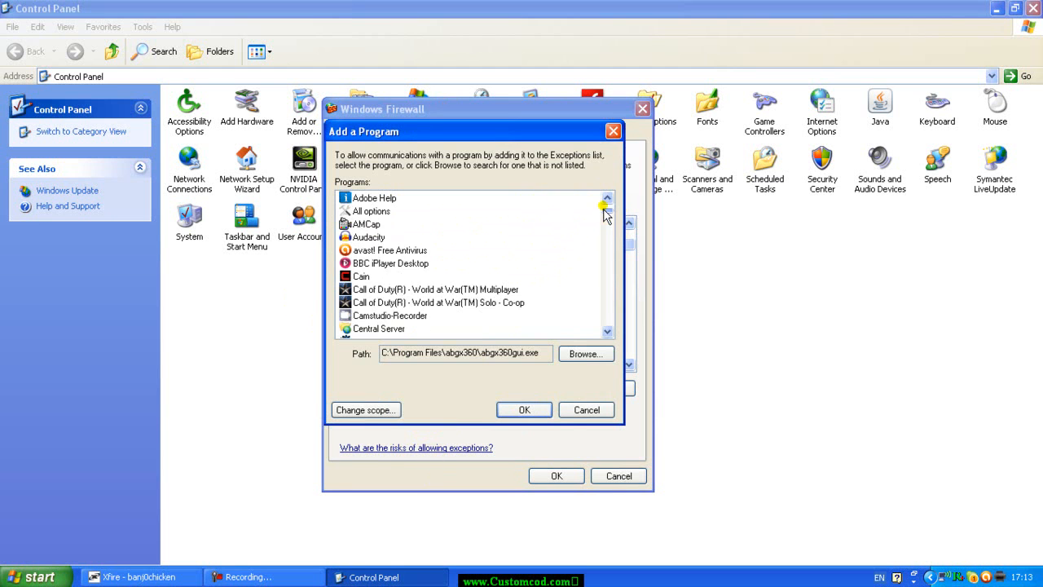
{"action": "left_click", "coordinate": [436, 290]}
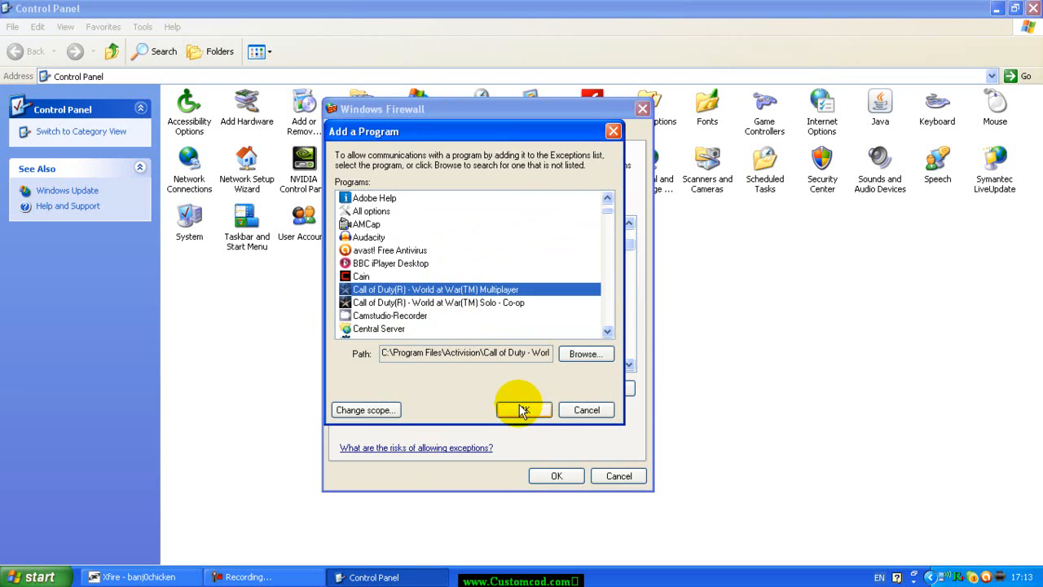
{"action": "mouse_move", "coordinate": [355, 409]}
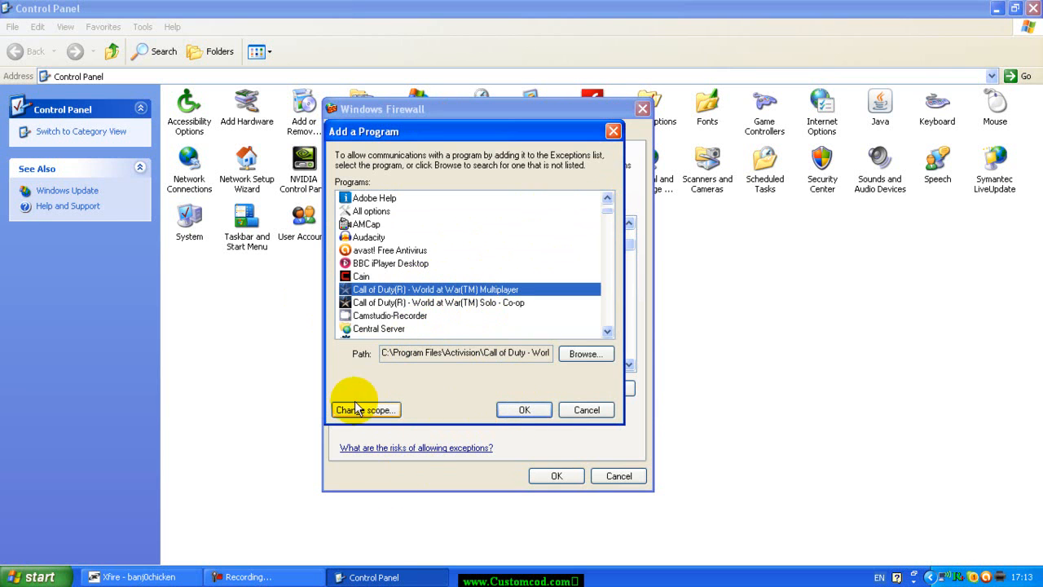
{"action": "left_click", "coordinate": [485, 301]}
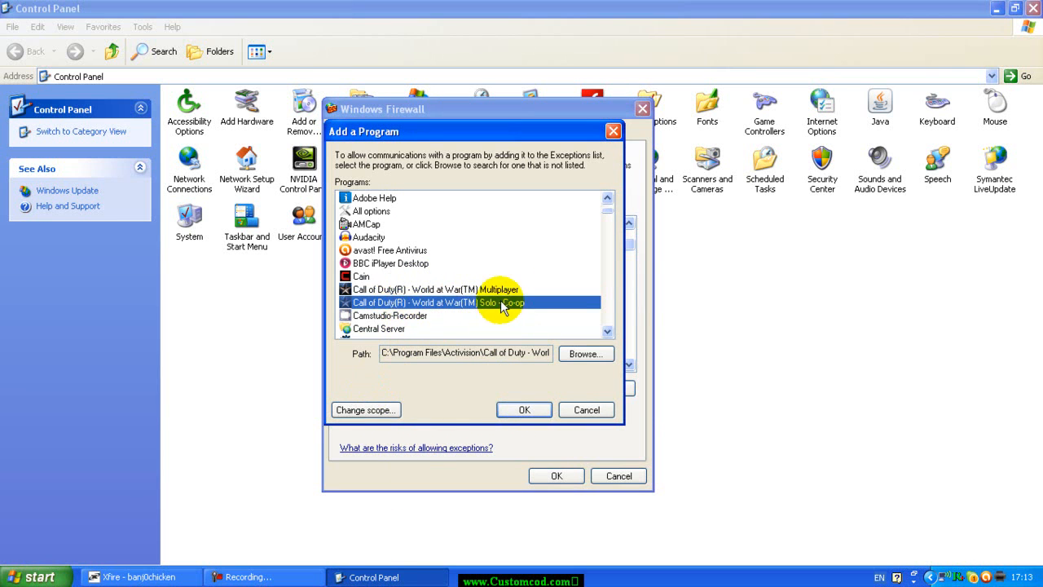
{"action": "mouse_move", "coordinate": [595, 413]}
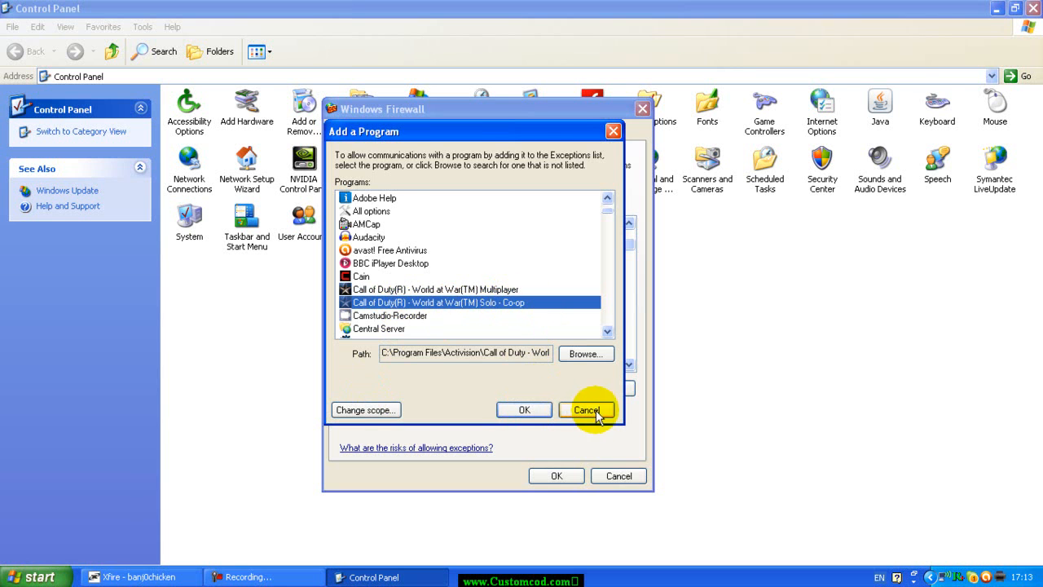
{"action": "left_click", "coordinate": [587, 409]}
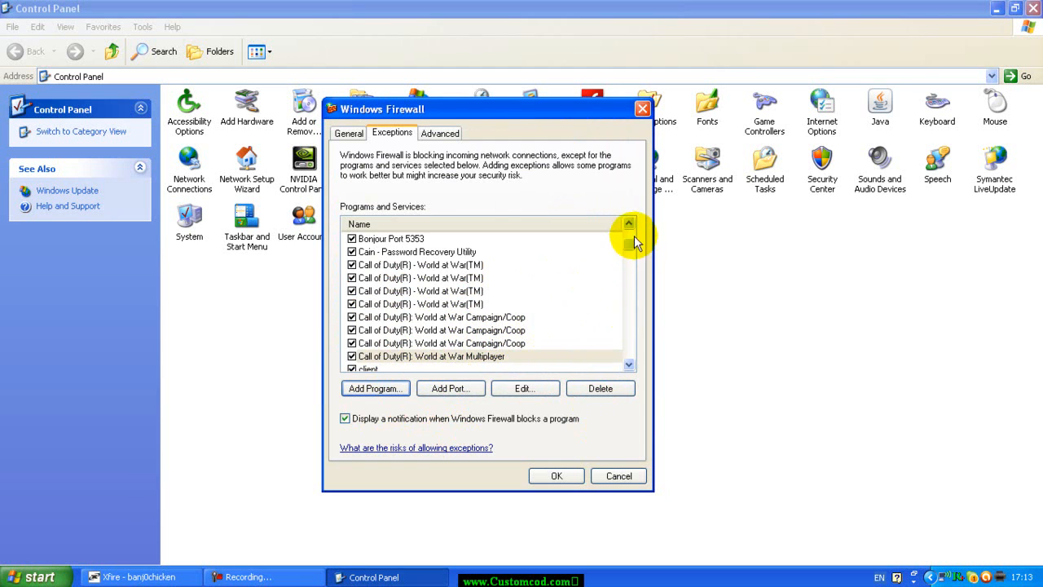
{"action": "scroll", "scroll_direction": "down", "scroll_amount": 3}
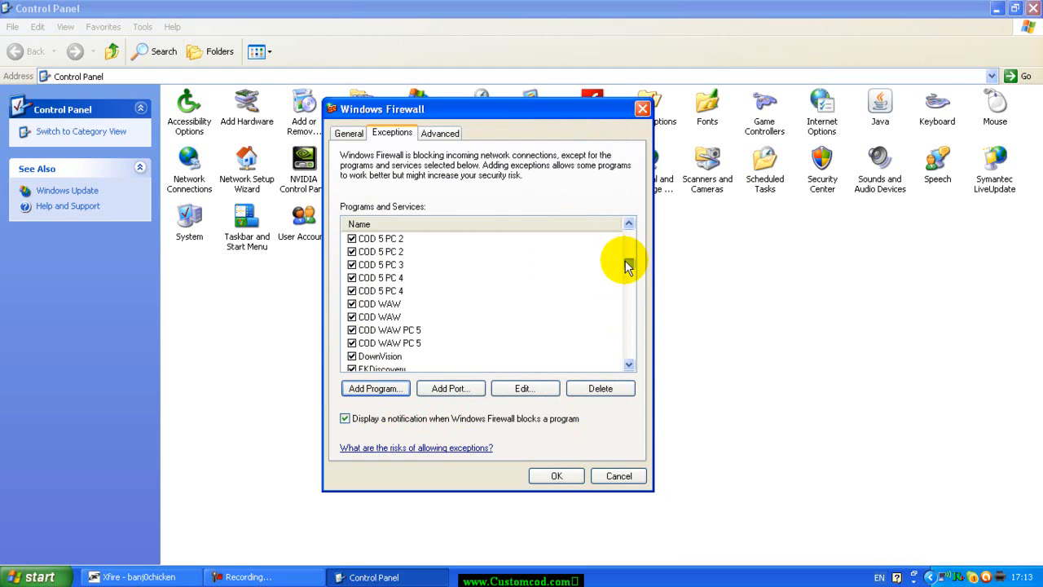
{"action": "left_click", "coordinate": [450, 388]}
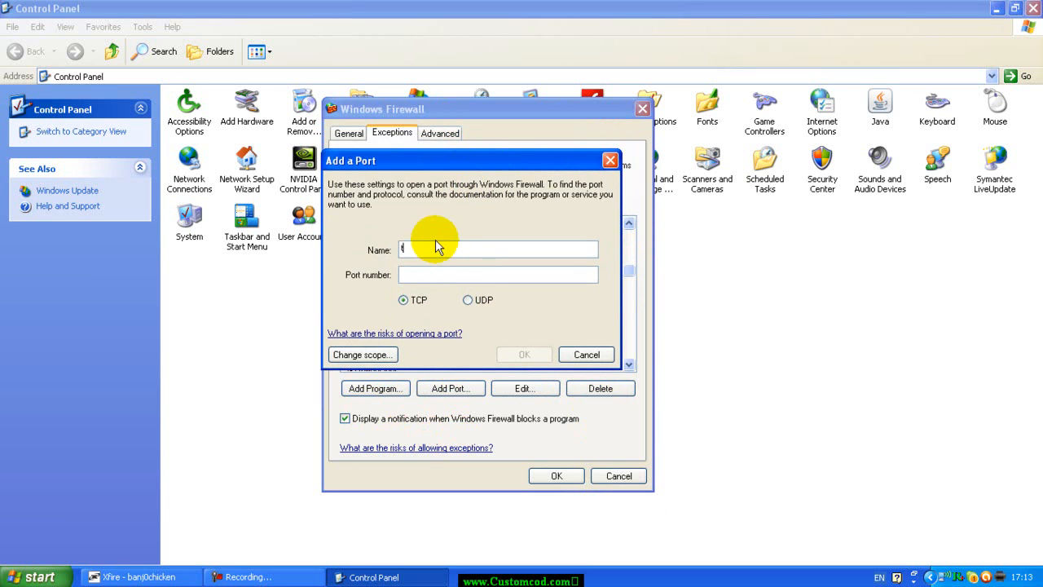
{"action": "type", "text": "WAW"}
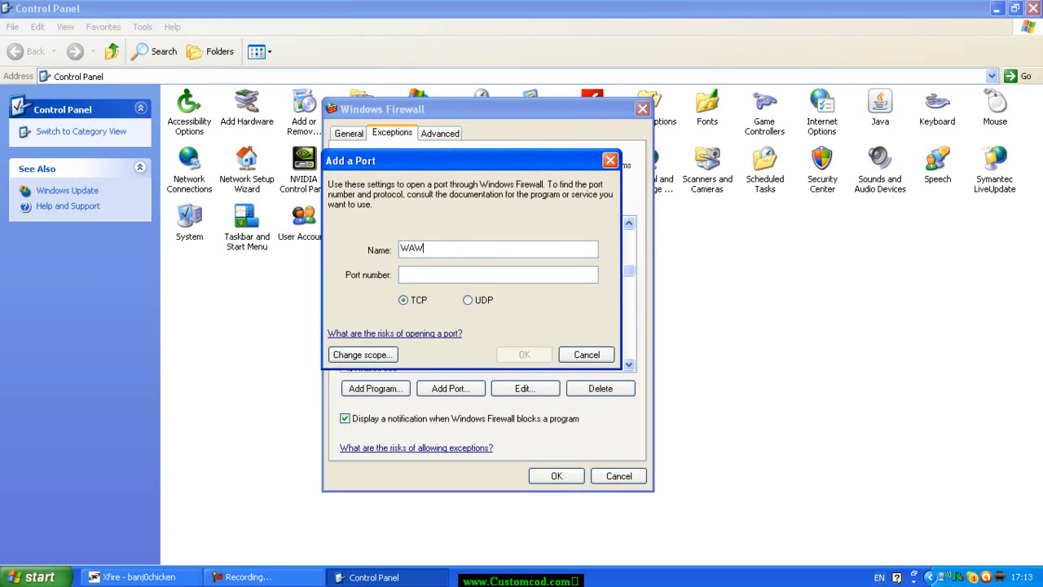
{"action": "type", "text": "port 1"}
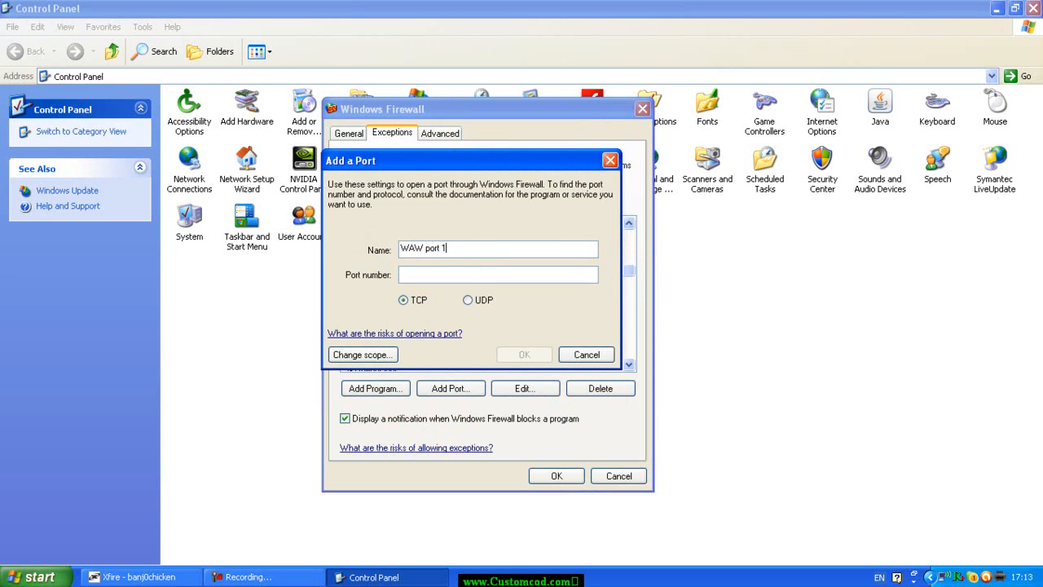
{"action": "left_click", "coordinate": [497, 274]}
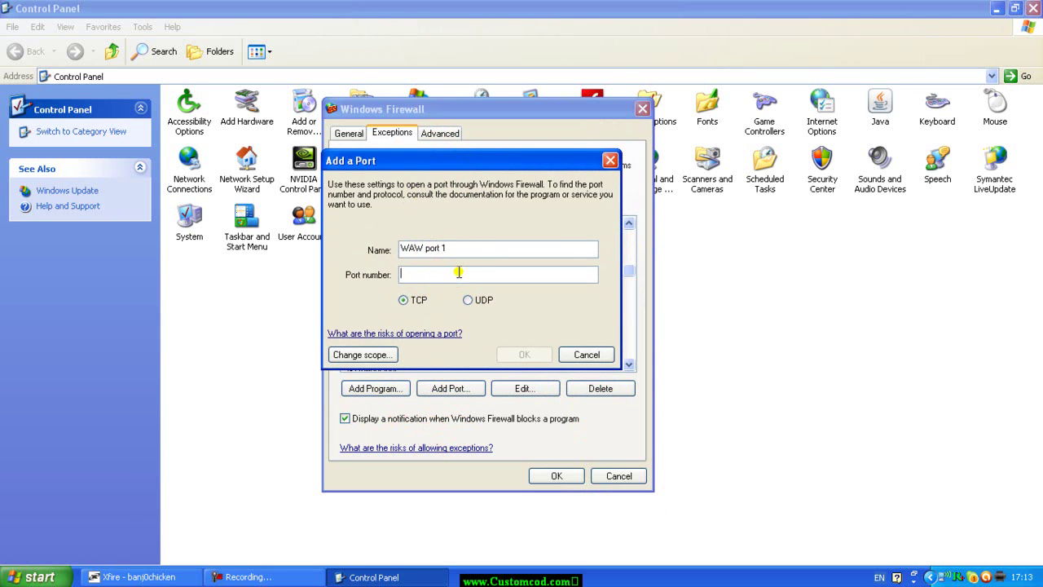
{"action": "type", "text": "3074"}
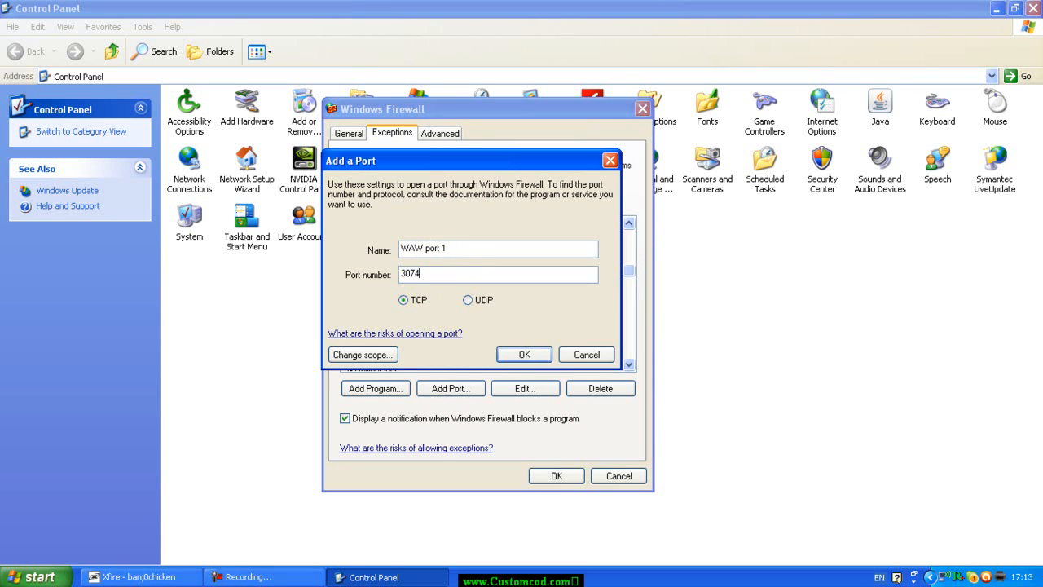
{"action": "mouse_move", "coordinate": [442, 274]}
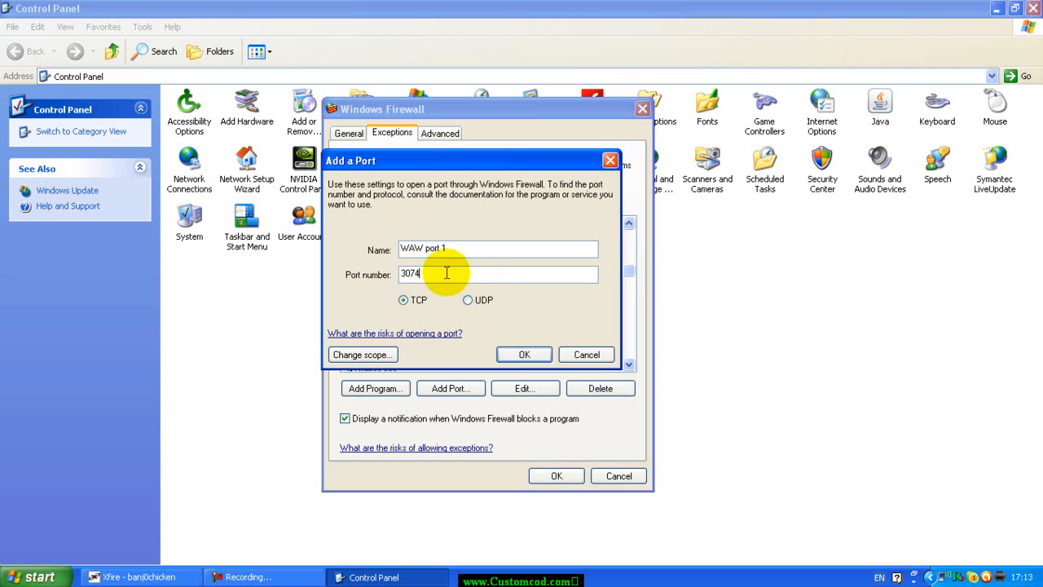
{"action": "left_click", "coordinate": [467, 300]}
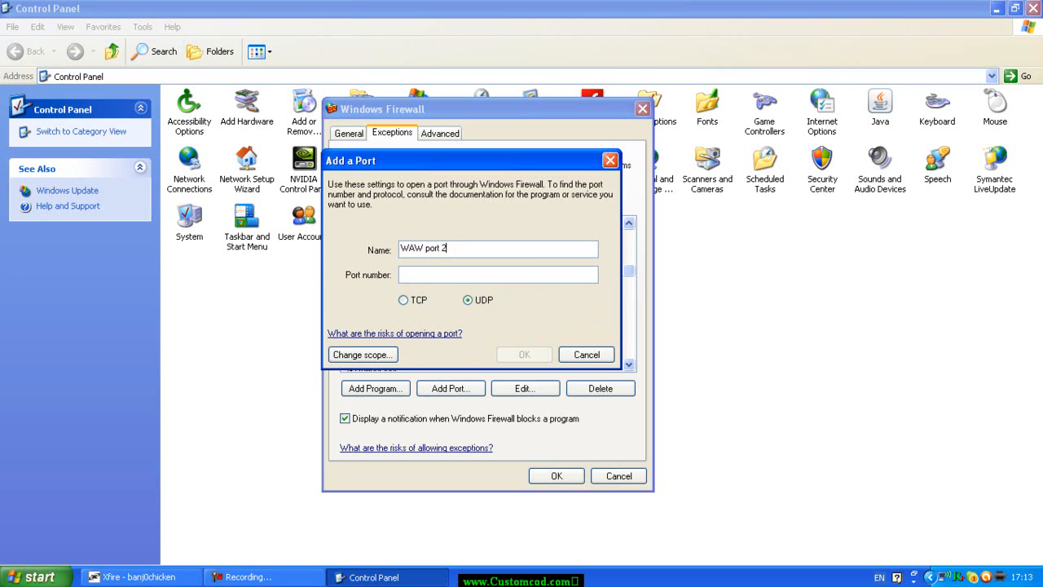
{"action": "type", "text": "2"}
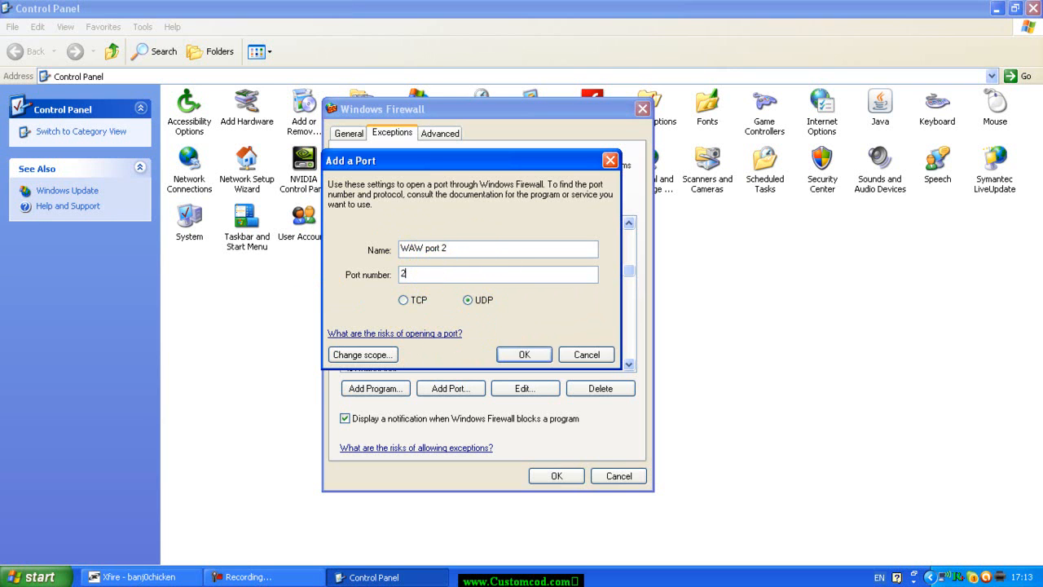
{"action": "type", "text": "8960"}
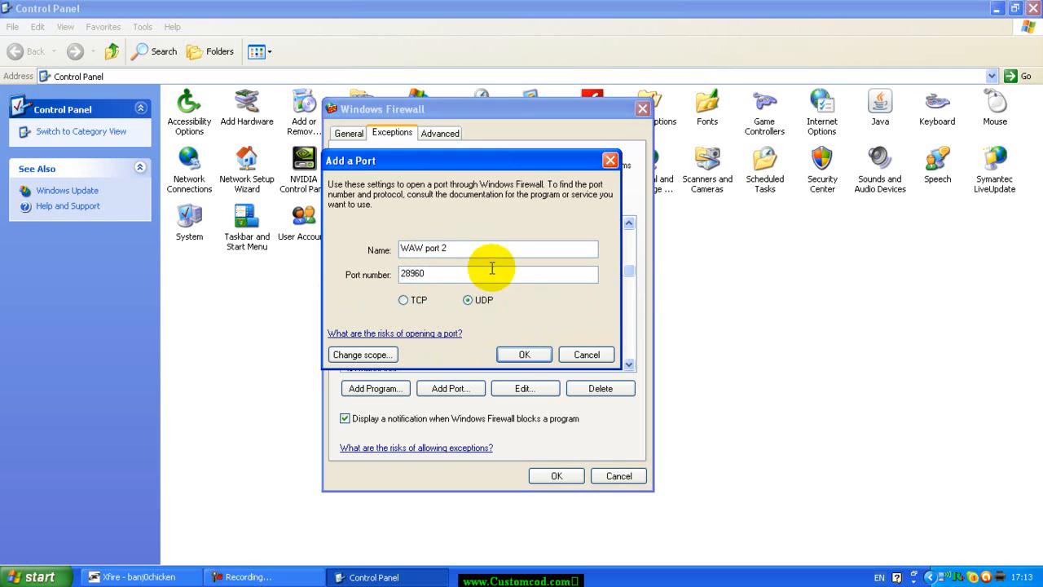
{"action": "mouse_move", "coordinate": [454, 294]}
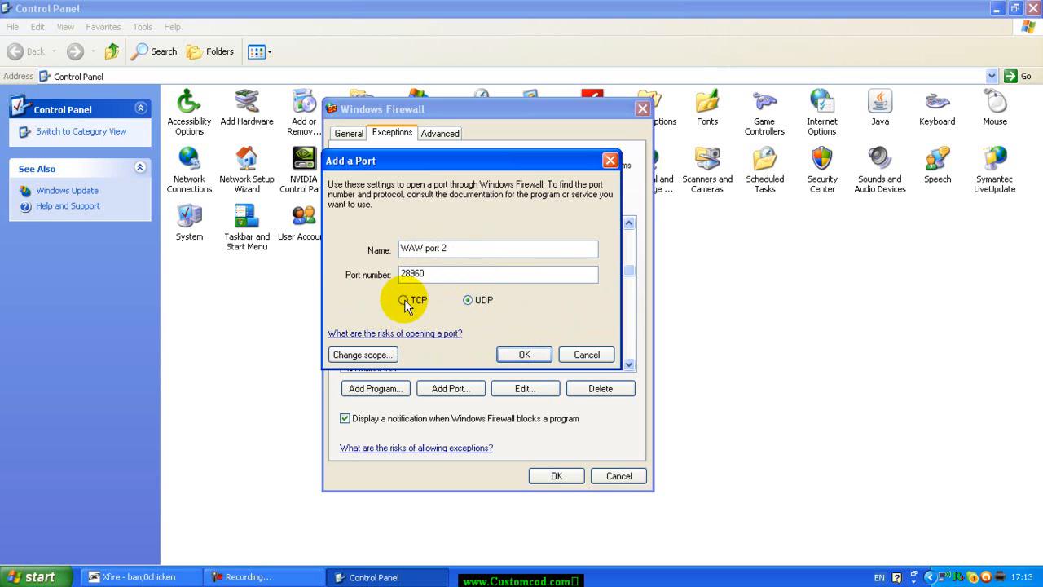
{"action": "left_click", "coordinate": [404, 300]}
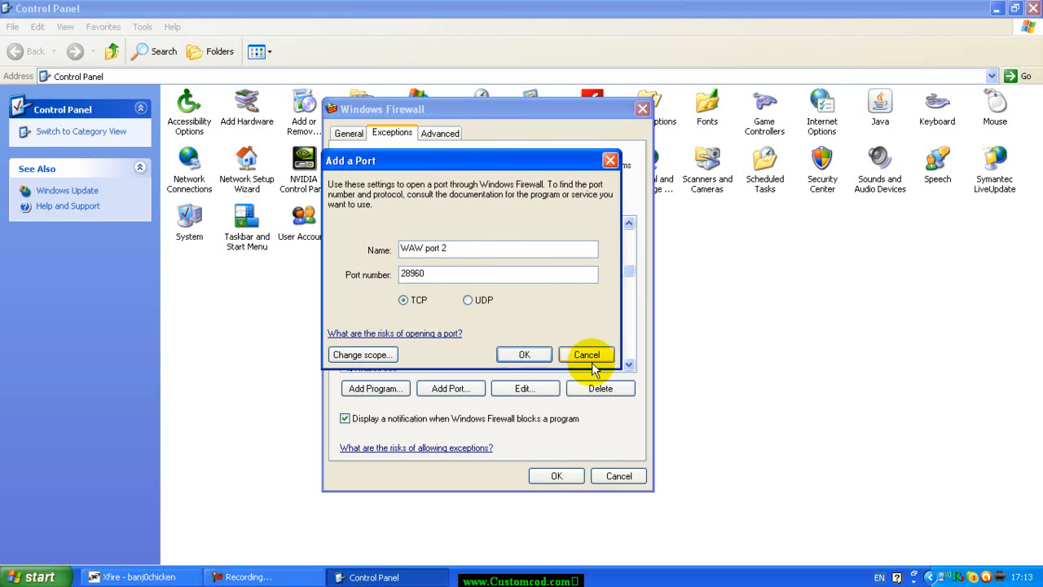
{"action": "left_click", "coordinate": [587, 355]}
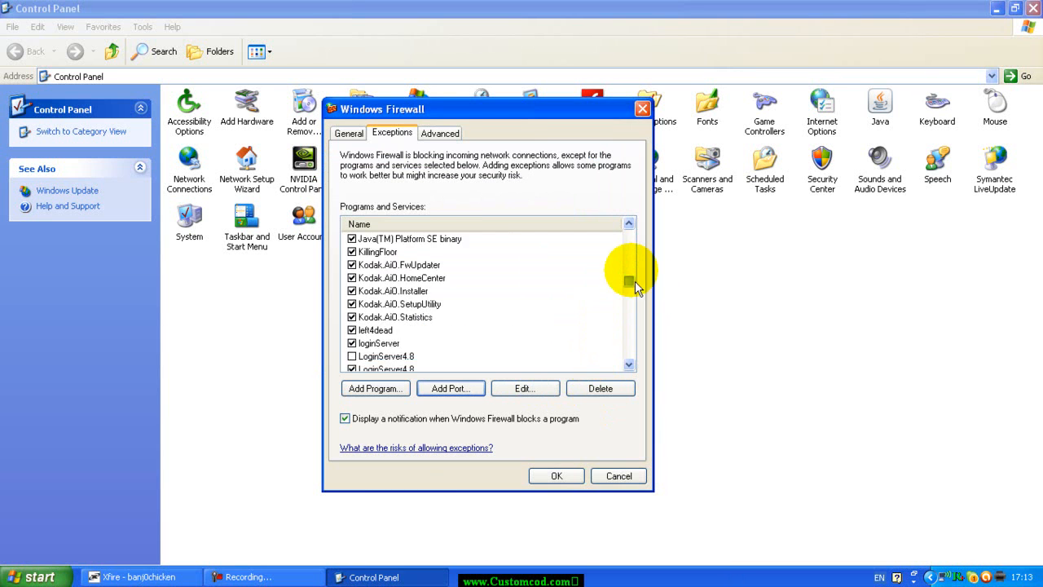
{"action": "scroll", "scroll_direction": "down", "scroll_amount": 3}
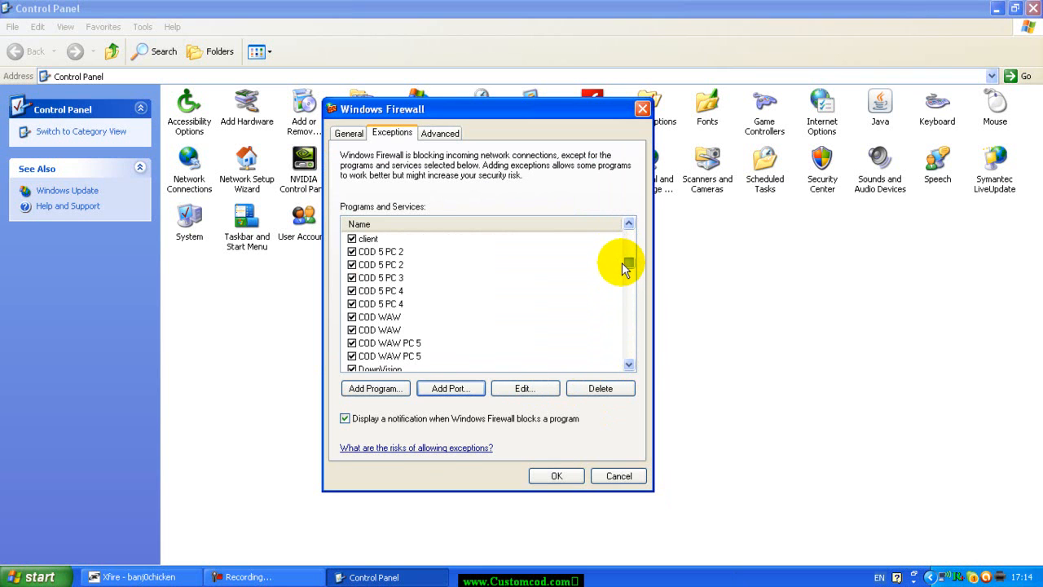
{"action": "left_click_drag", "start_coordinate": [628, 269], "coordinate": [628, 231]}
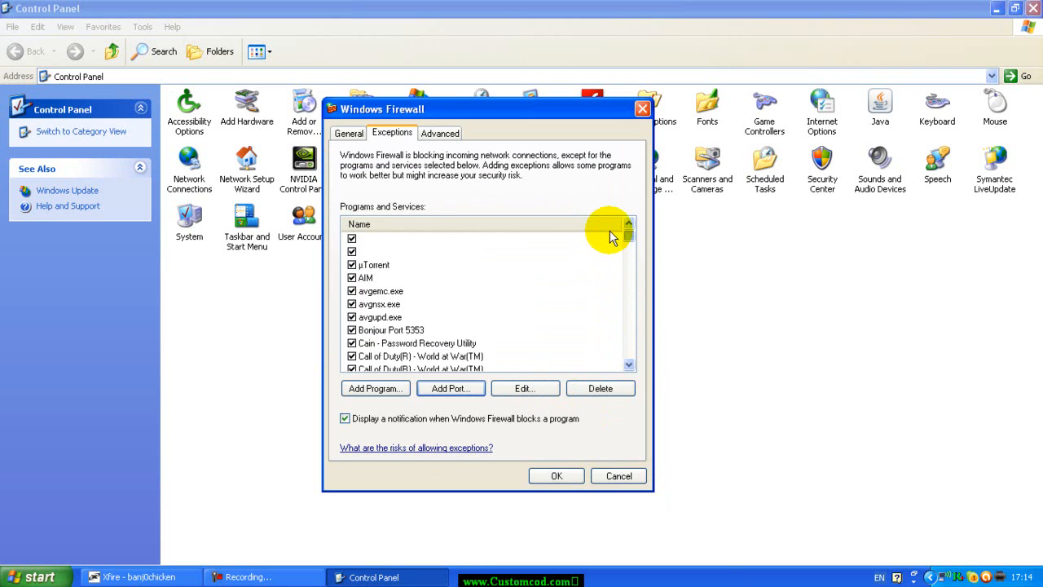
{"action": "mouse_move", "coordinate": [641, 108]}
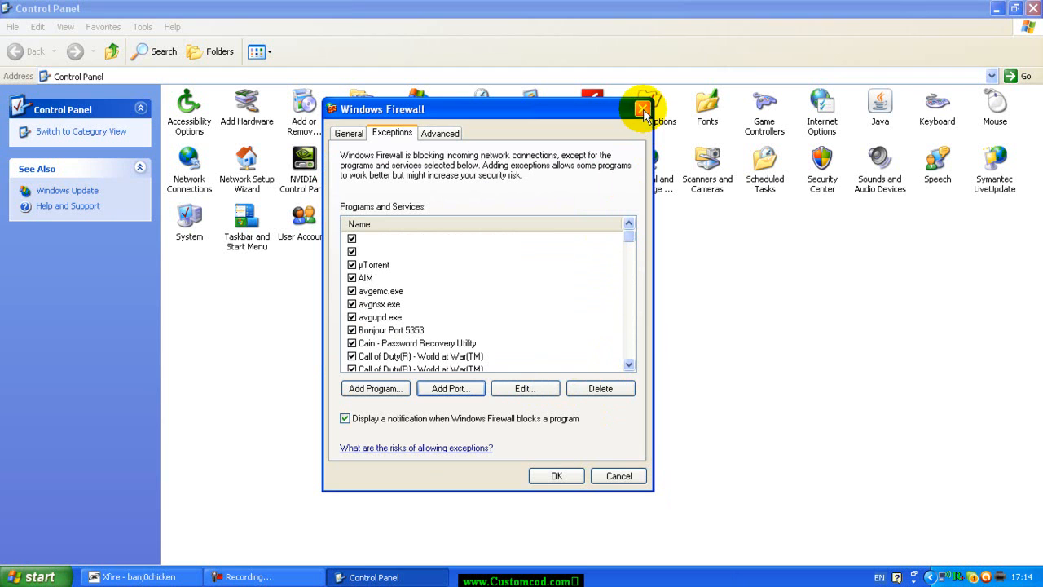
{"action": "mouse_move", "coordinate": [626, 235]}
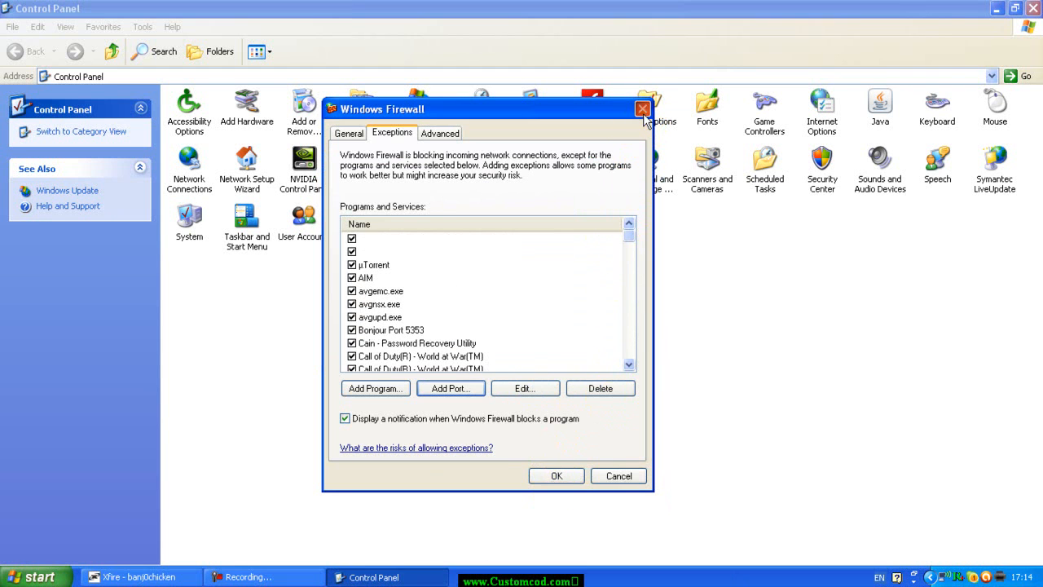
Close Windows Firewall and move Control Panel aside so the desktop shows
{"action": "left_click", "coordinate": [639, 107]}
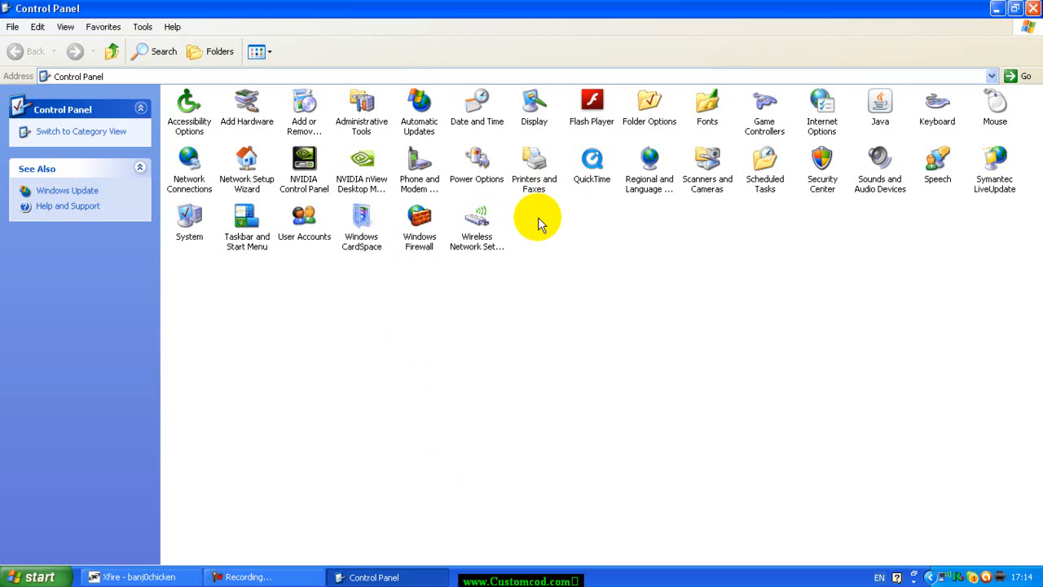
{"action": "left_click_drag", "start_coordinate": [525, 213], "coordinate": [926, 499]}
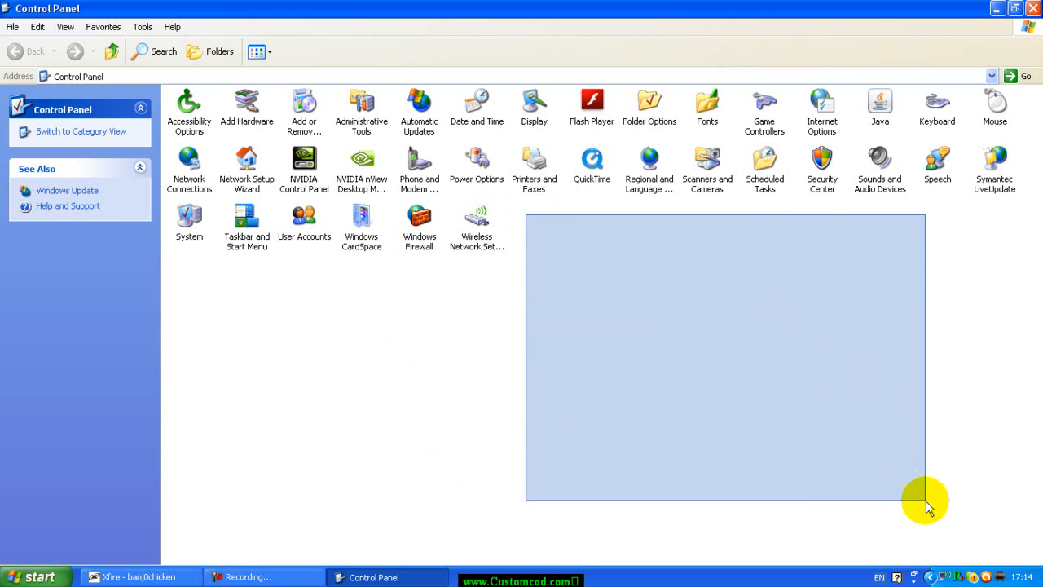
{"action": "mouse_move", "coordinate": [622, 297]}
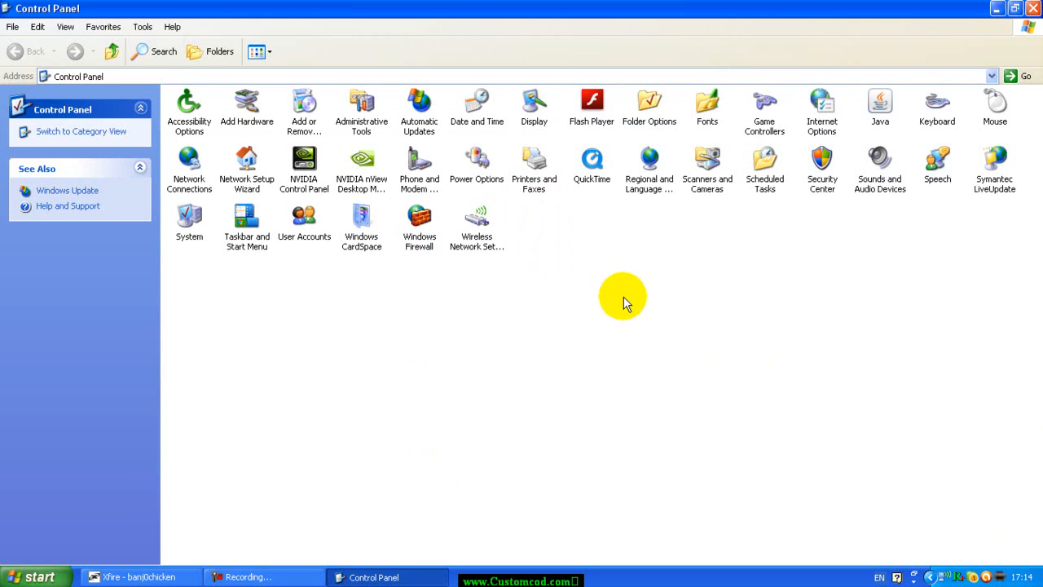
{"action": "mouse_move", "coordinate": [593, 257]}
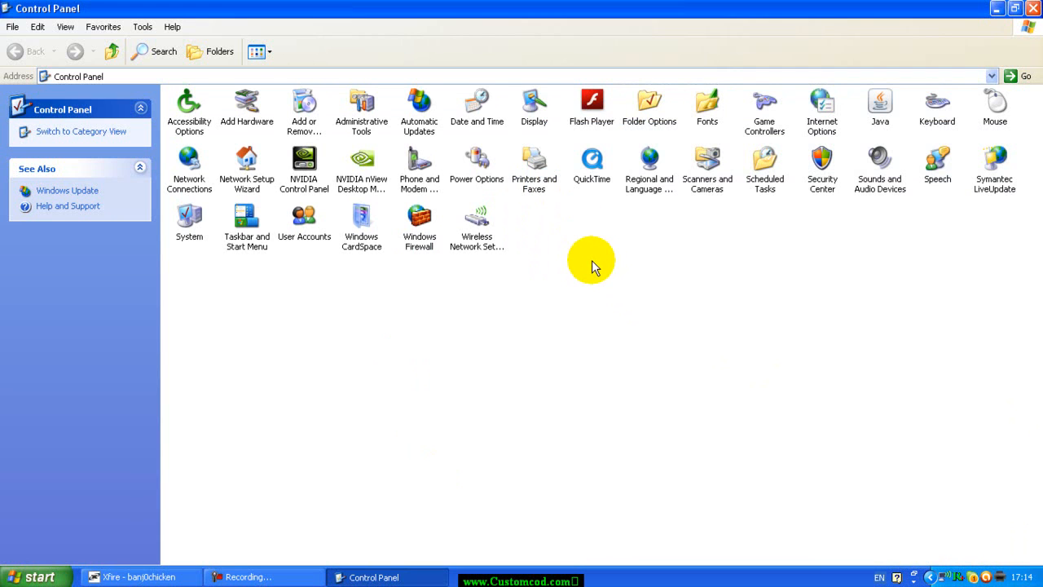
{"action": "left_click_drag", "start_coordinate": [590, 260], "coordinate": [196, 308]}
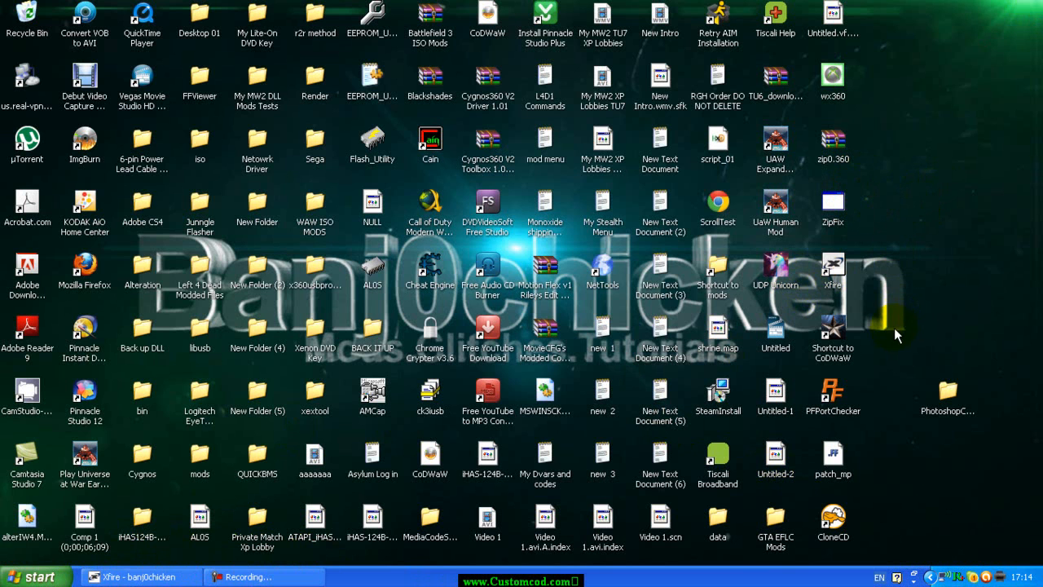
Run PFPortChecker on TCP port 28960, which reports not open, then close the tool
{"action": "double_click", "coordinate": [833, 391]}
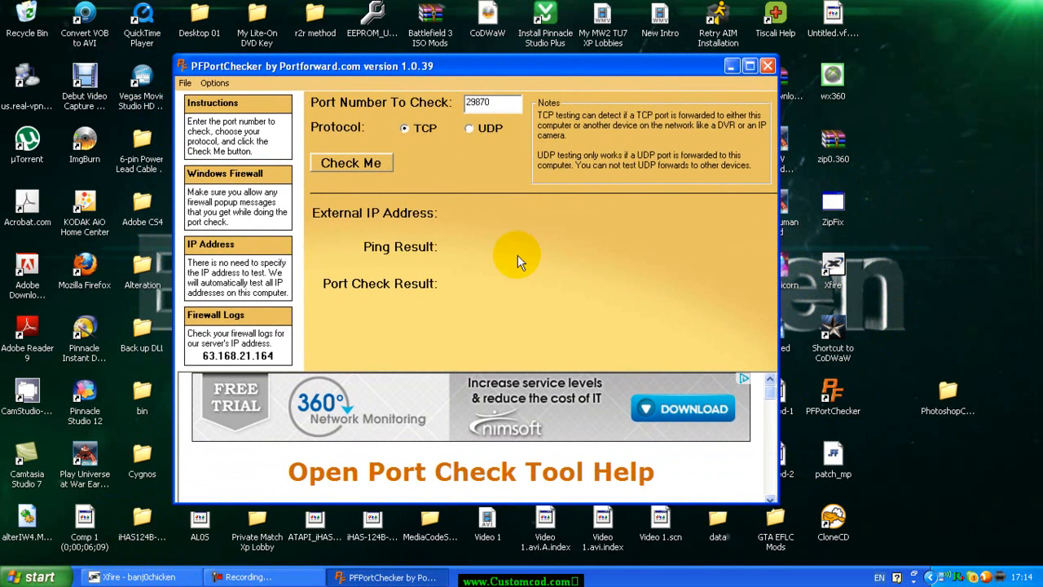
{"action": "mouse_move", "coordinate": [772, 406]}
{"action": "type", "text": "29860"}
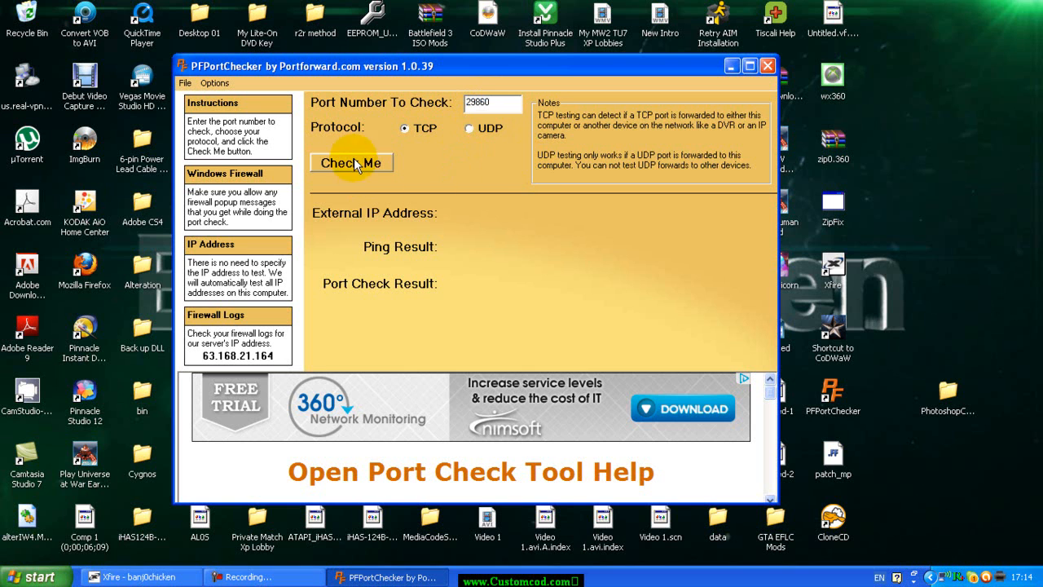
{"action": "left_click", "coordinate": [352, 163]}
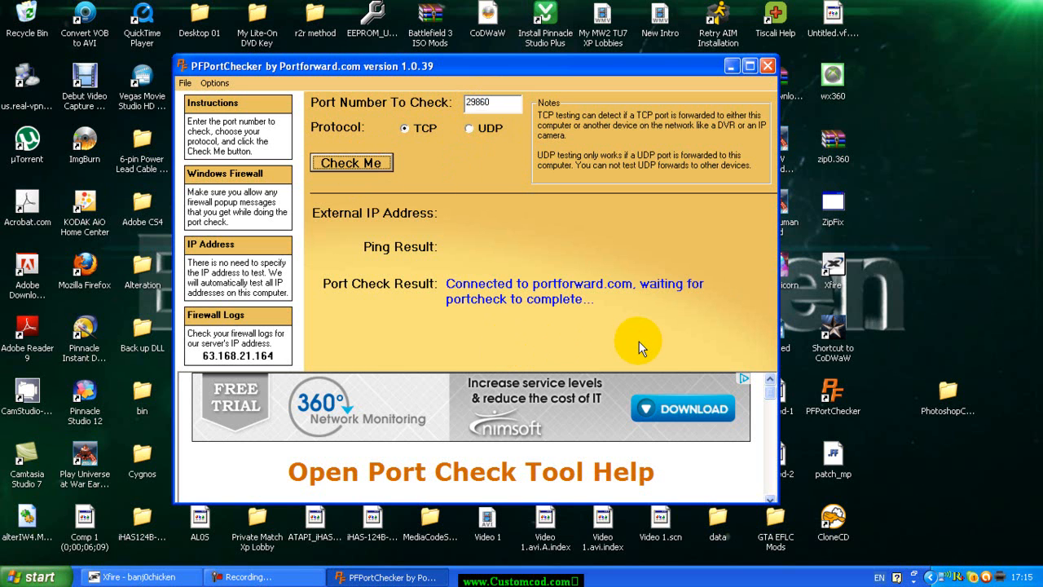
{"action": "mouse_move", "coordinate": [634, 348]}
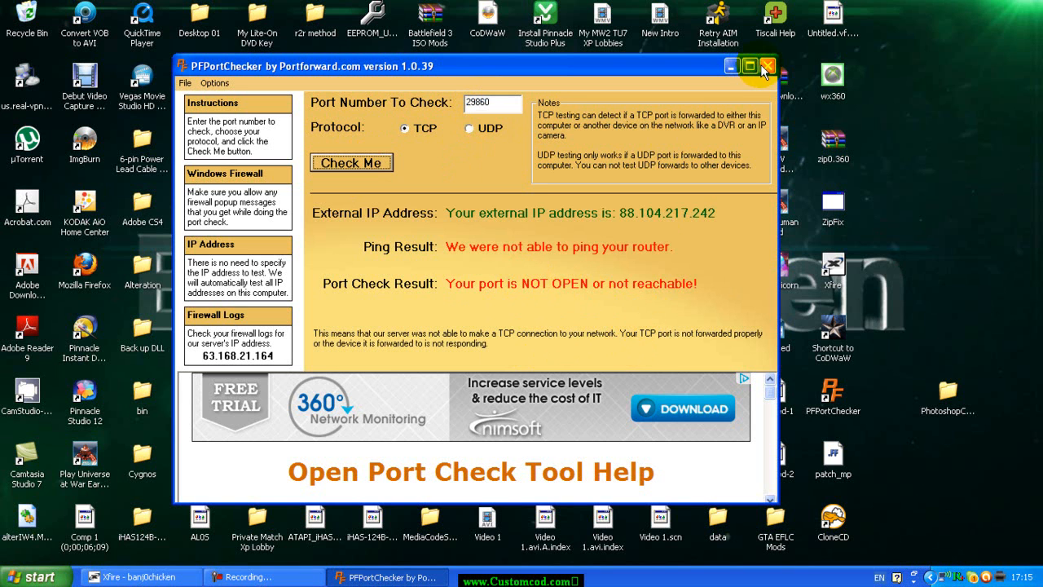
{"action": "left_click", "coordinate": [766, 65]}
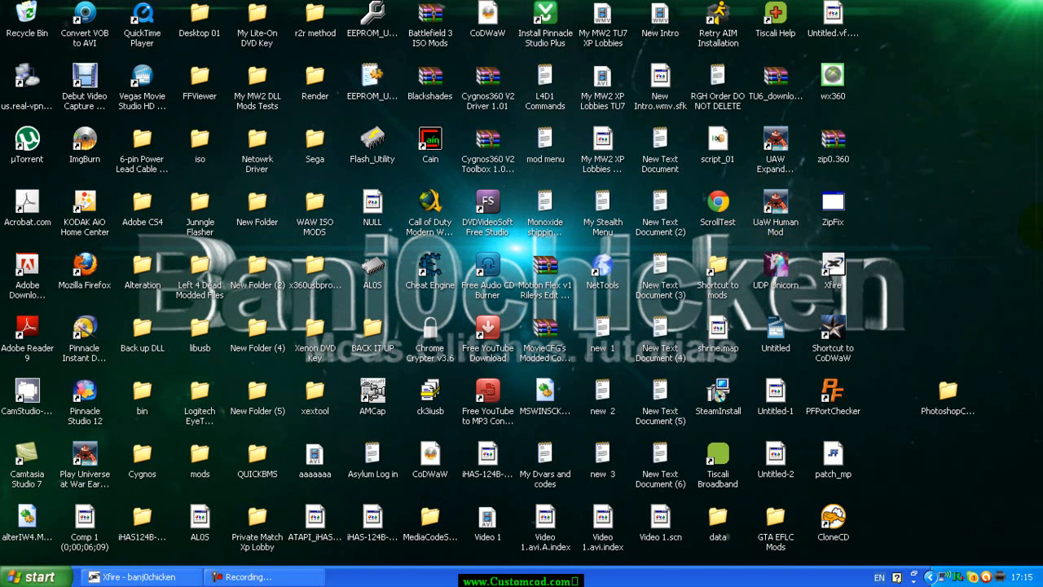
{"action": "left_click", "coordinate": [832, 389]}
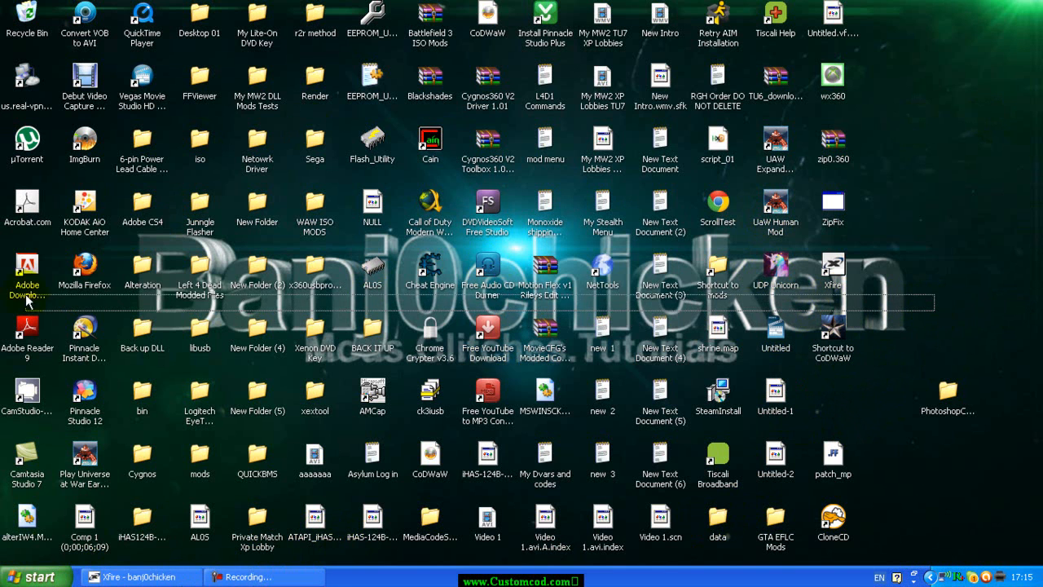
{"action": "mouse_move", "coordinate": [880, 263]}
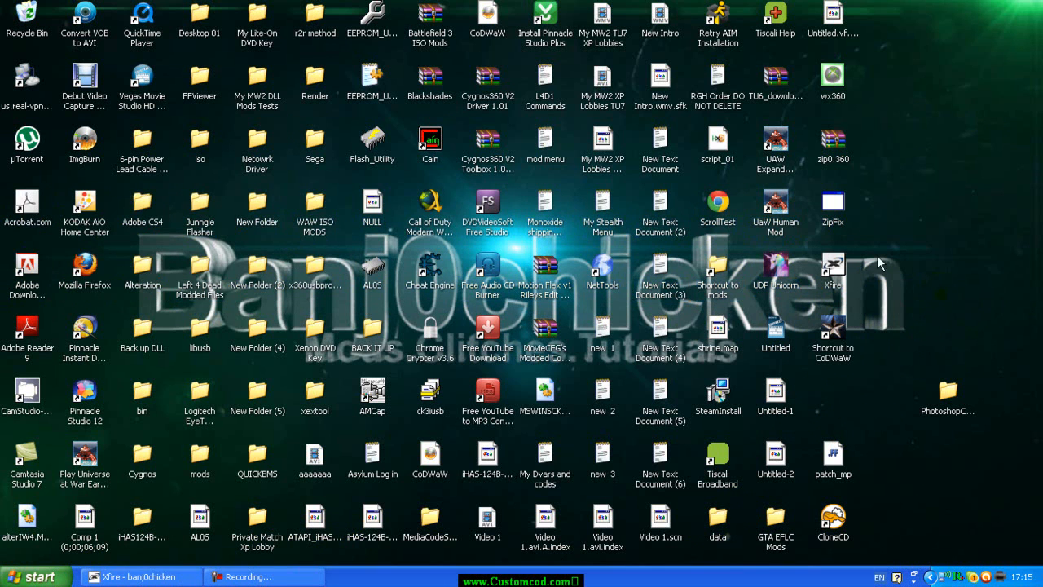
{"action": "left_click", "coordinate": [833, 264]}
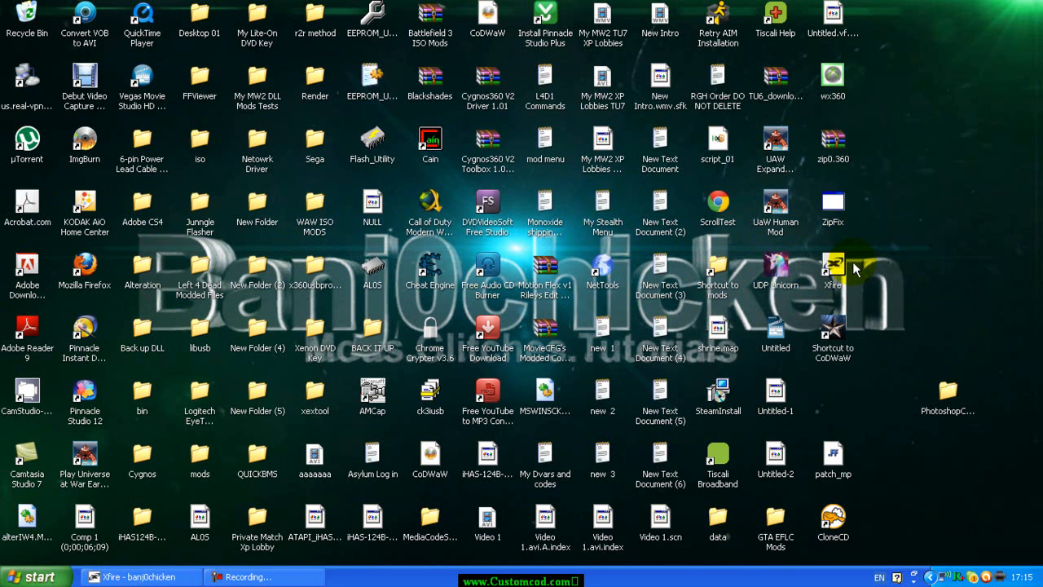